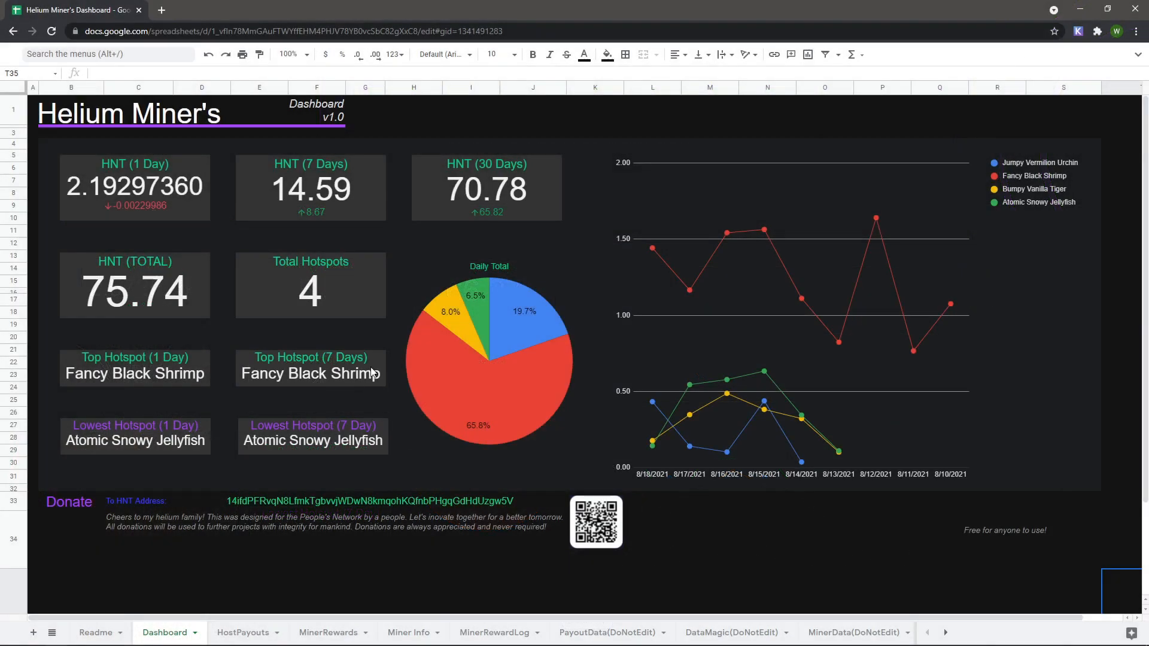
- Review the overview's HNT 1/7/30-day and total cards, hotspot cards and daily reward charts
left_click(310, 286)
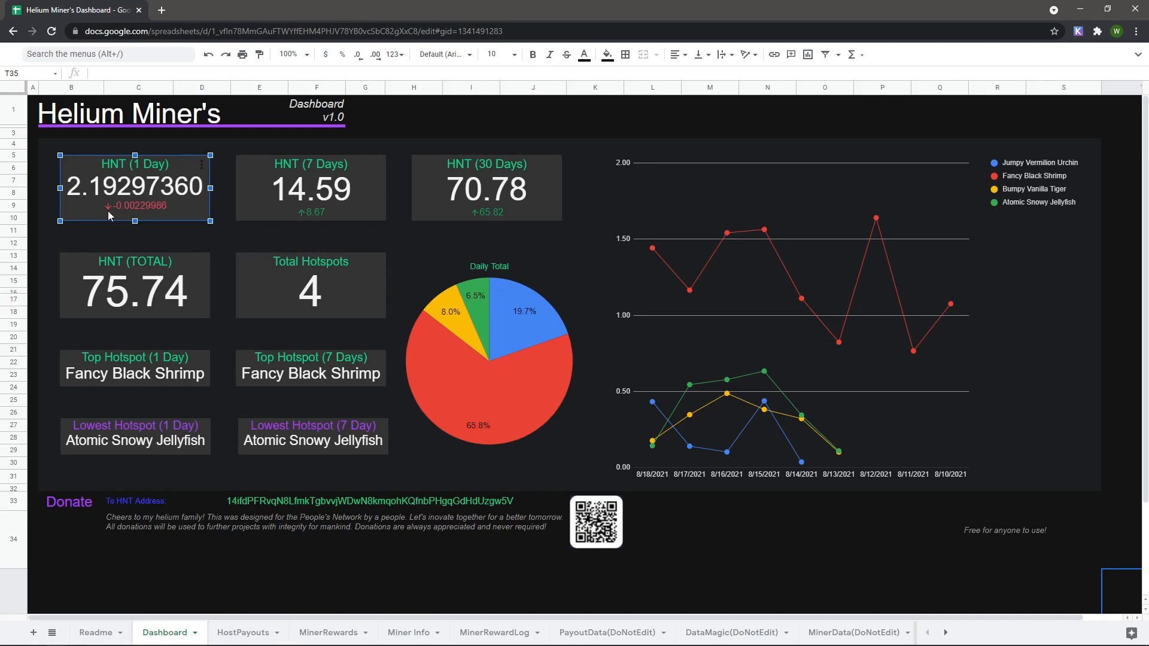
mouse_move(163, 213)
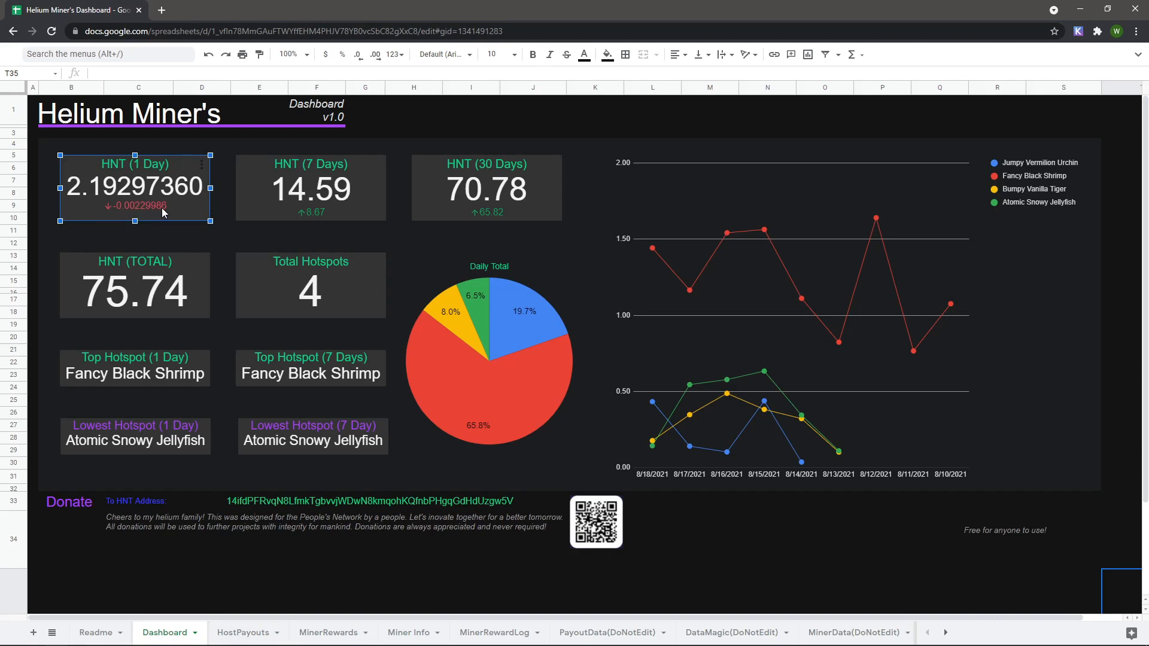
left_click(310, 188)
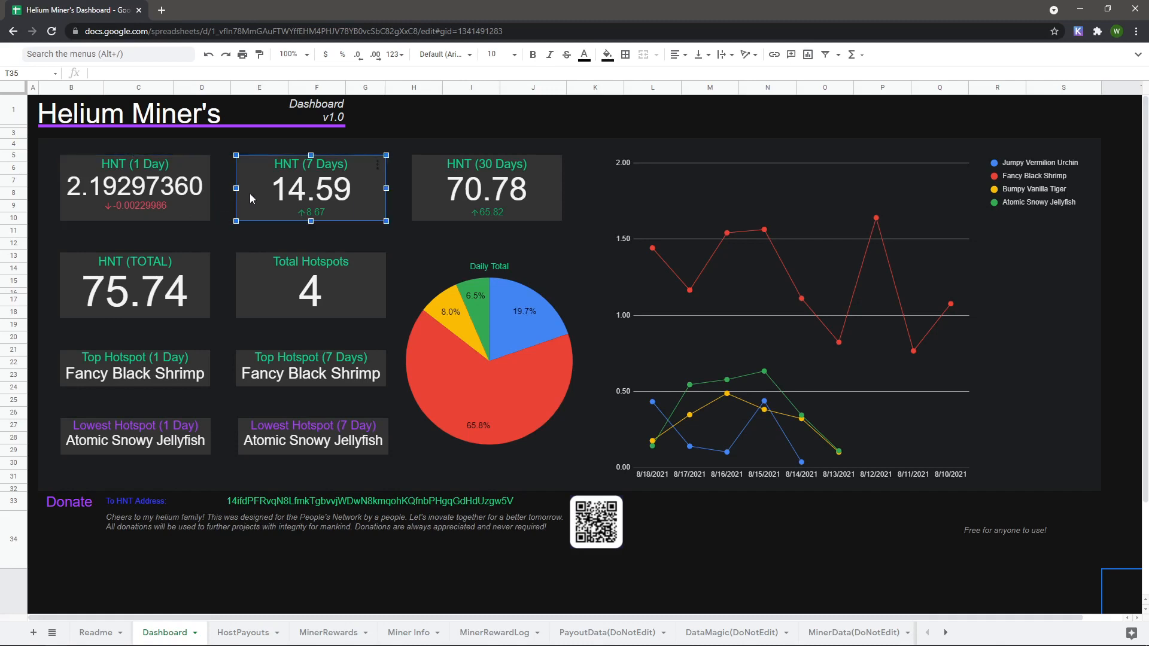
mouse_move(396, 196)
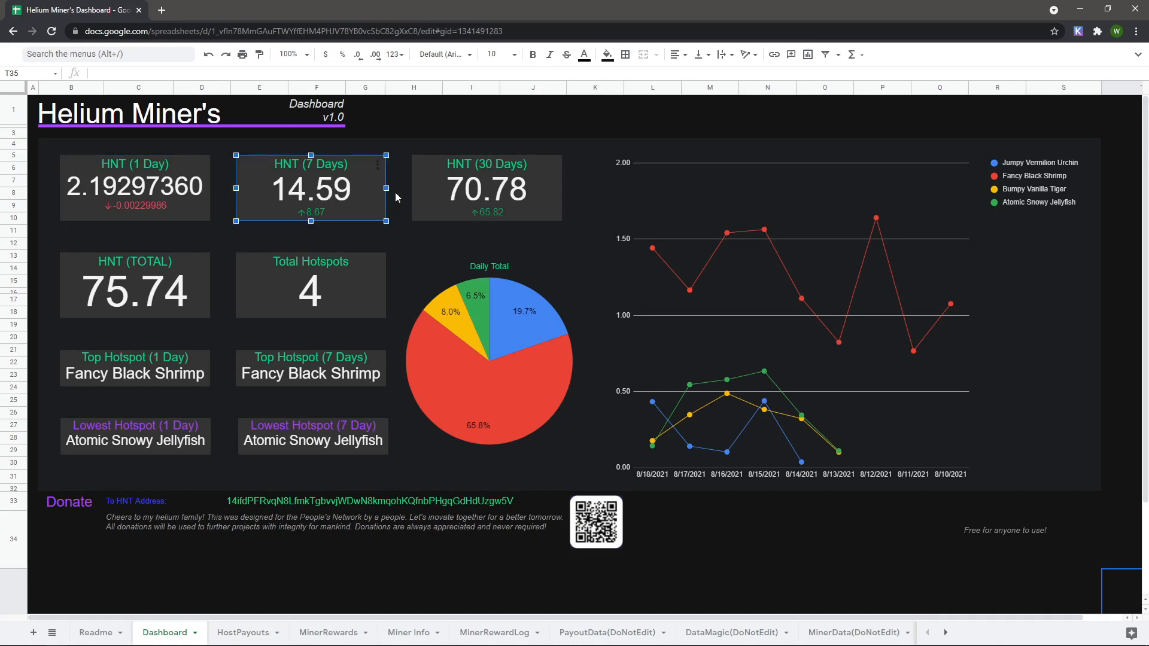
left_click(486, 188)
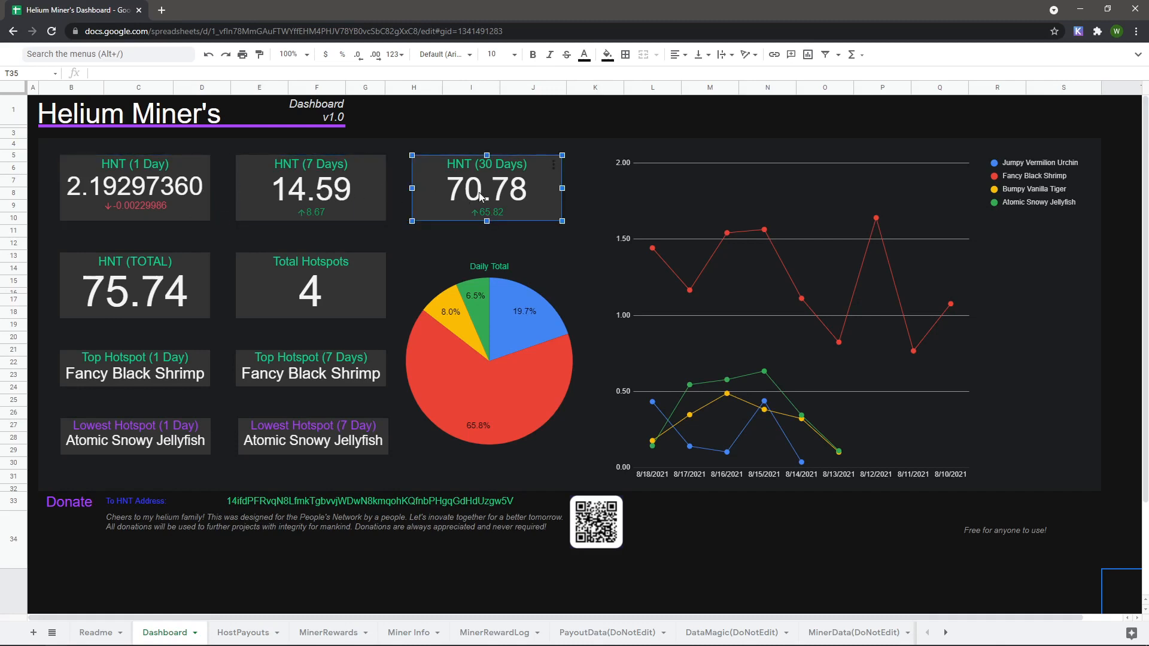
mouse_move(272, 278)
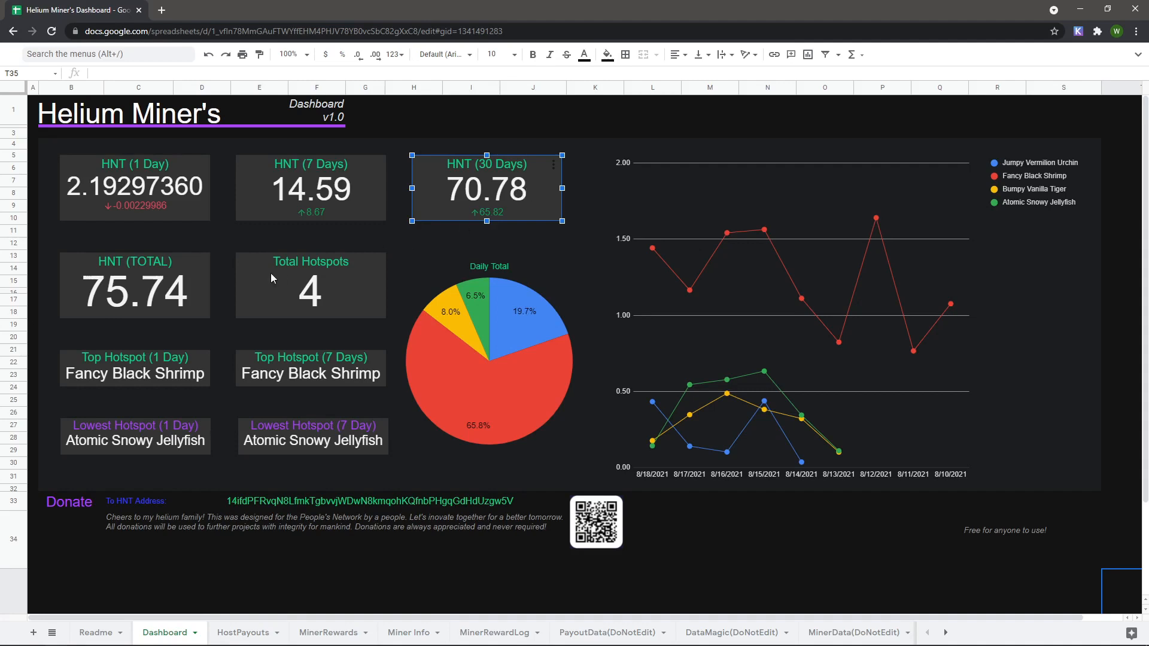
left_click(134, 286)
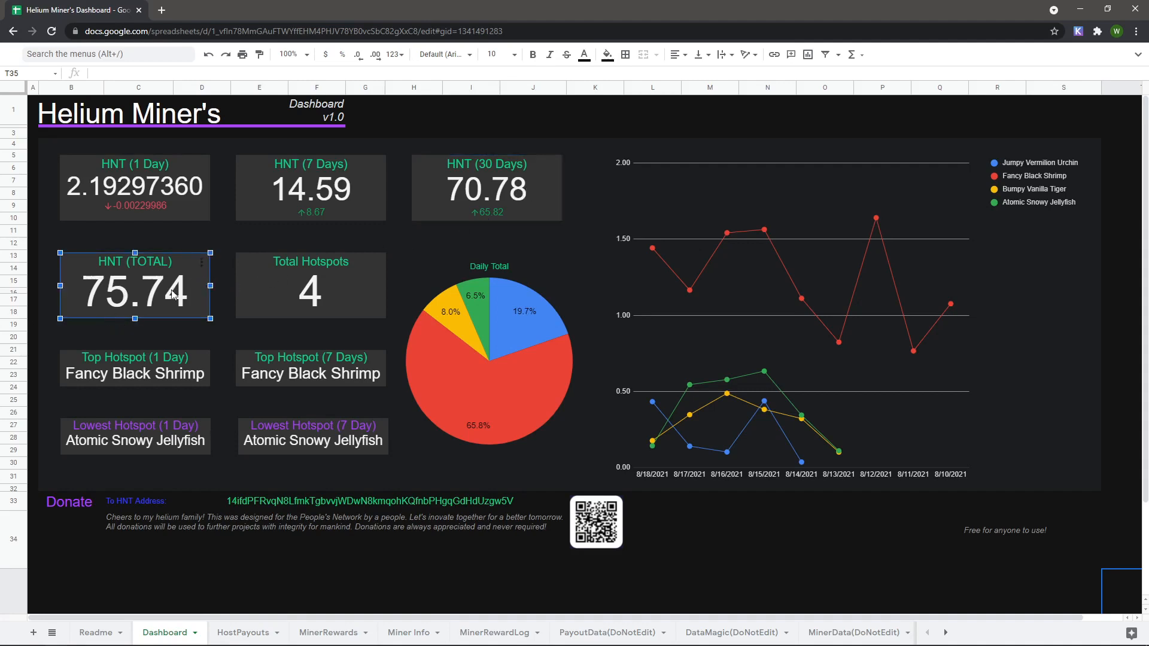
mouse_move(182, 295)
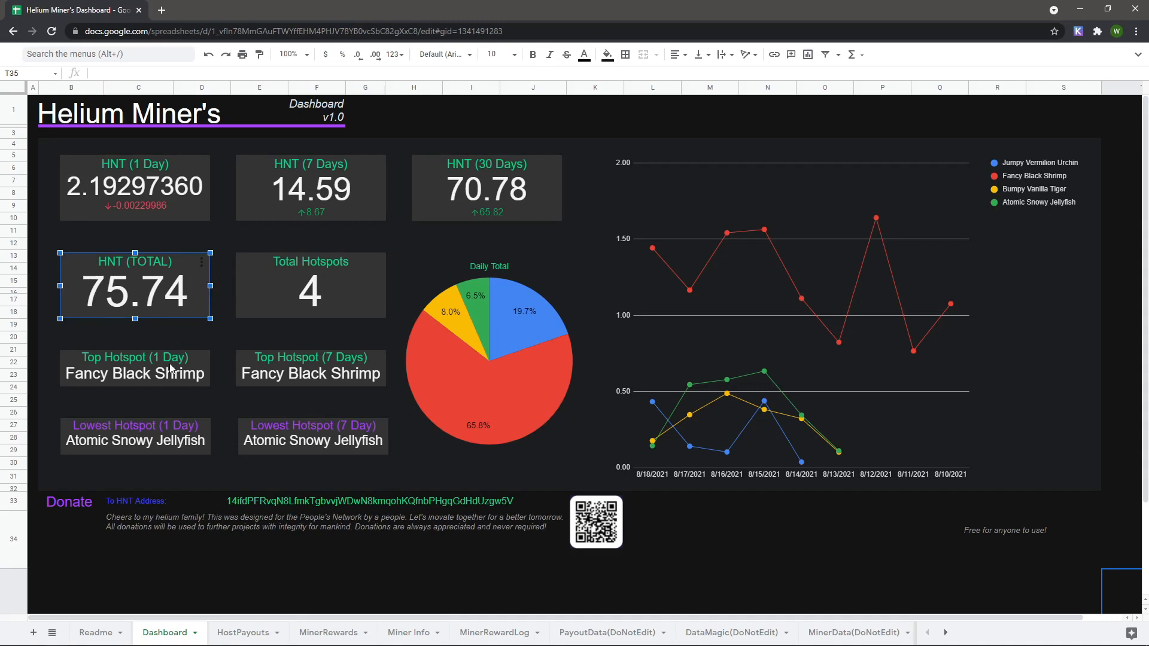
left_click(135, 436)
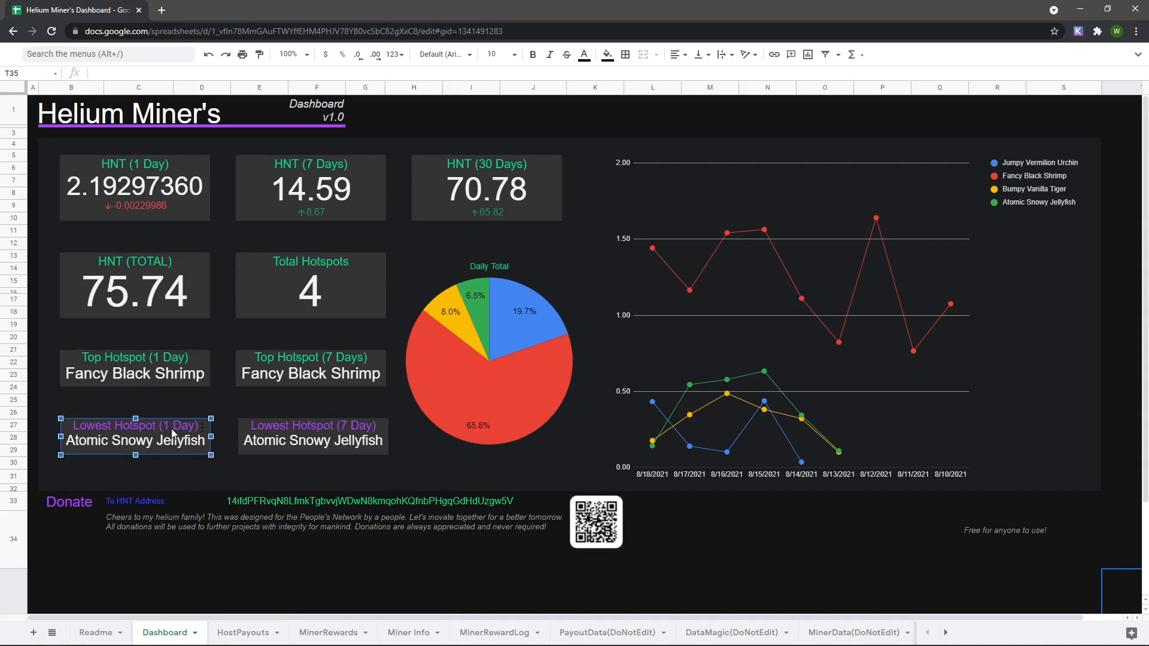
left_click(310, 366)
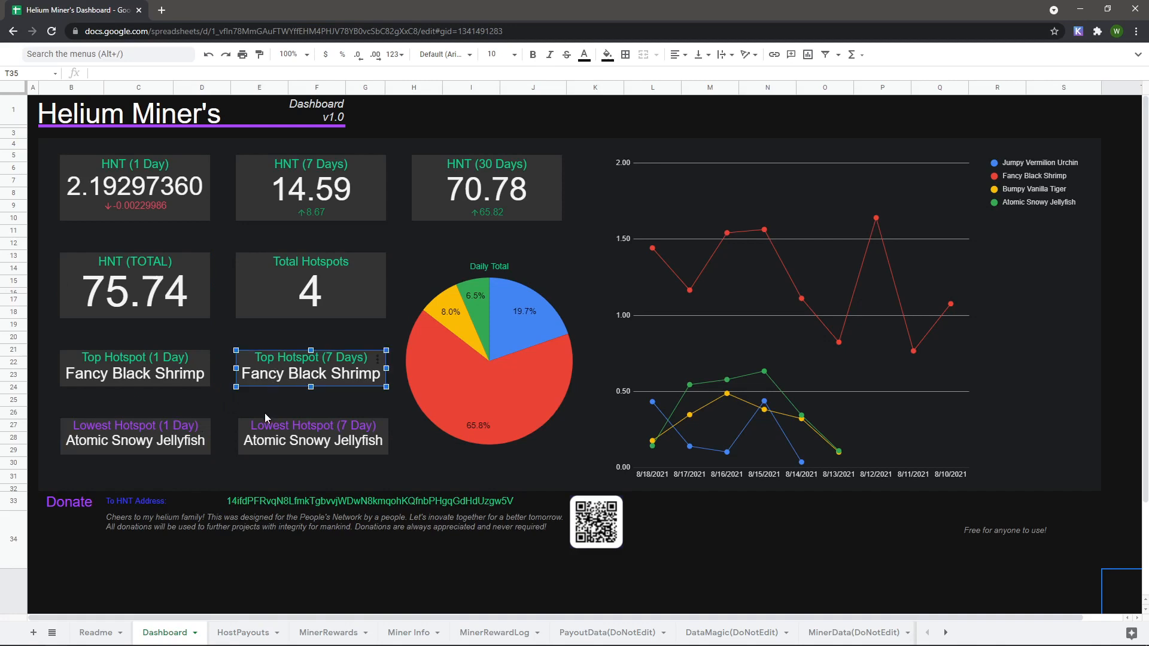
left_click(313, 436)
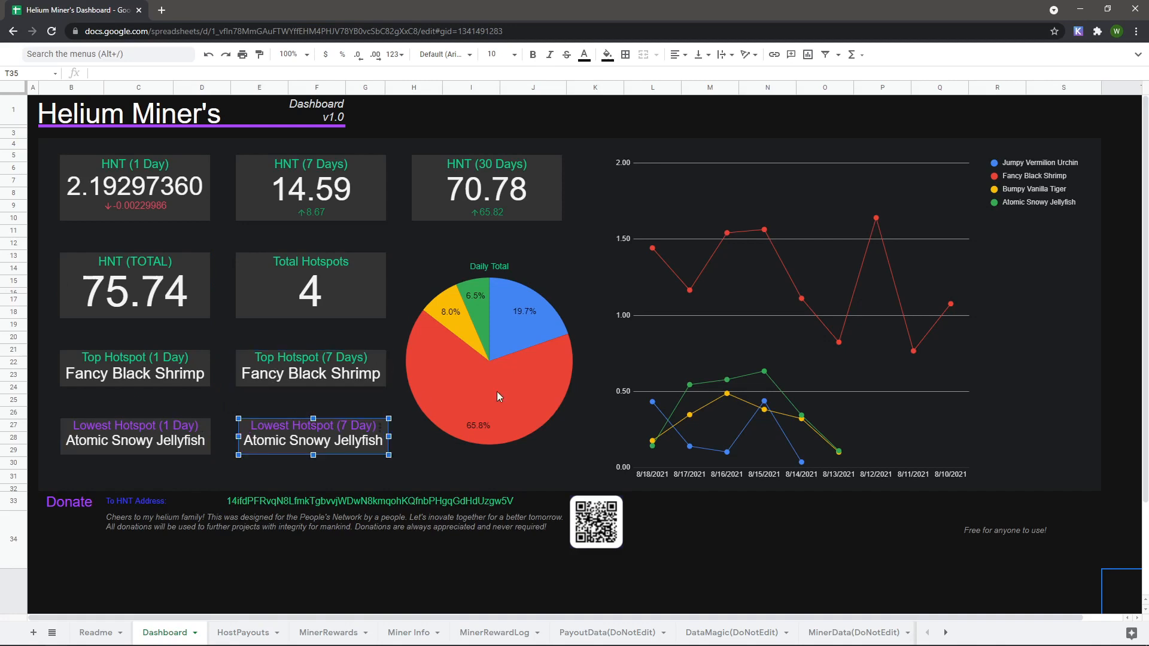
left_click(526, 388)
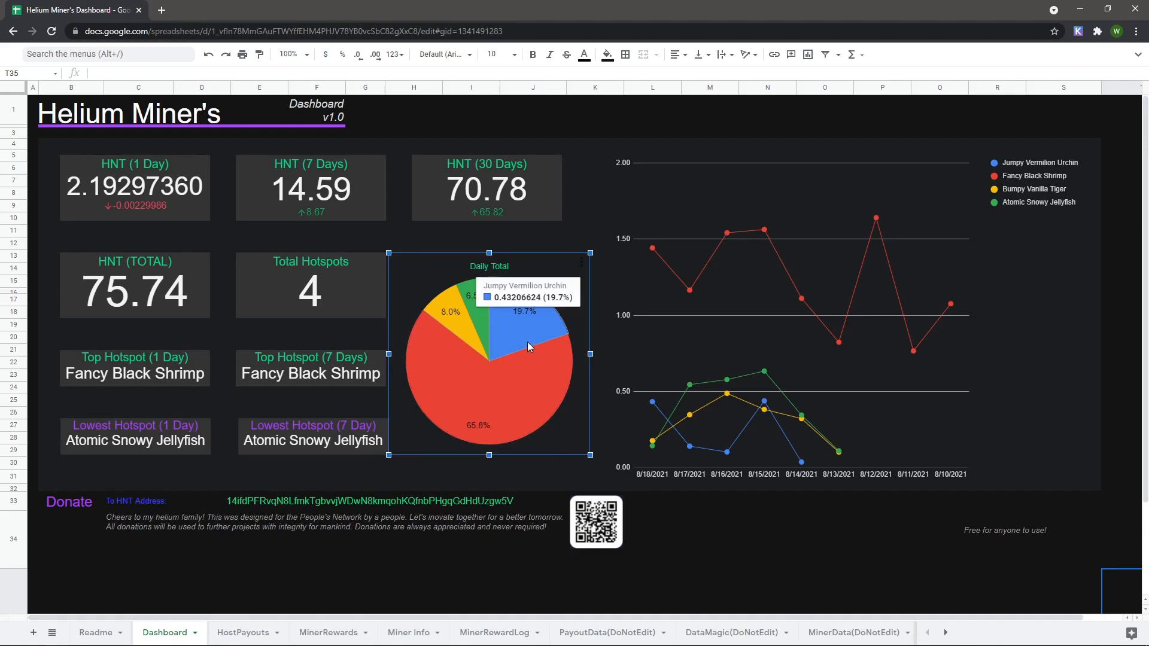
mouse_move(468, 327)
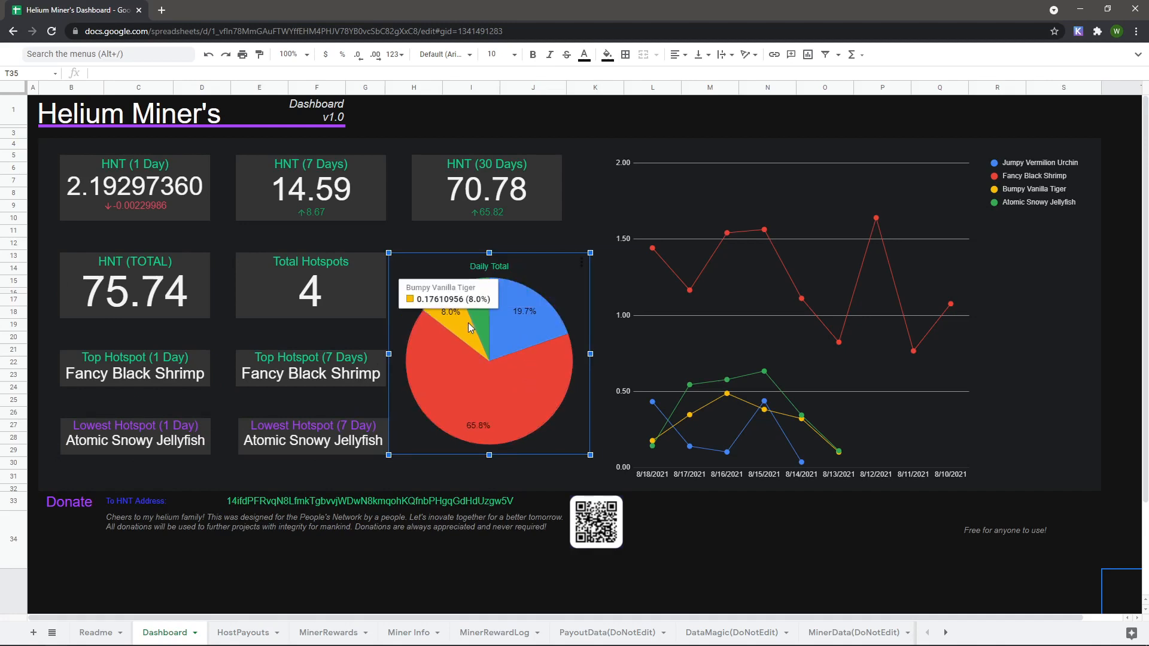
left_click(708, 276)
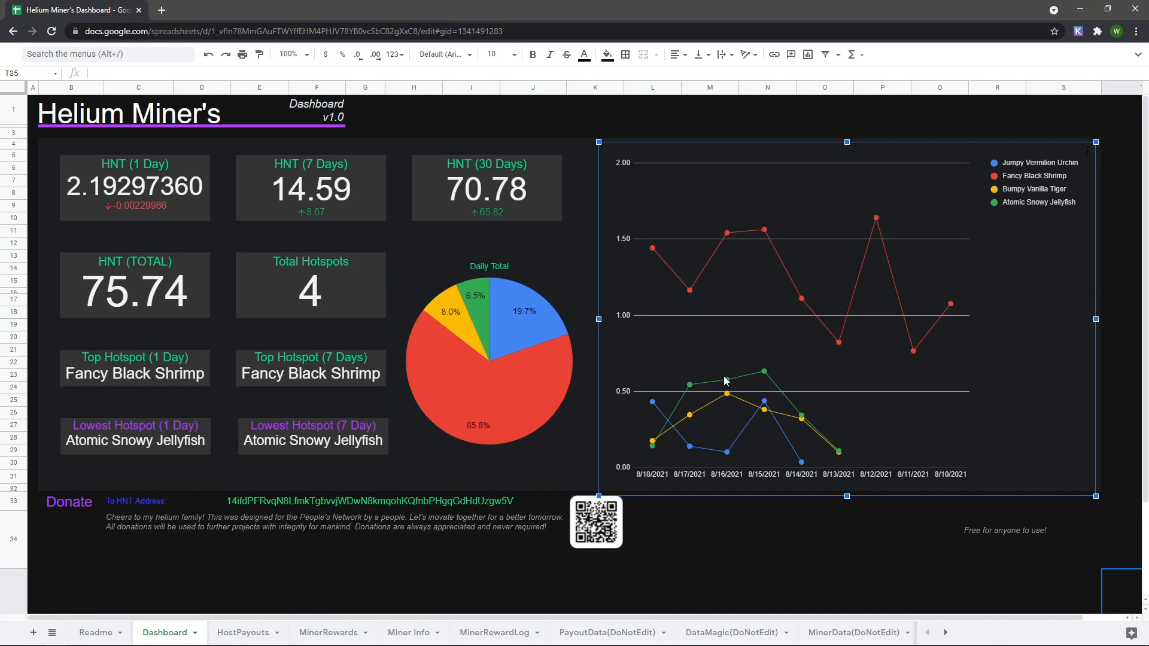
mouse_move(729, 463)
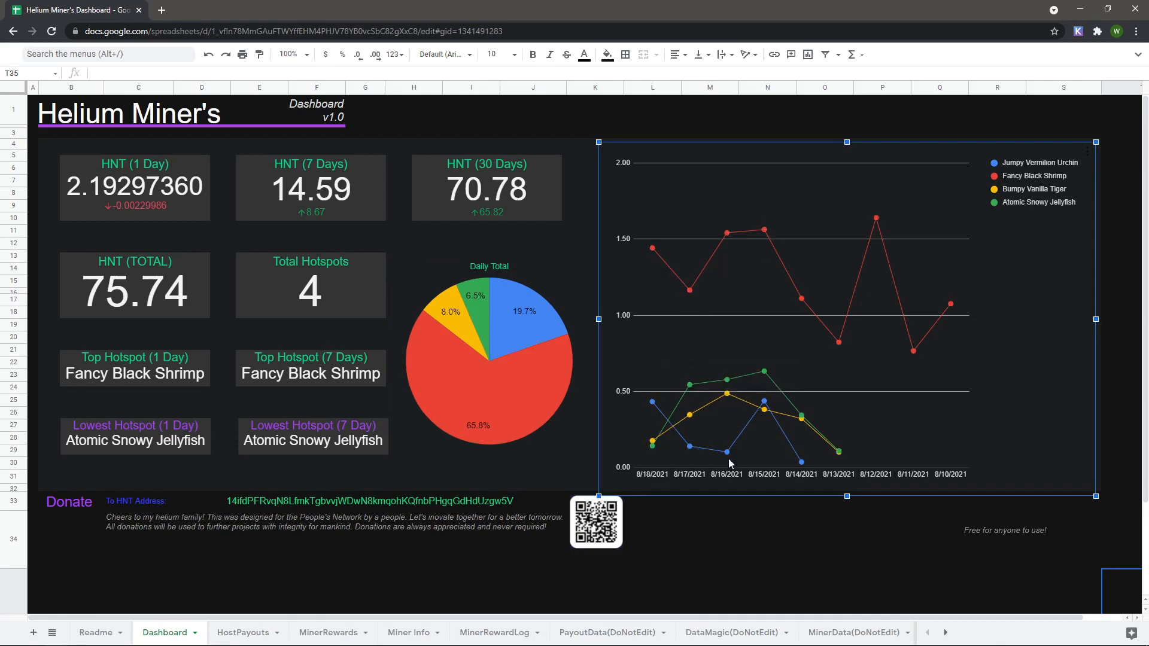
- Switch to MinerRewards and inspect the 78.31 HNT total, miner-name formula and unrounded 7Day/Total values
left_click(327, 633)
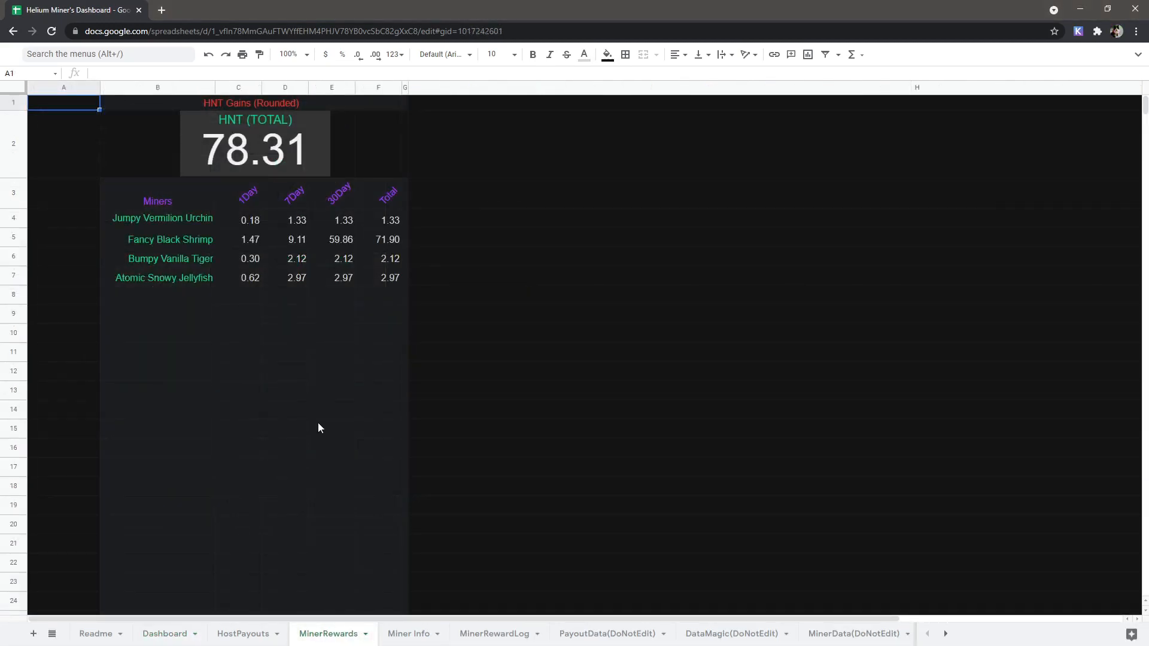
left_click(253, 146)
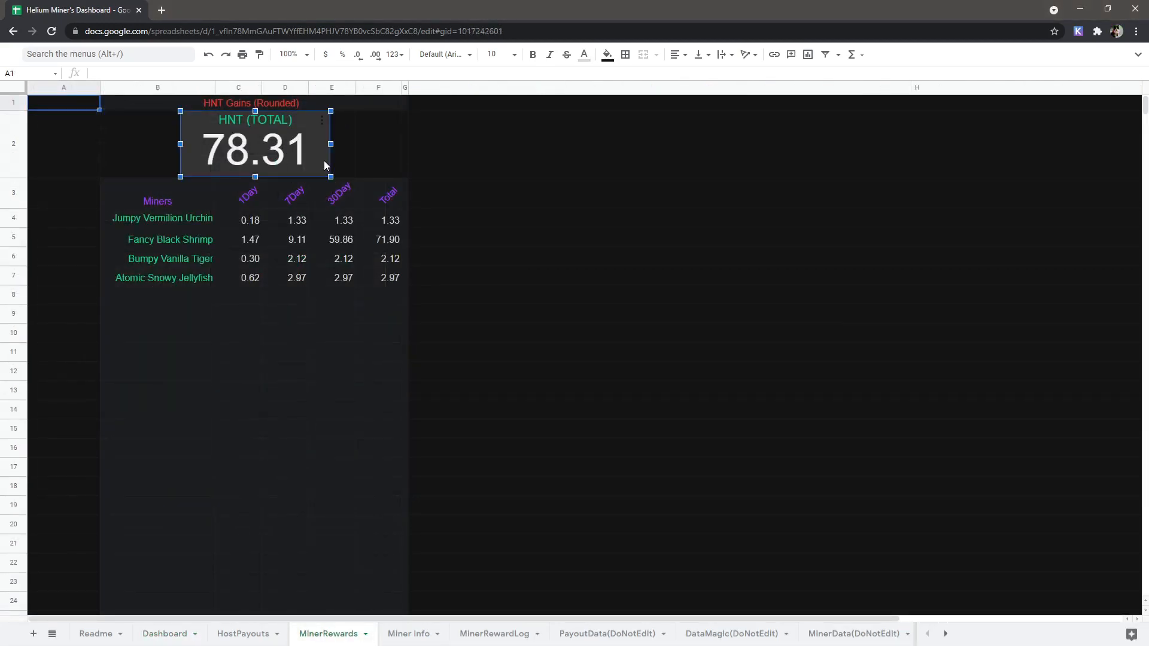
left_click(157, 217)
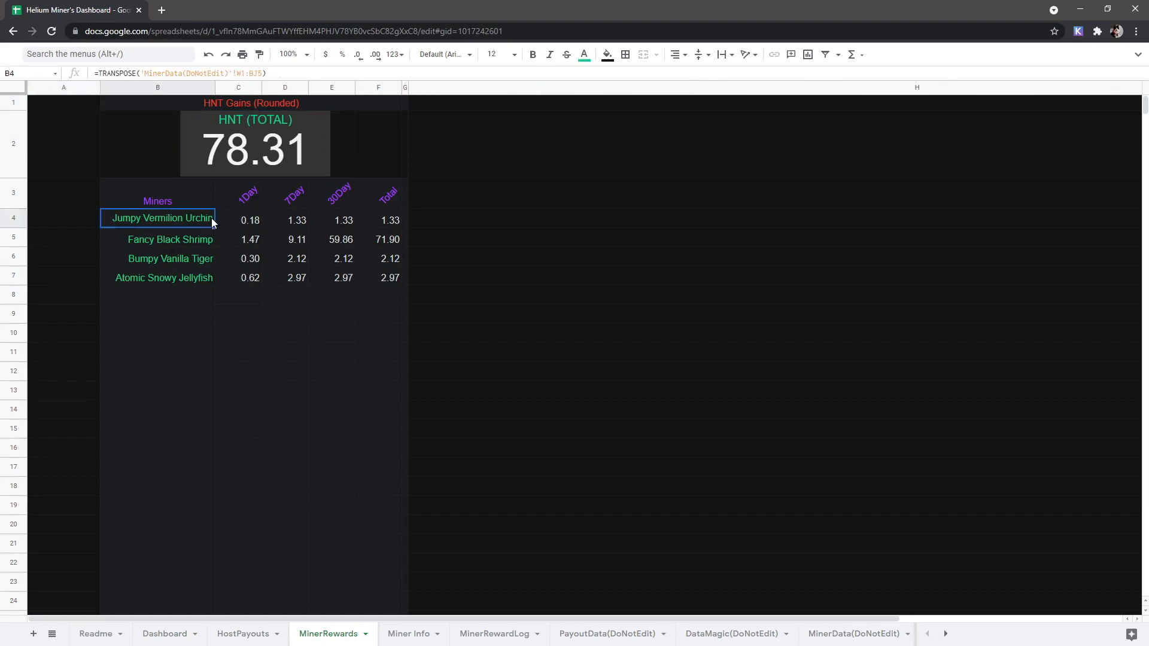
left_click(157, 258)
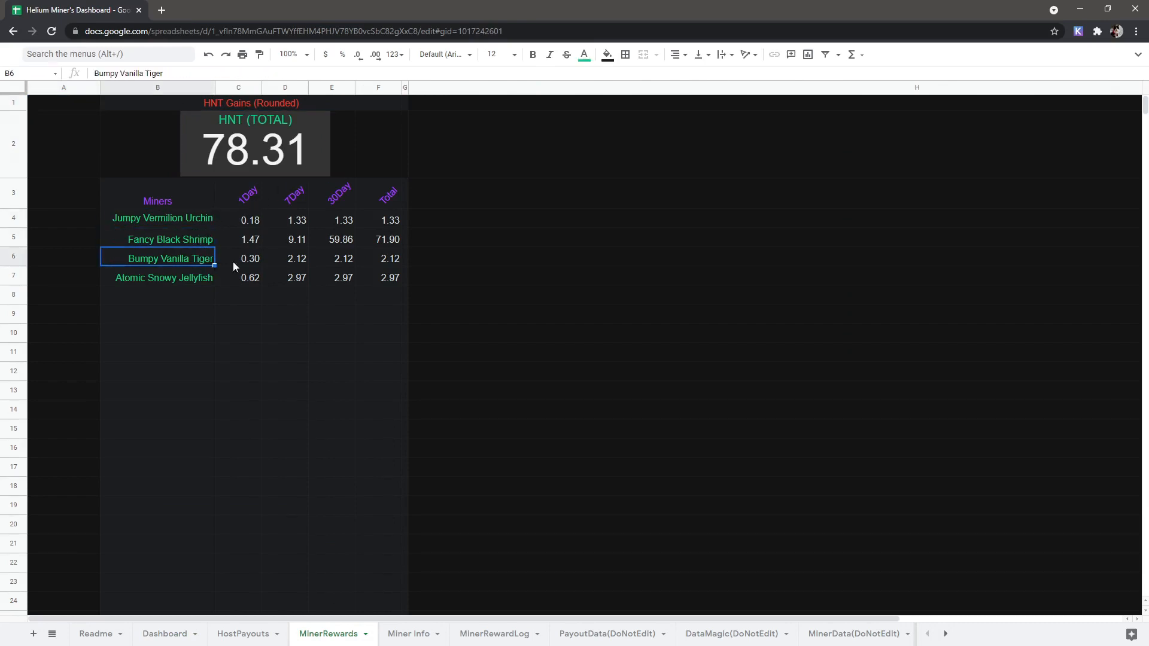
left_click(285, 220)
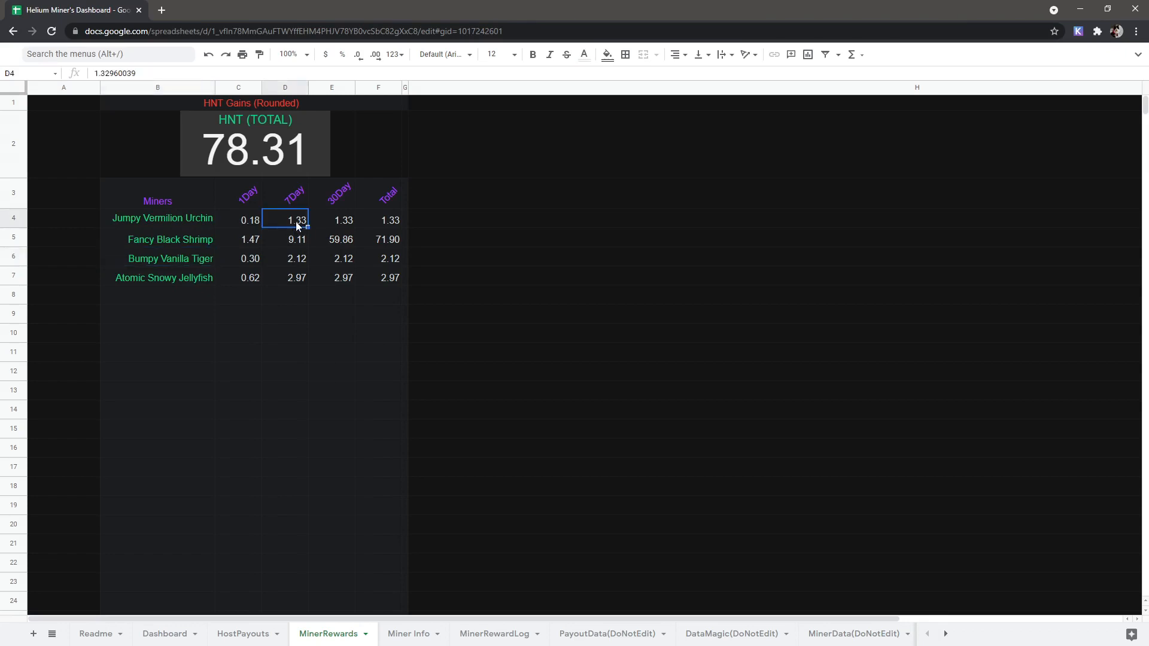
left_click(377, 221)
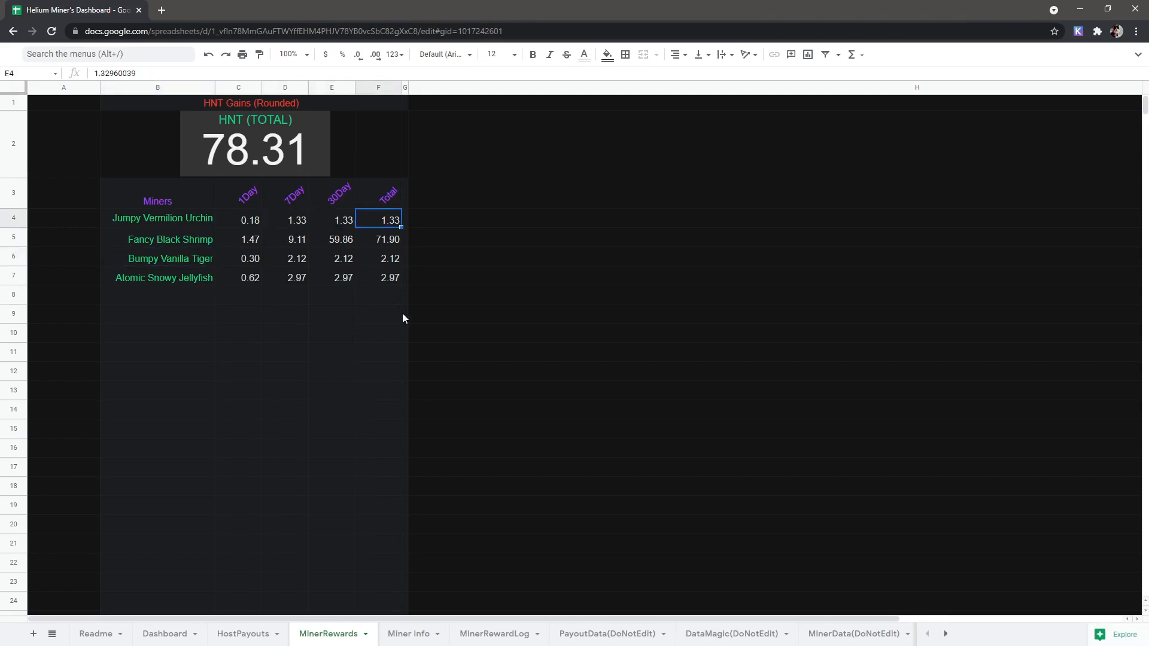
- Switch to the MinerRewardLog sheet of dated daily HNT rewards per miner
left_click(494, 633)
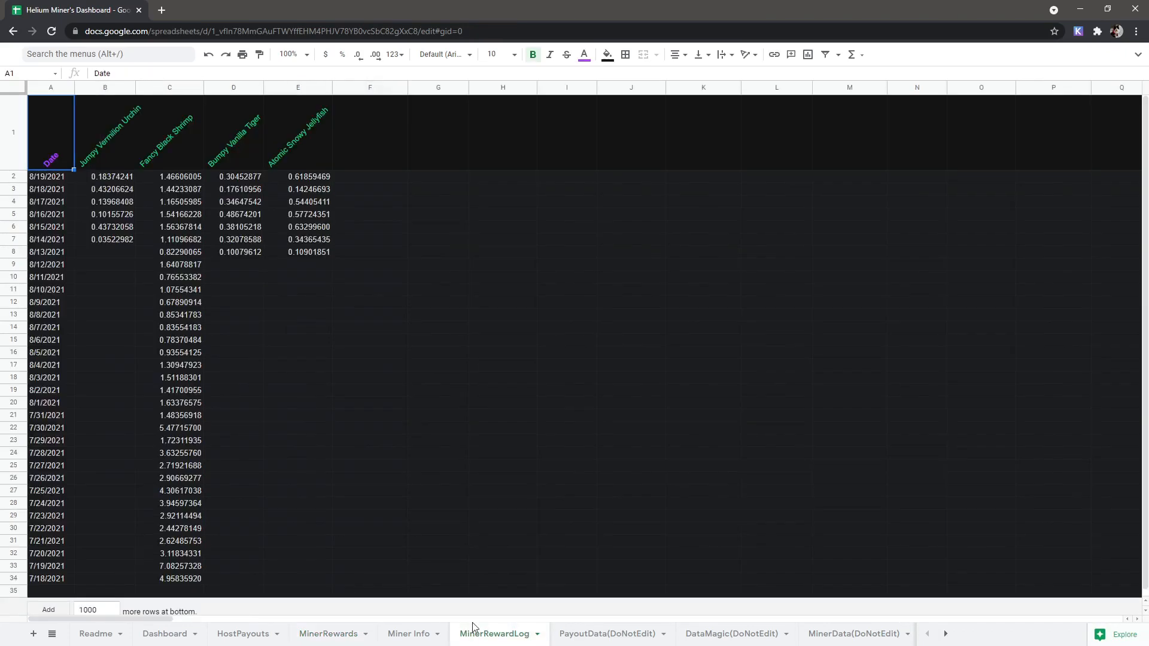
mouse_move(111, 244)
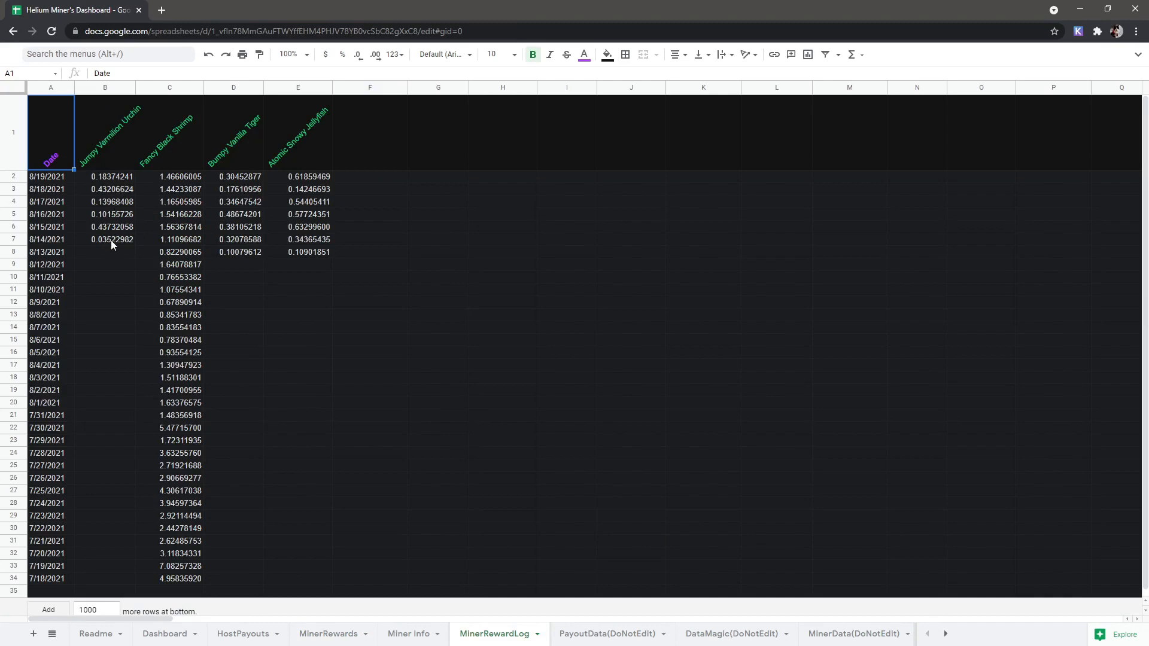
mouse_move(304, 192)
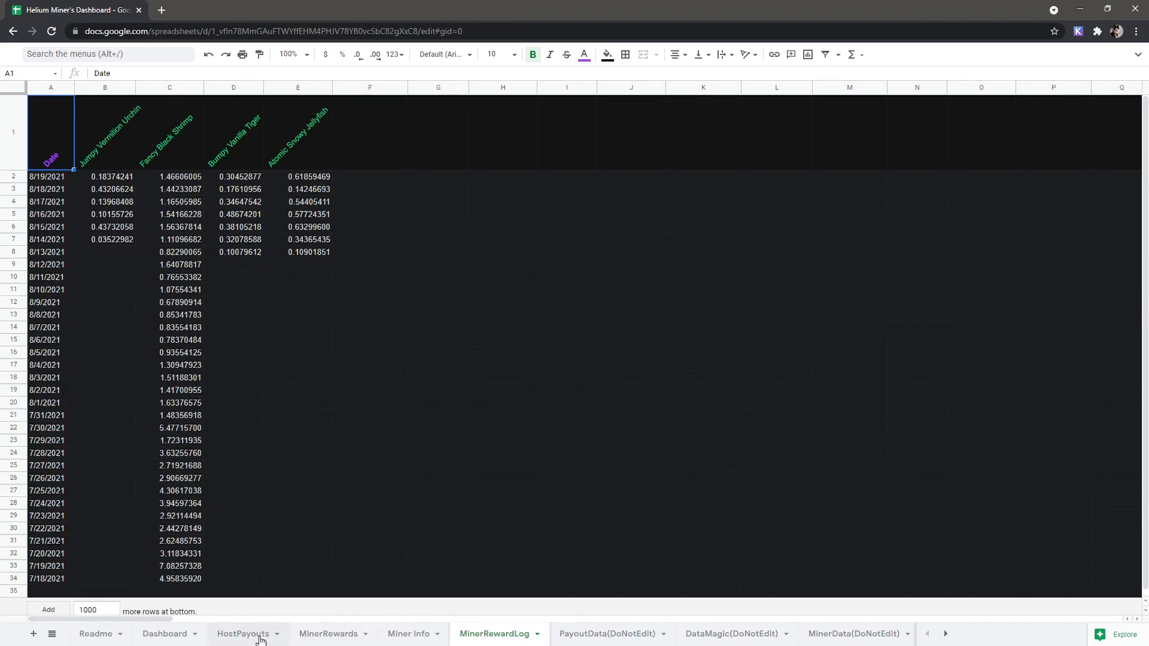
- On HostPayouts, review the 9.8685 HNT amount and tick Paid for the July-2021 Mac row
left_click(243, 634)
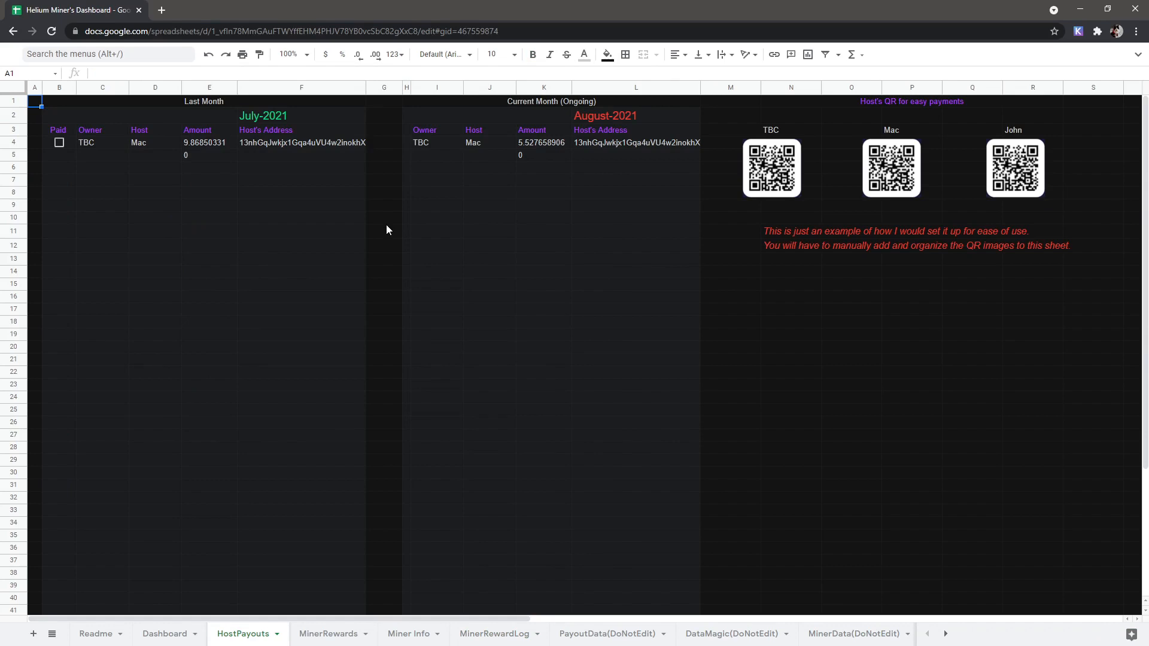
mouse_move(236, 617)
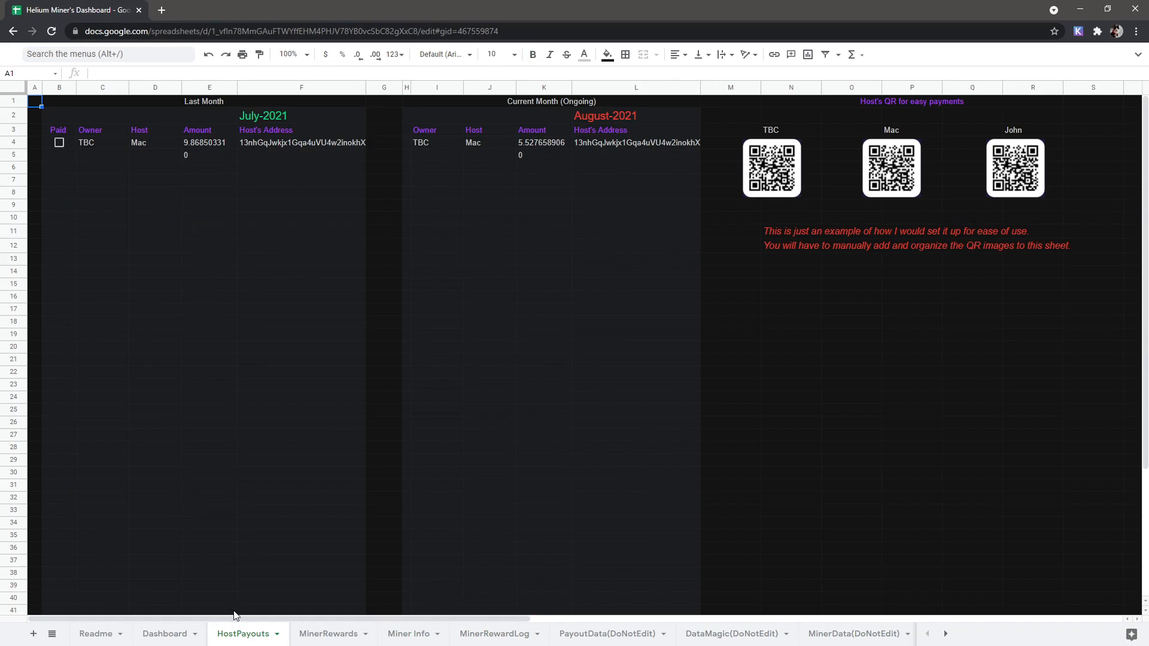
mouse_move(213, 142)
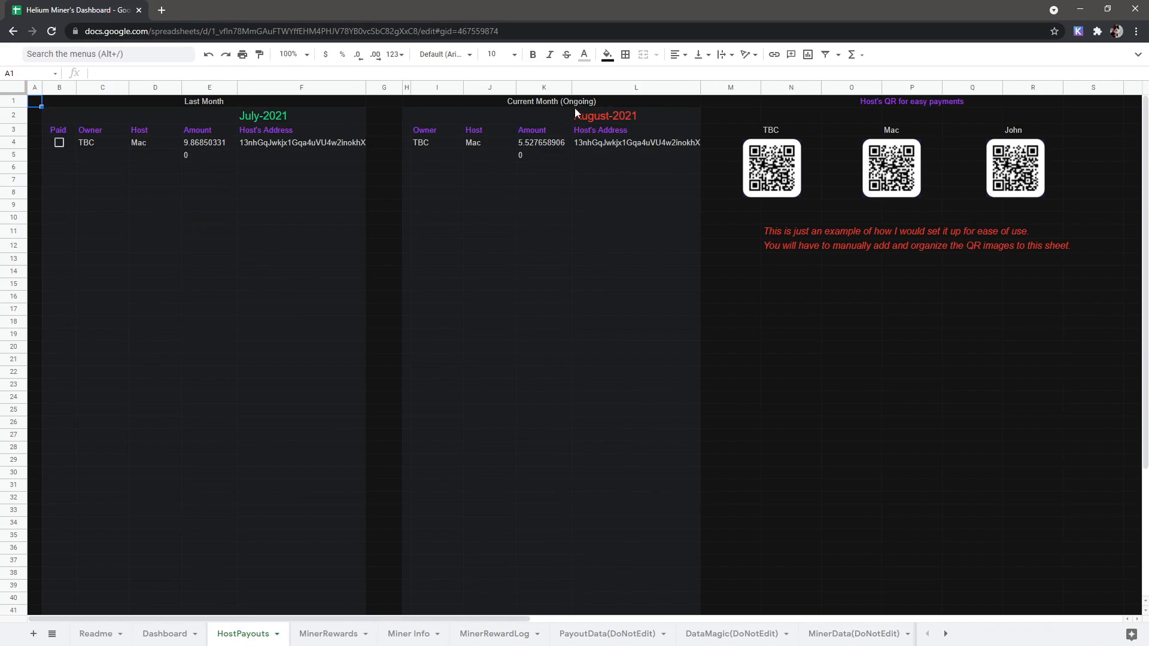
left_click(604, 116)
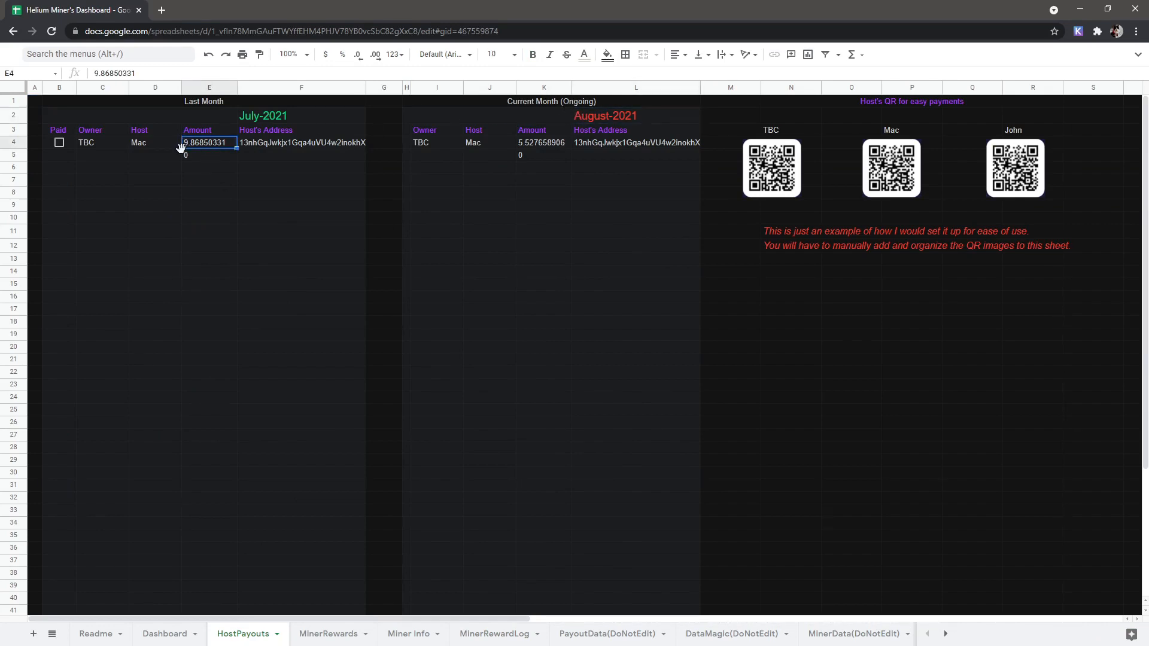
left_click(154, 142)
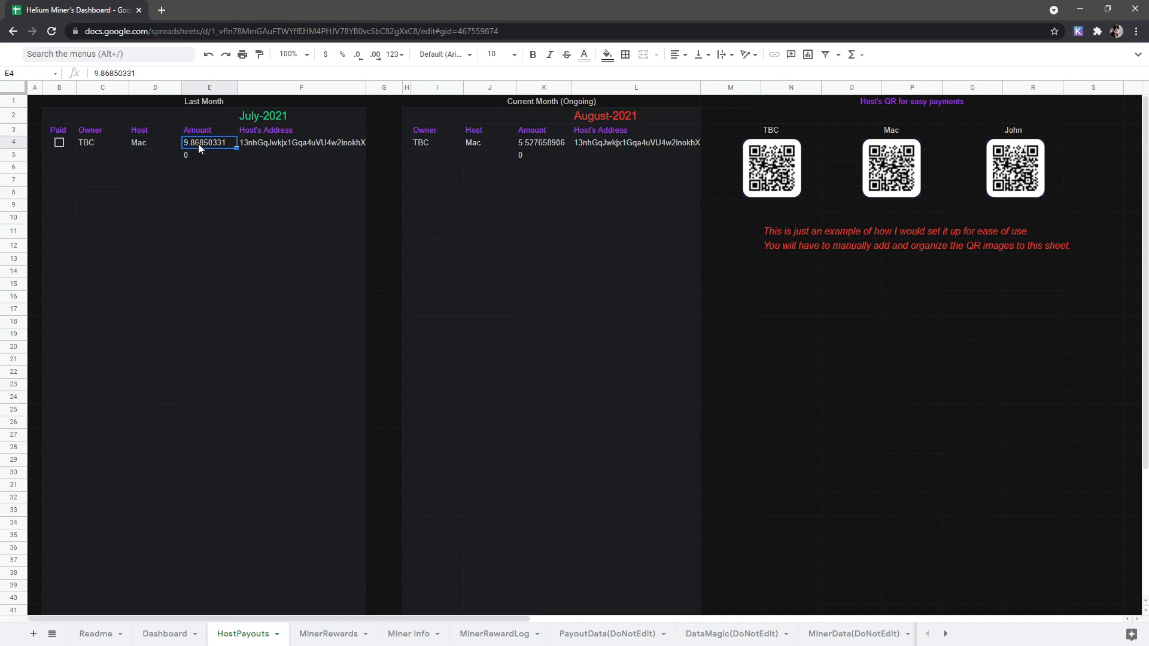
mouse_move(619, 183)
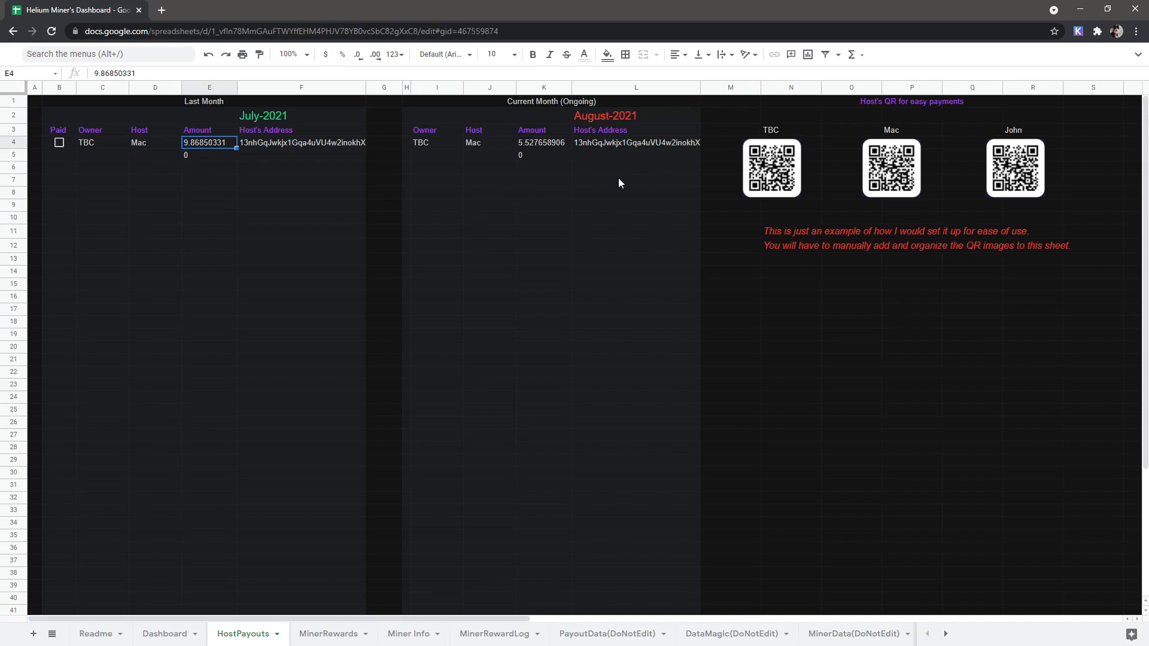
mouse_move(690, 181)
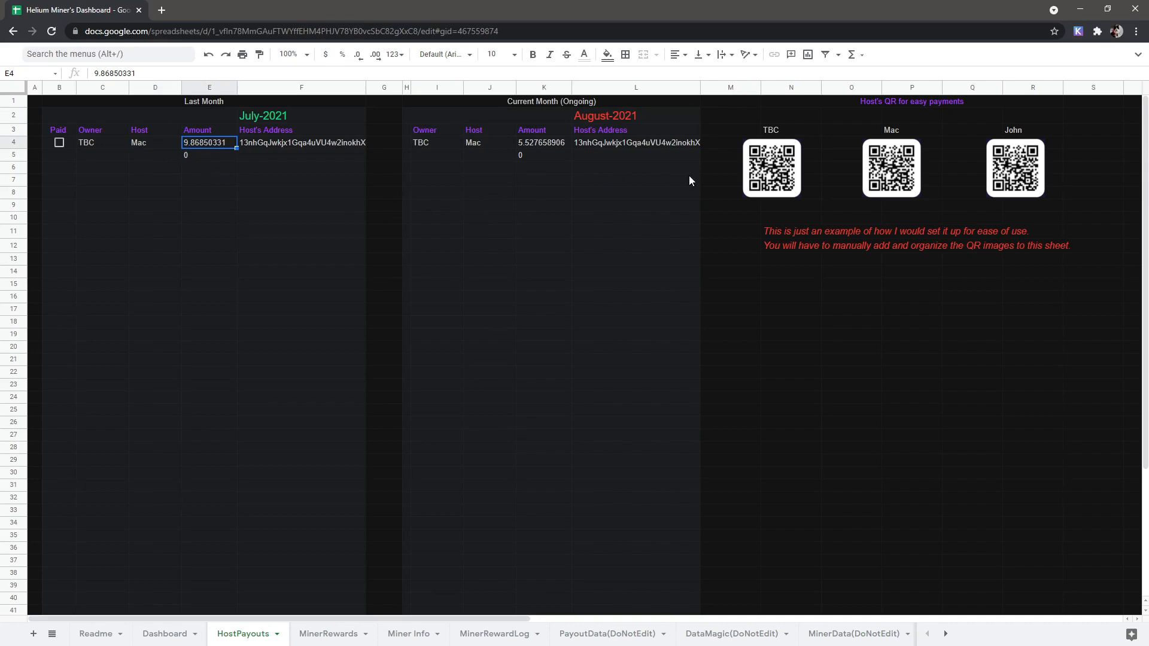
mouse_move(670, 185)
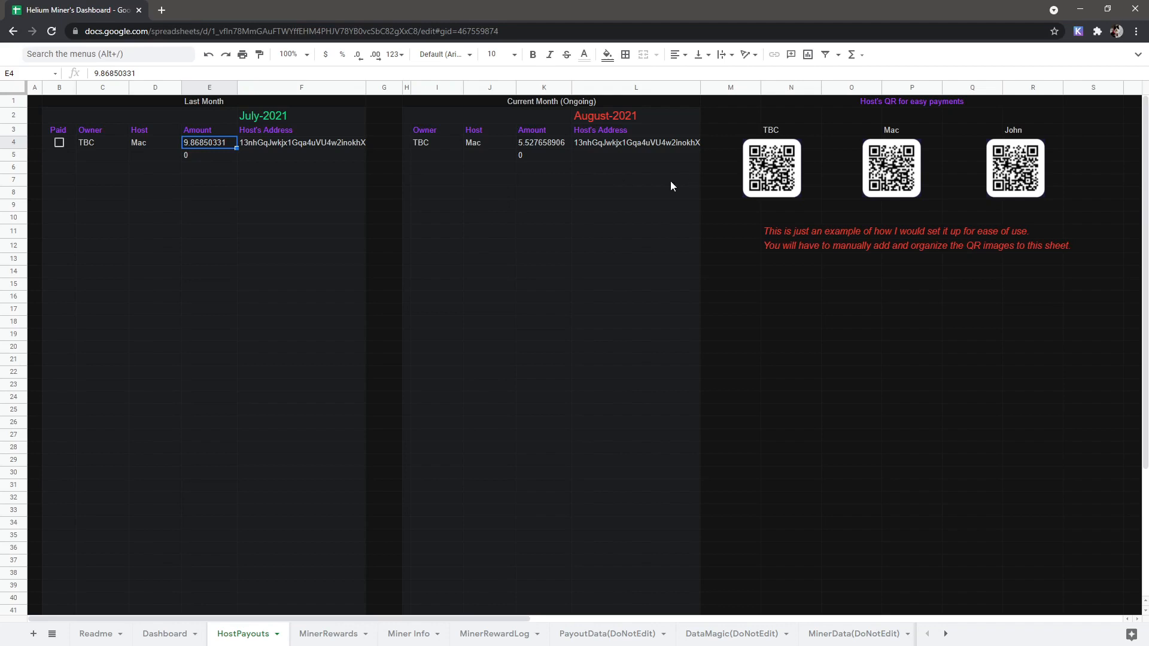
left_click(208, 179)
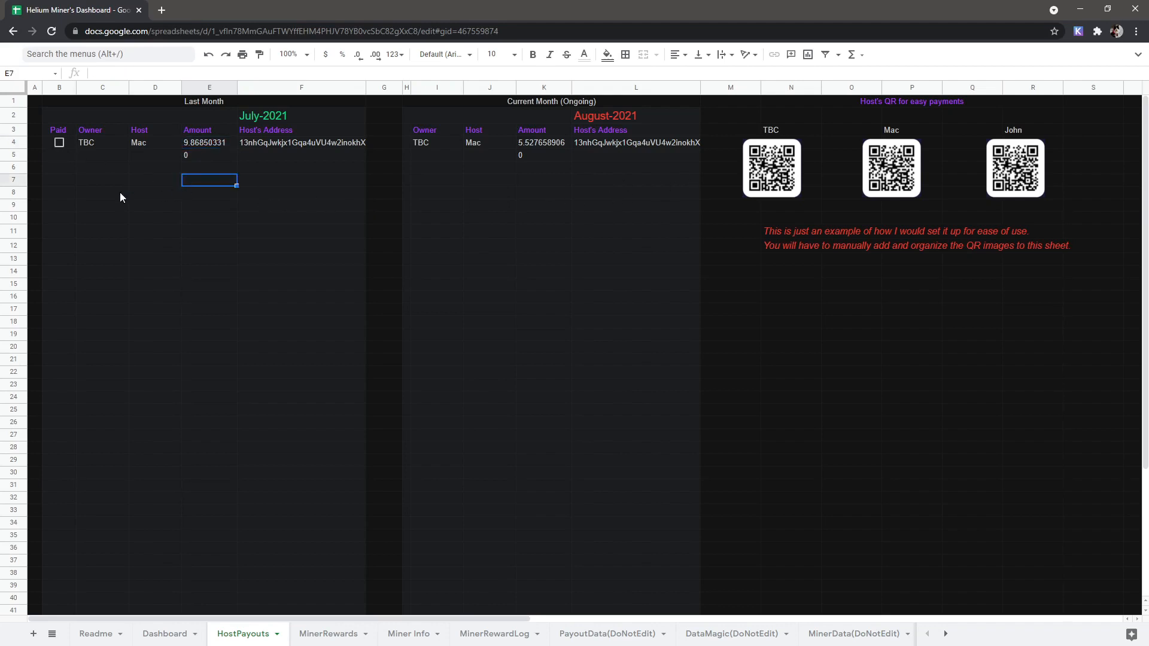
mouse_move(797, 158)
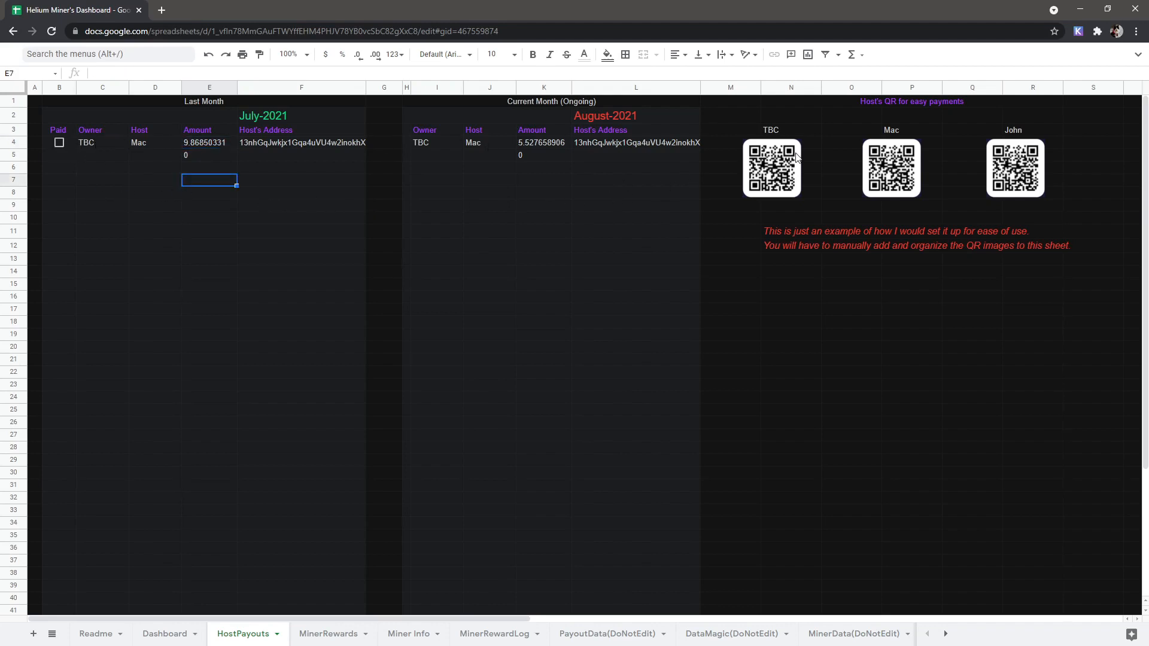
left_click(891, 168)
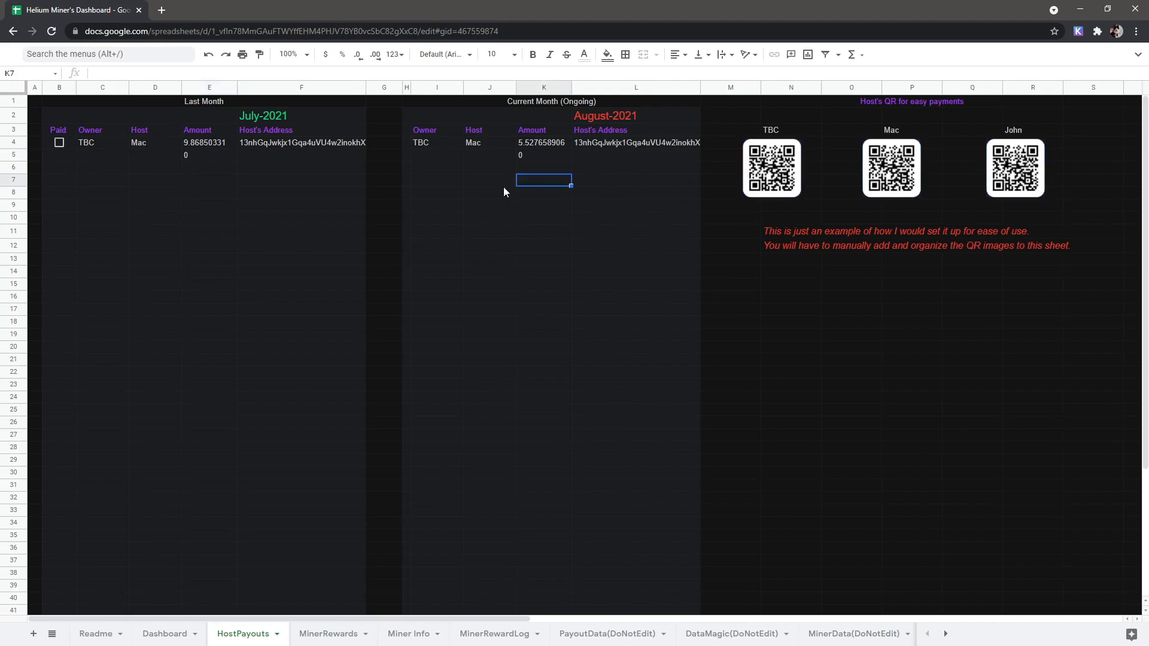
mouse_move(62, 150)
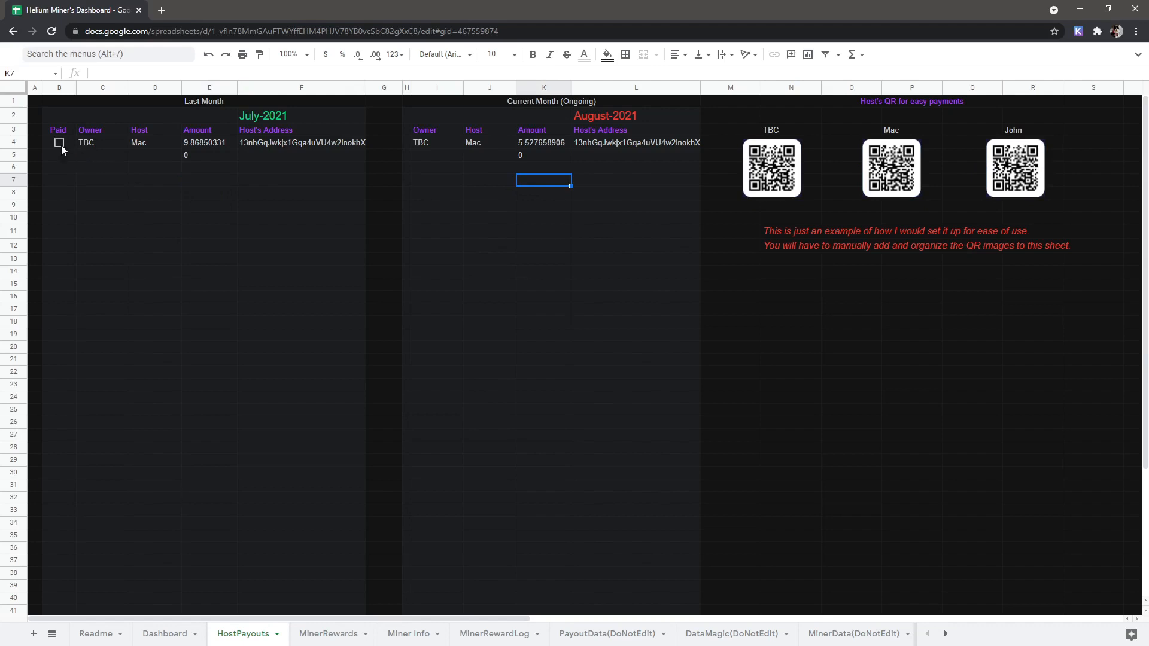
left_click(58, 143)
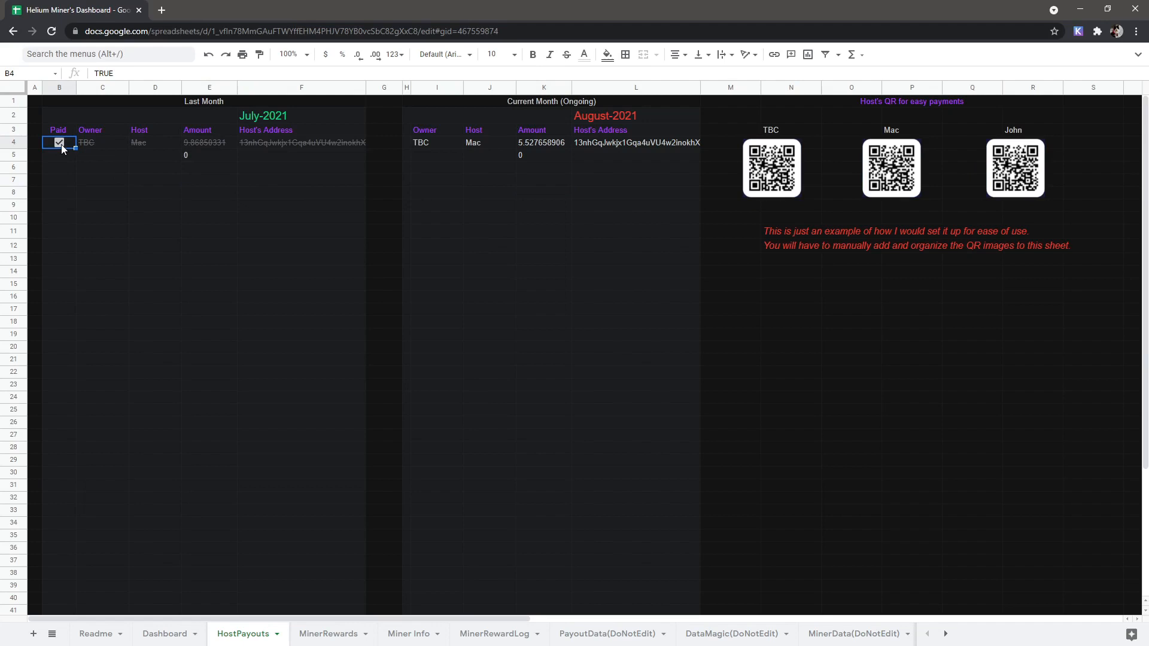
- On the template's Miner Info sheet, enter Fancy Black Shrimp in the first Miner Name cell A2
left_click(60, 142)
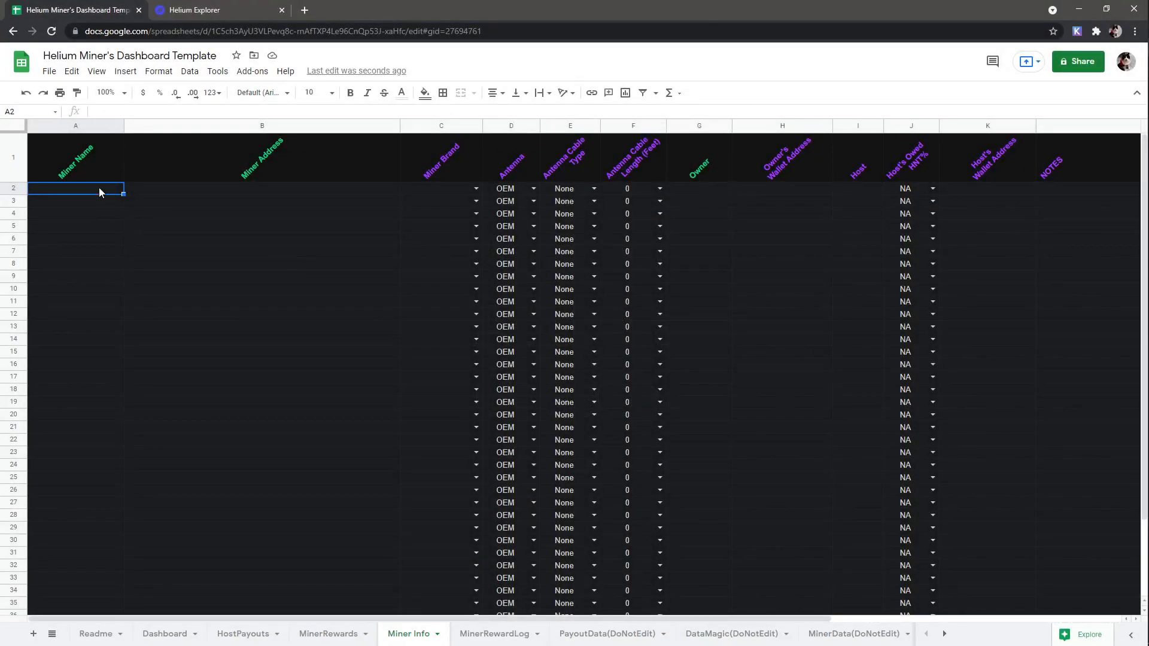
mouse_move(292, 302)
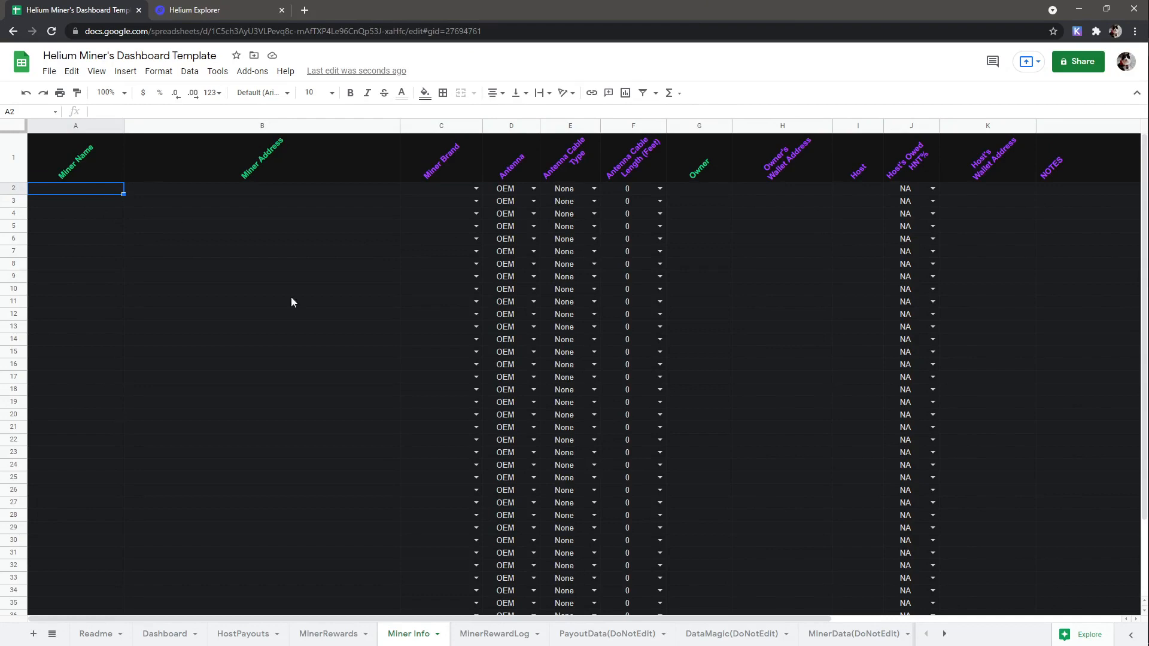
mouse_move(37, 194)
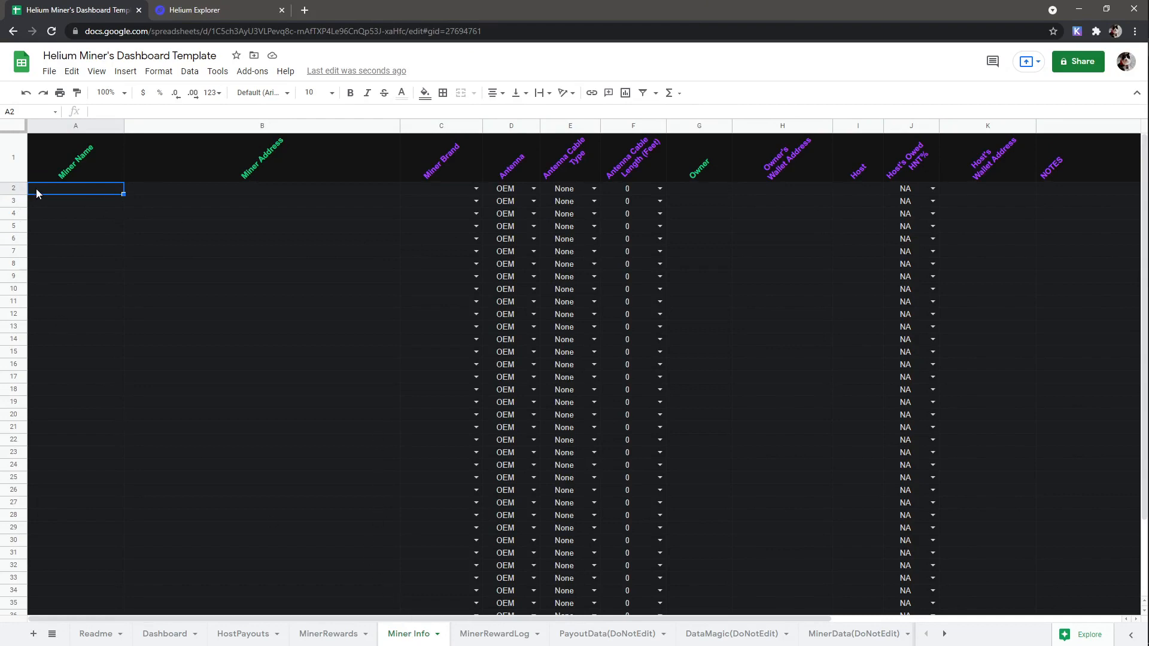
mouse_move(67, 153)
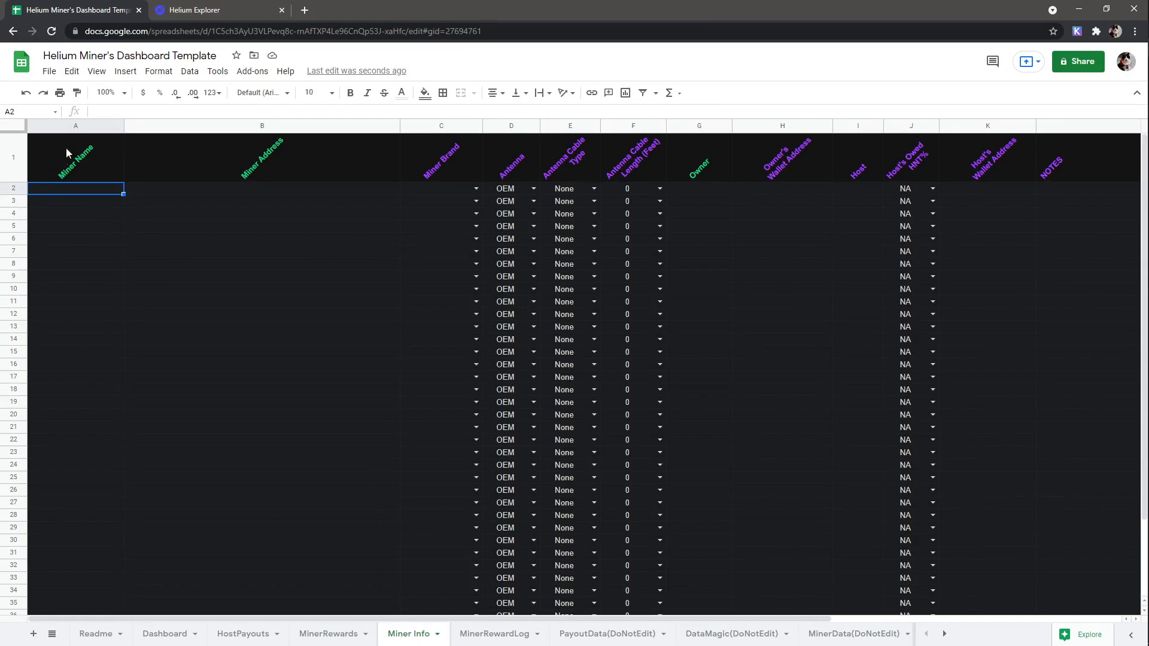
left_click(263, 125)
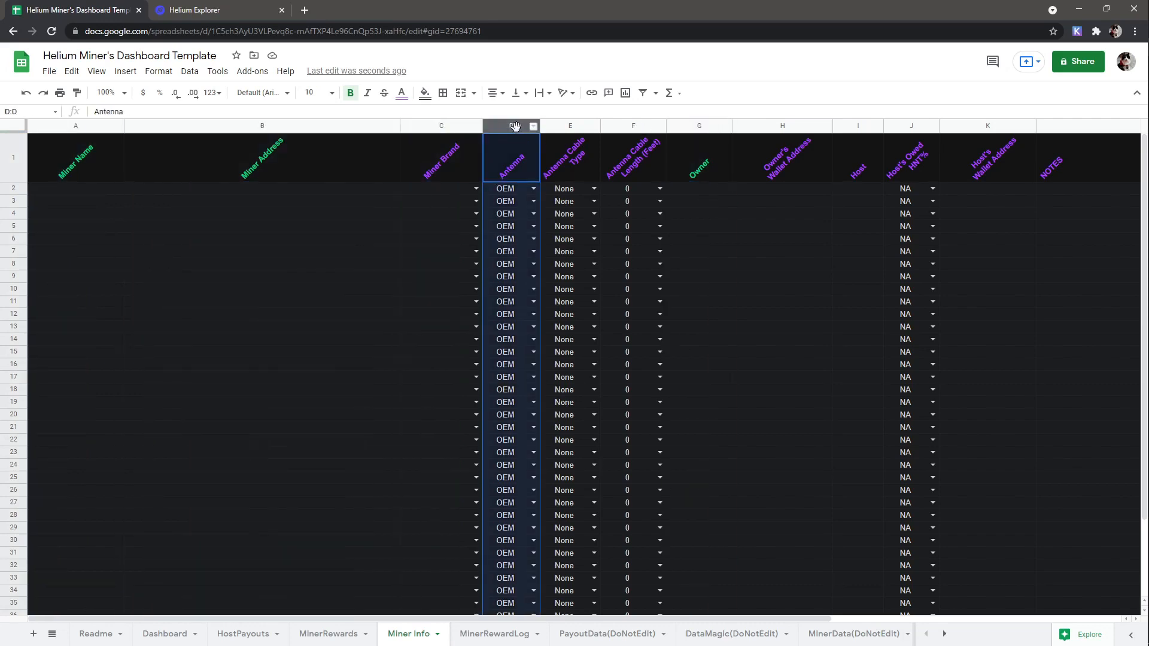
left_click(75, 188)
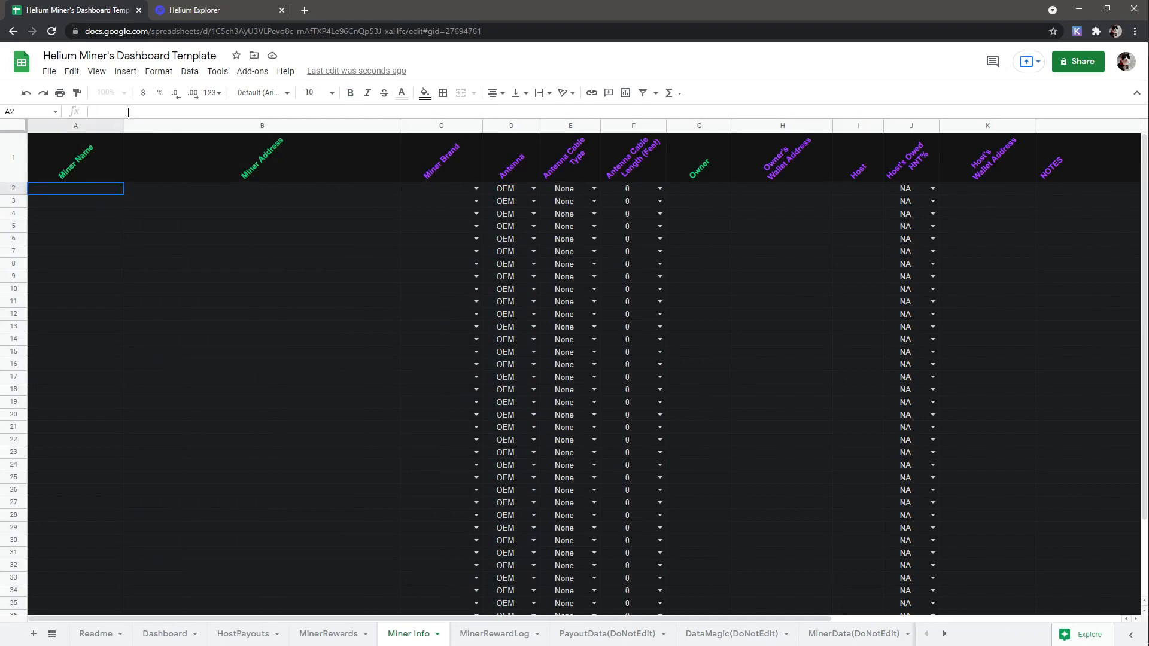
type("Fancy Black Shrimp")
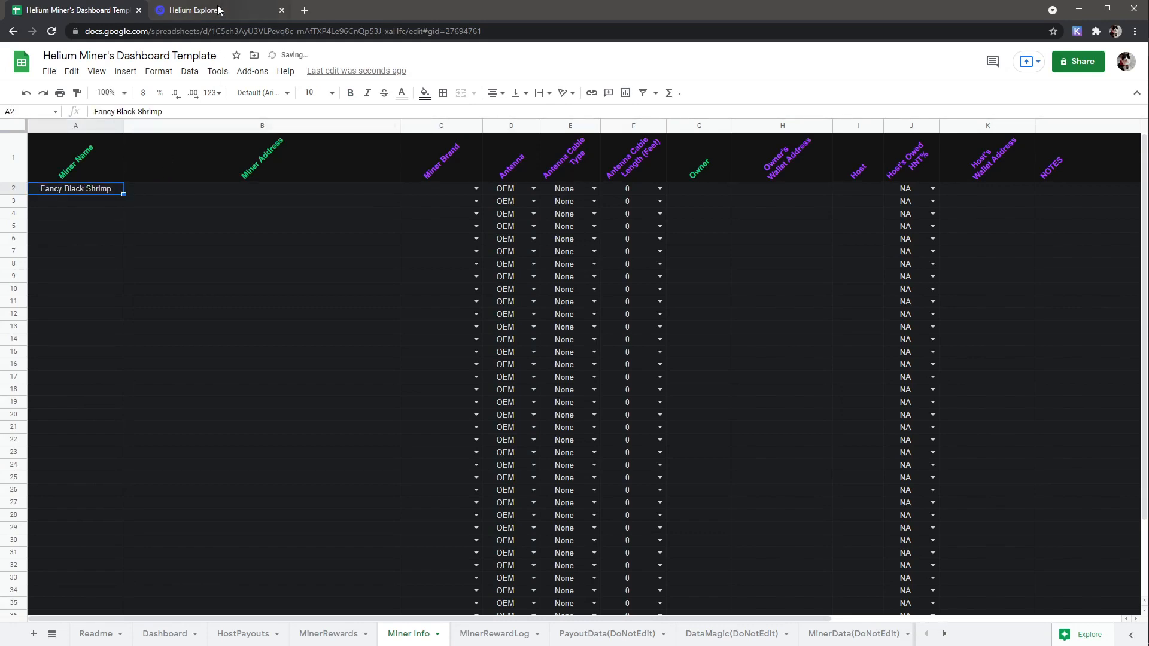
- In Helium Explorer, search 'fancy black s' and open the Fancy Black Shrimp hotspot page
left_click(194, 10)
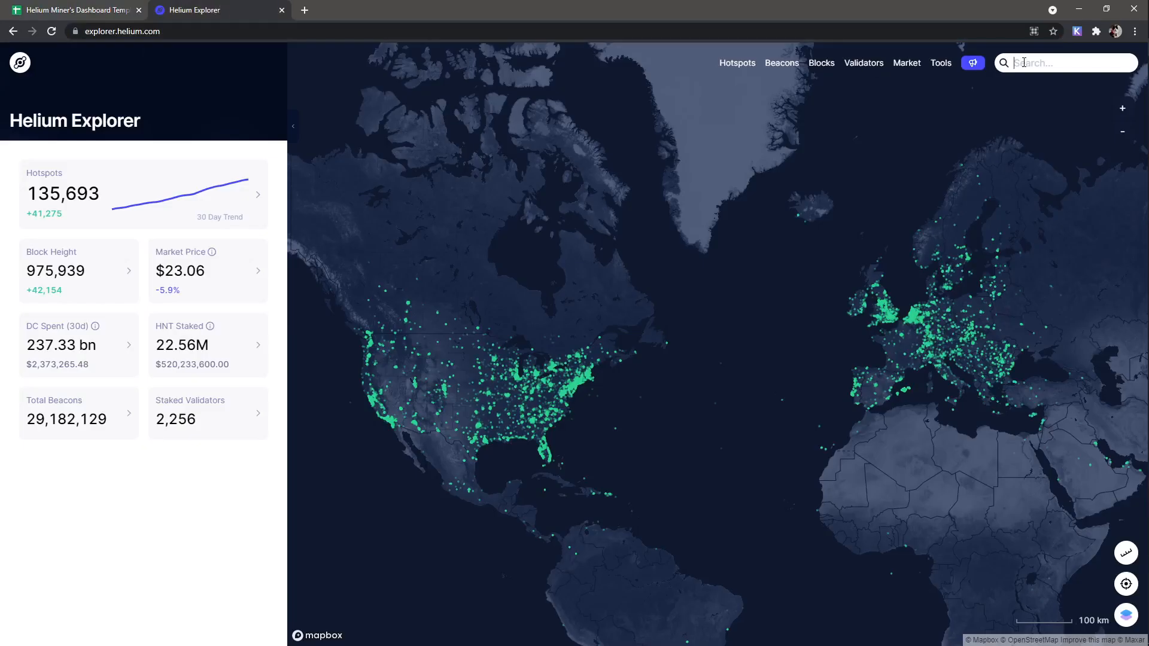
type("fancy black shrimp")
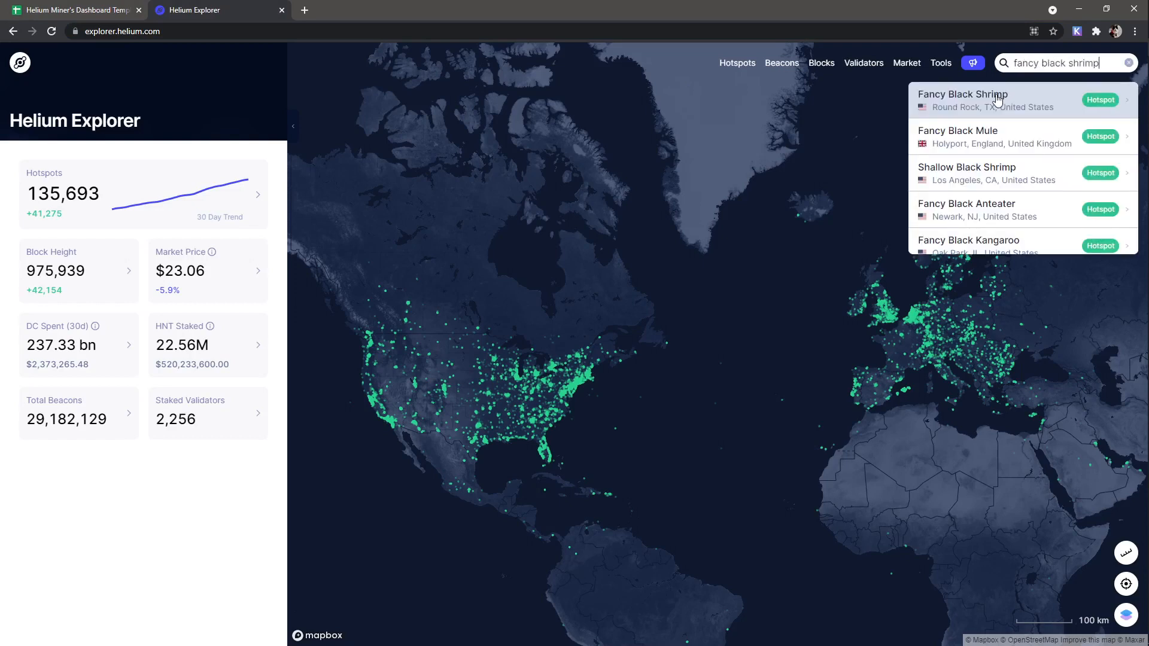
left_click(990, 99)
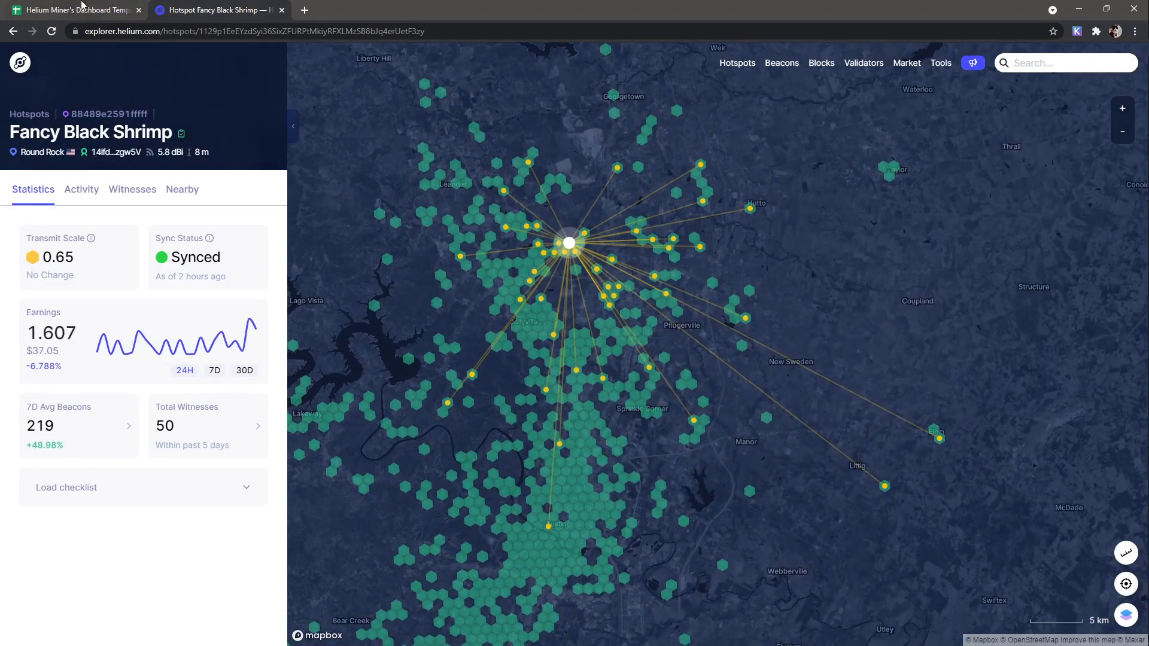
- Back on Miner Info, paste the miner address 1129p1Ee… in B2 and set brand Helium Hotspot
left_click(73, 9)
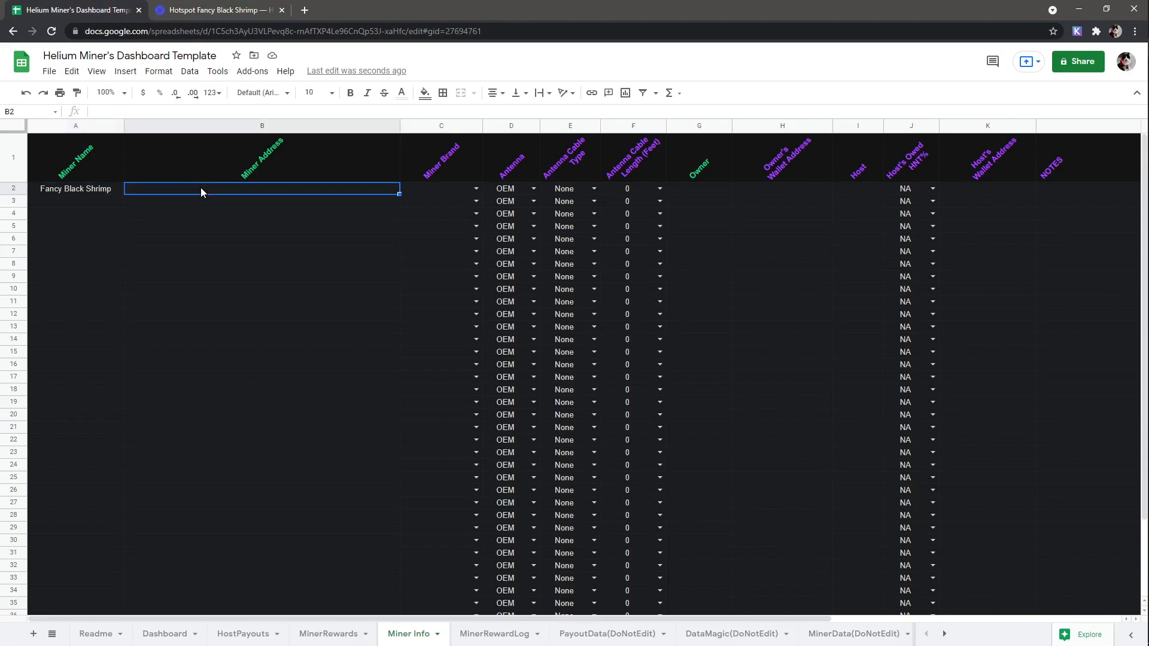
double_click(262, 188)
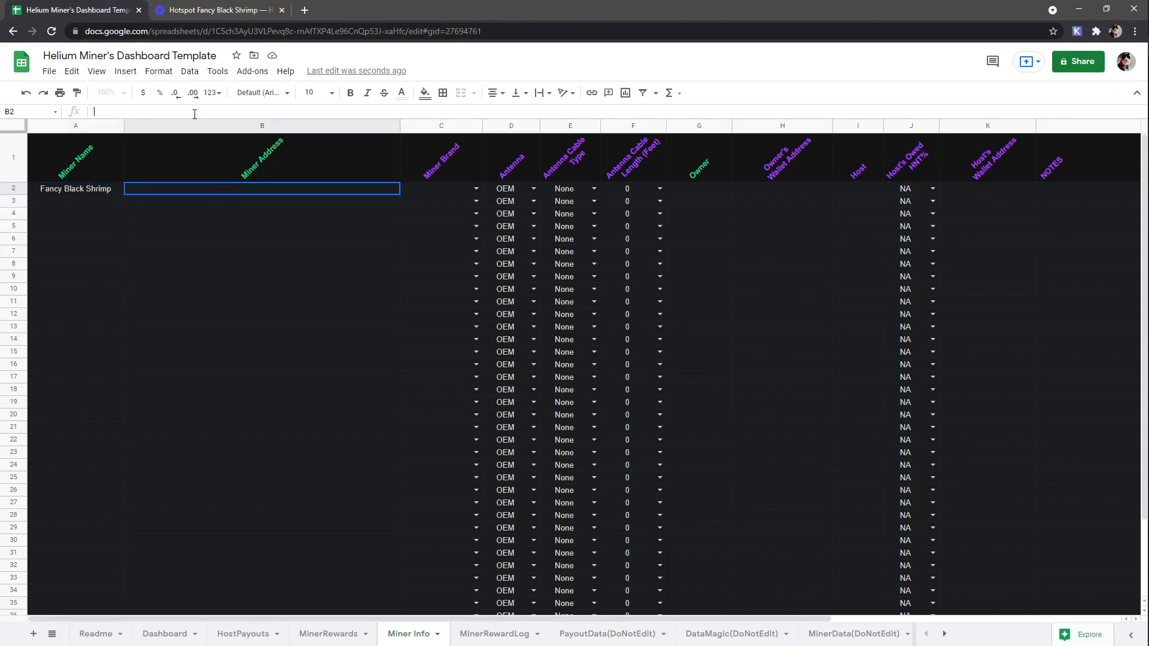
type("1129p1EeEYzdSyi36SixZFURPtMkiyRFXLMzSB8bJq4erUetF3zy")
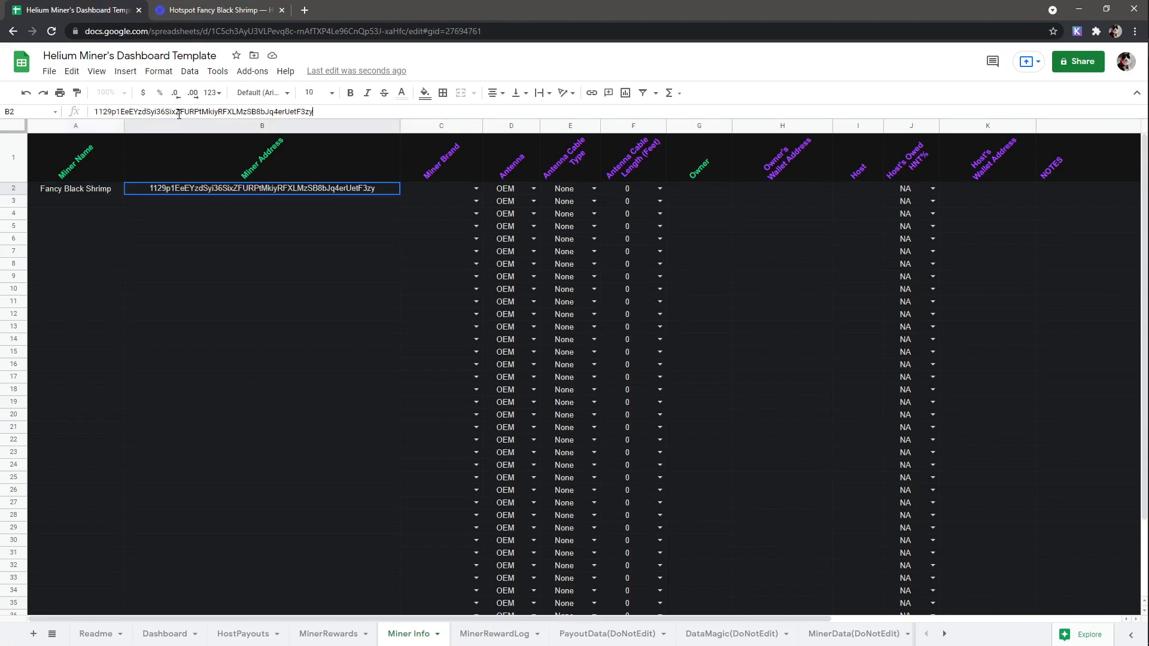
left_click(440, 188)
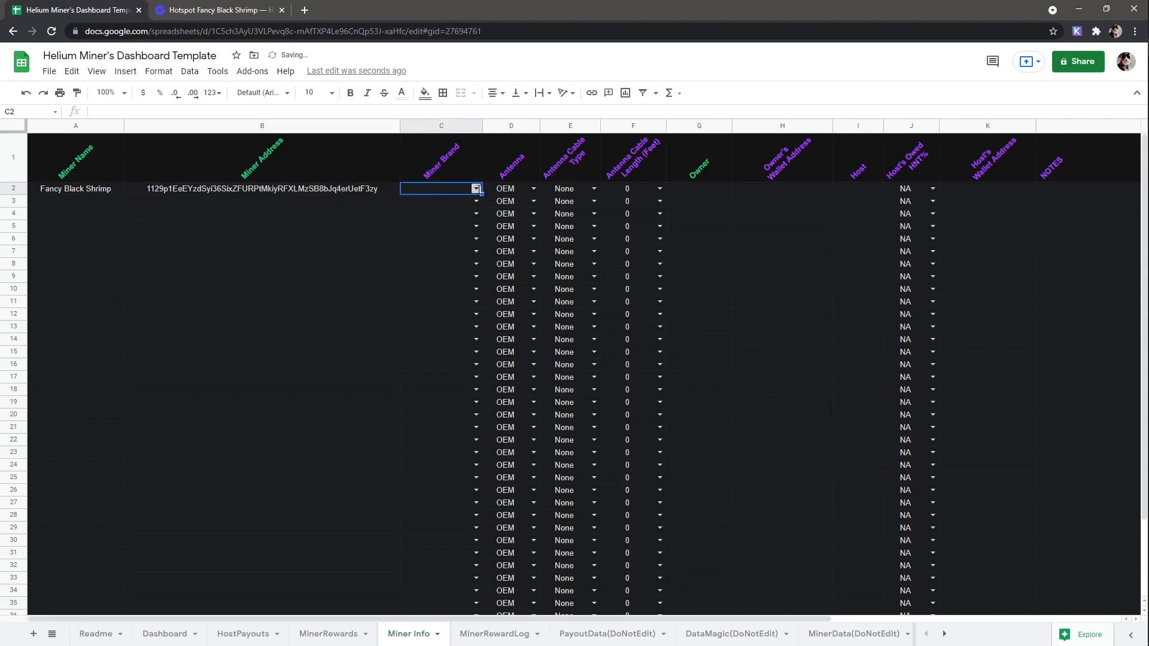
left_click(534, 188)
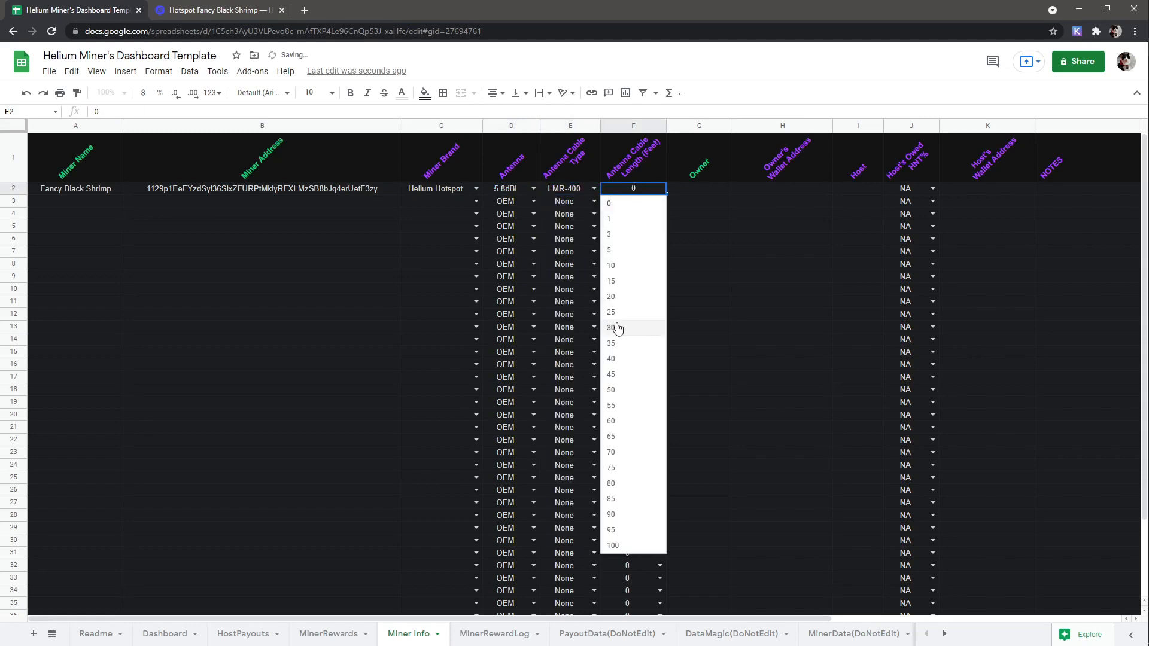
- Set antenna cable length 30, antenna TBC, the host payout address 14ifdPFR… and host Mac
left_click(610, 328)
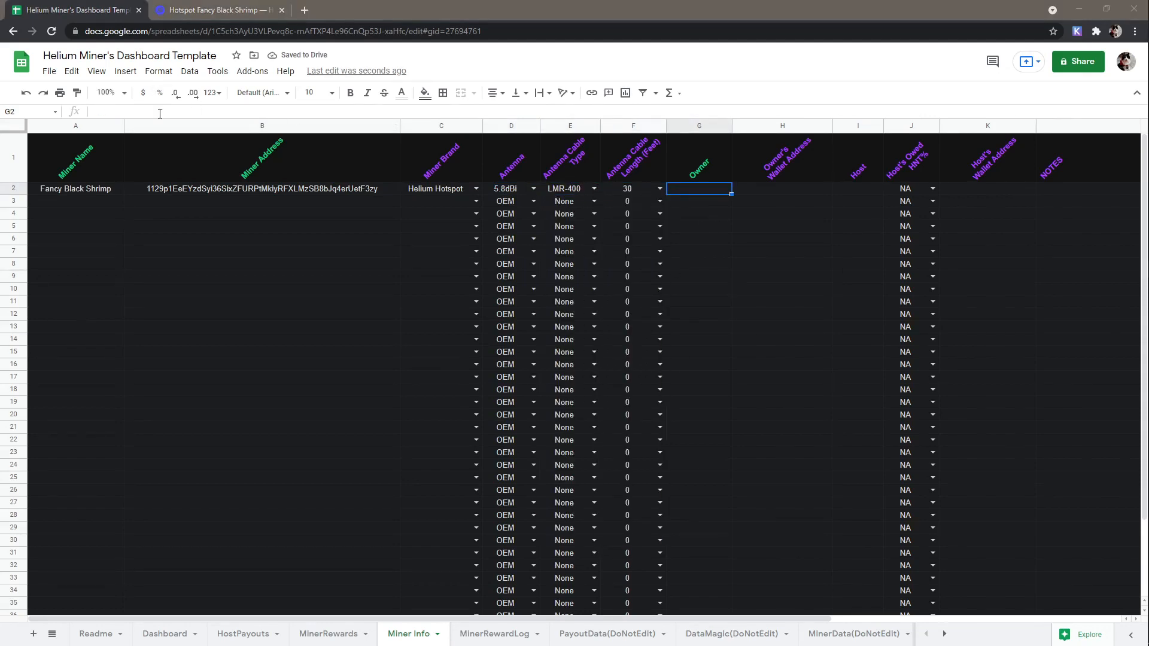
type("TBC")
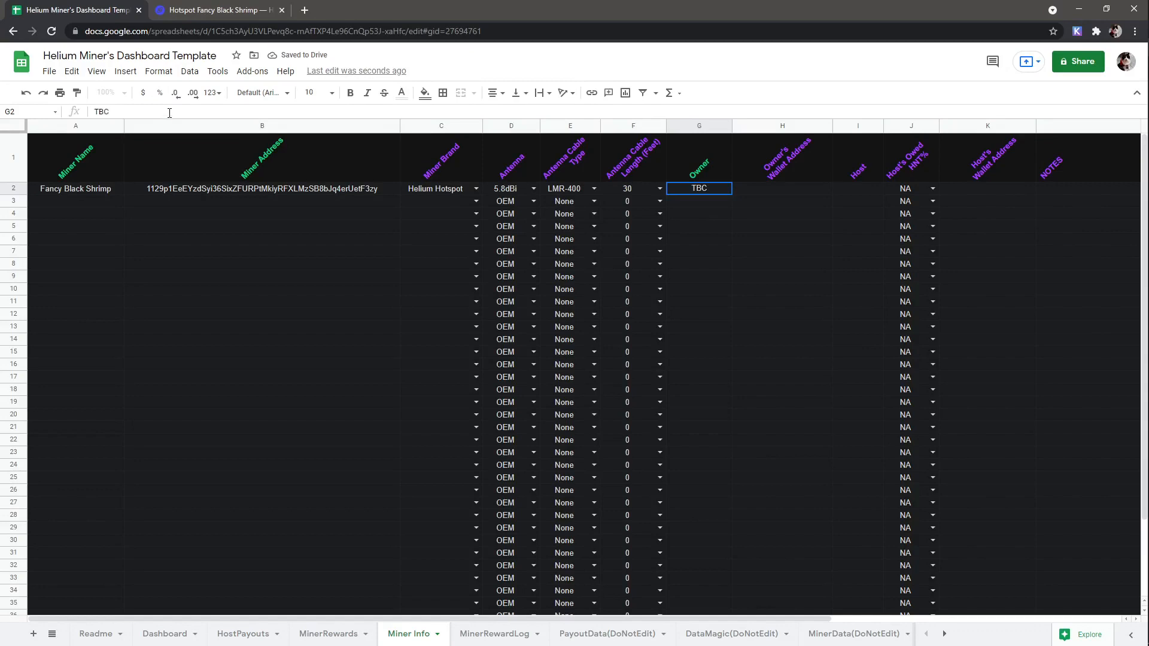
type("14ifdPFRvqN8LfmkTgbvvjWDwN8kmqohKQfnbPHgqGdHdUzgw5V")
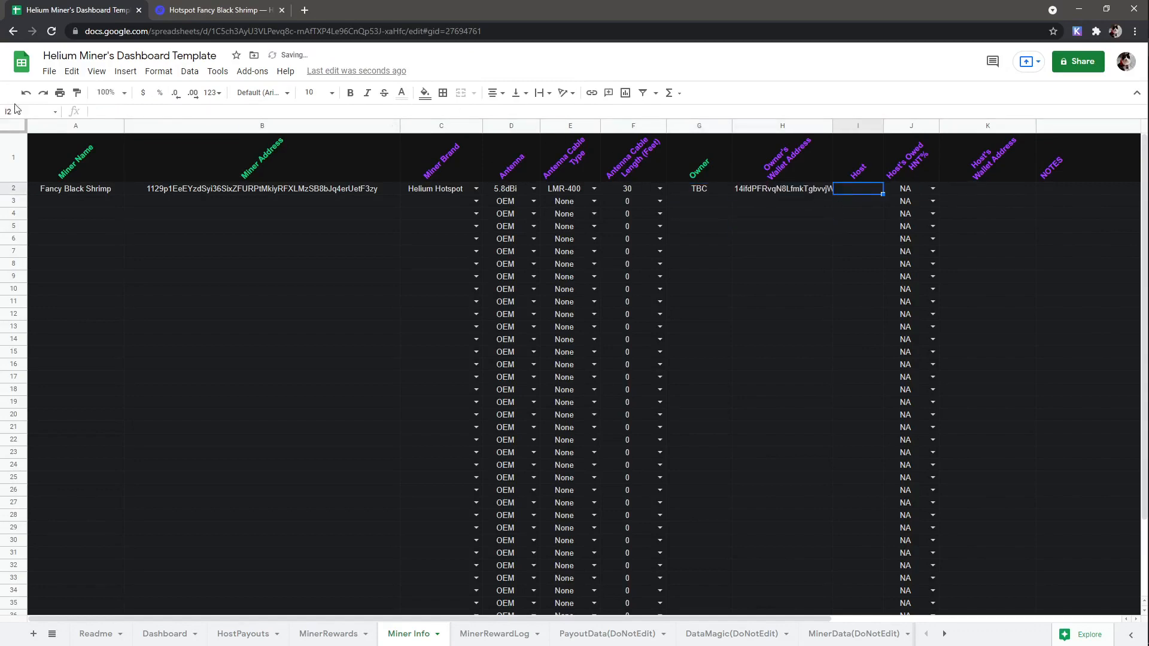
type("Mac")
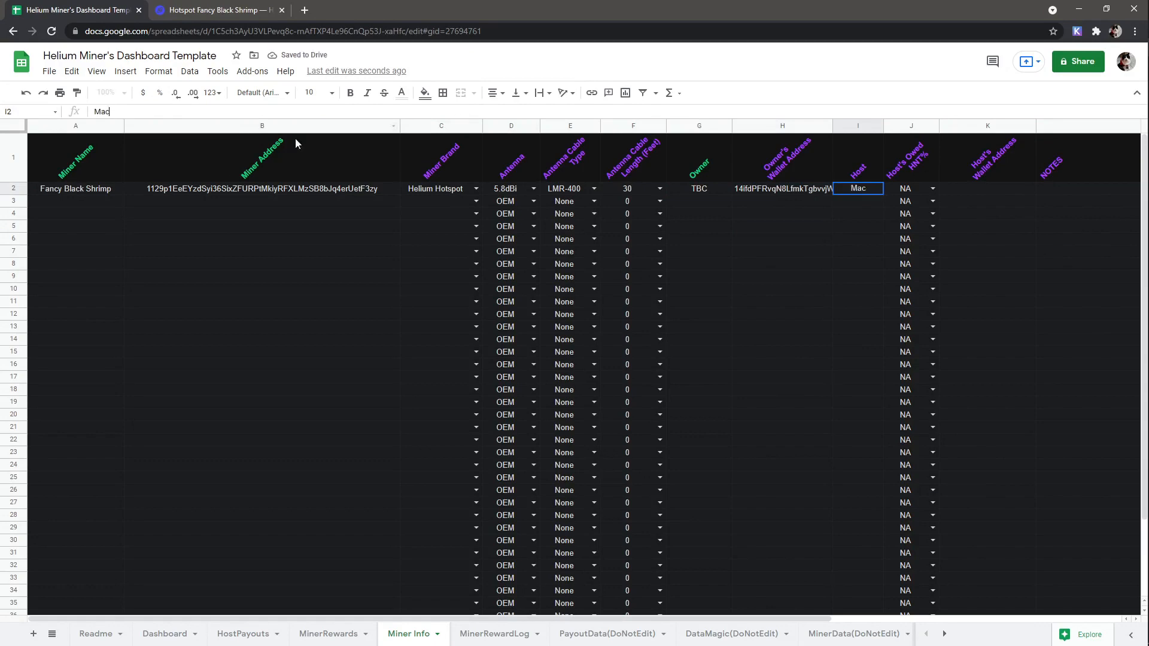
- Set the host's owed share to 20 then Other, and add the note VR Rig
left_click(934, 188)
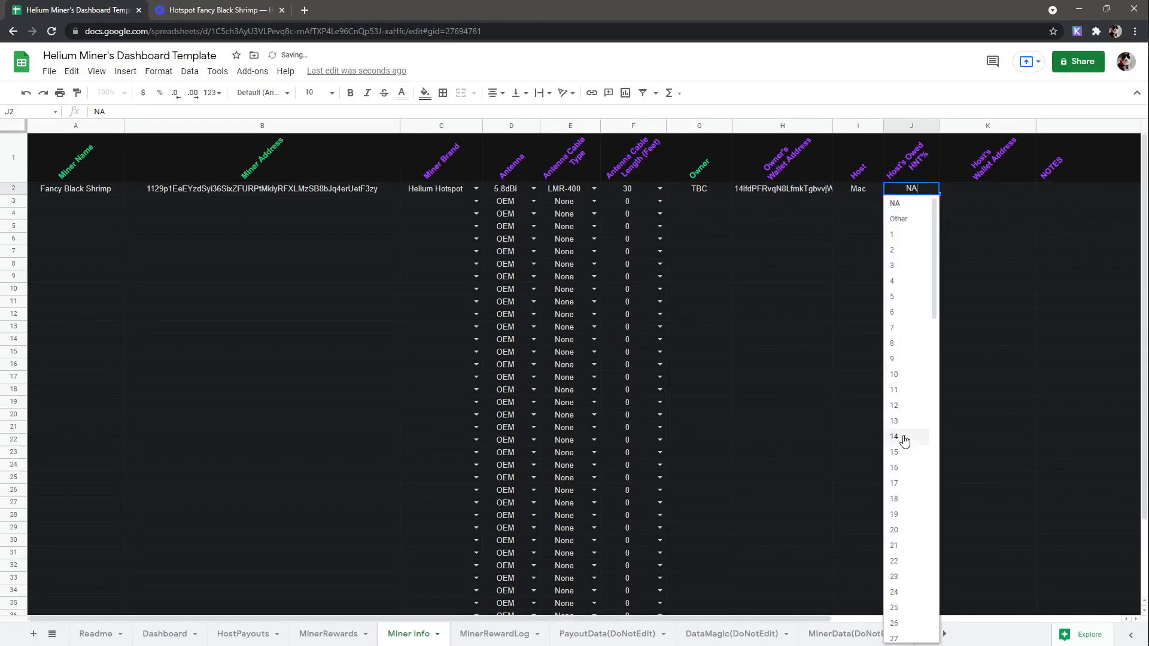
left_click(893, 530)
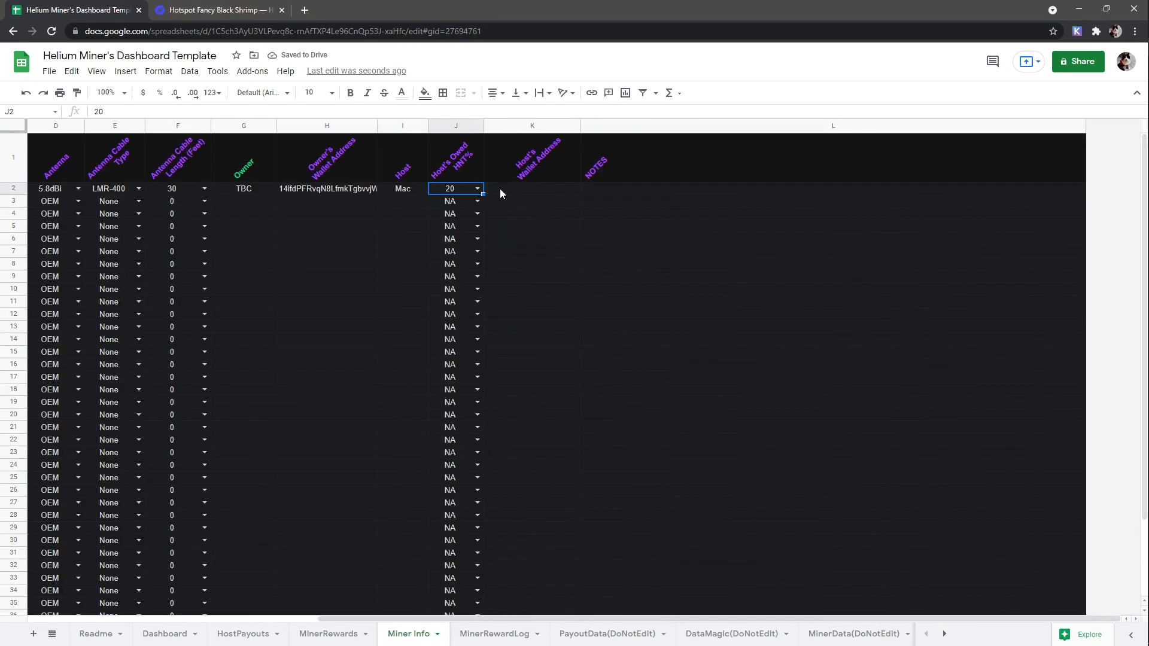
left_click(477, 188)
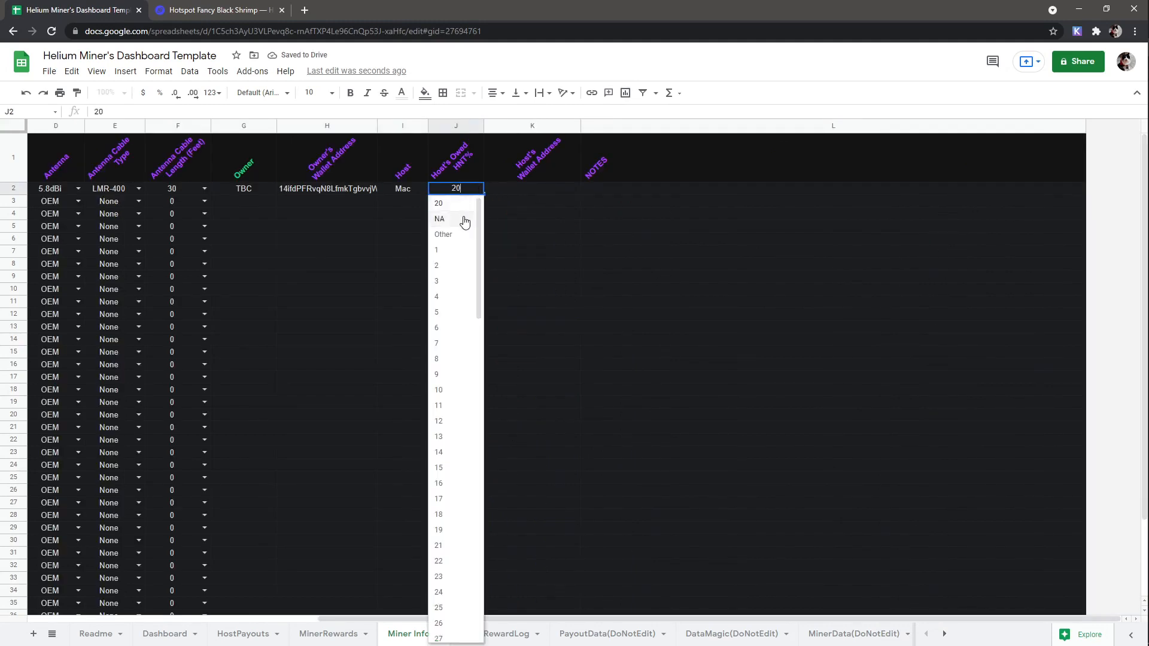
left_click(443, 235)
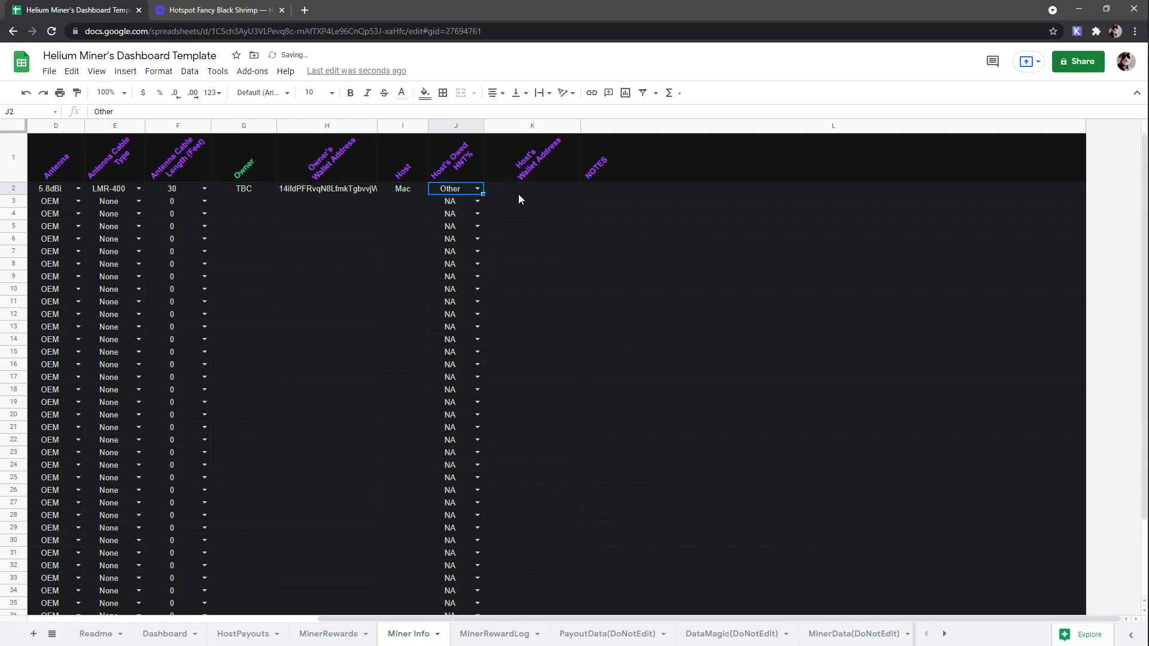
left_click(832, 188)
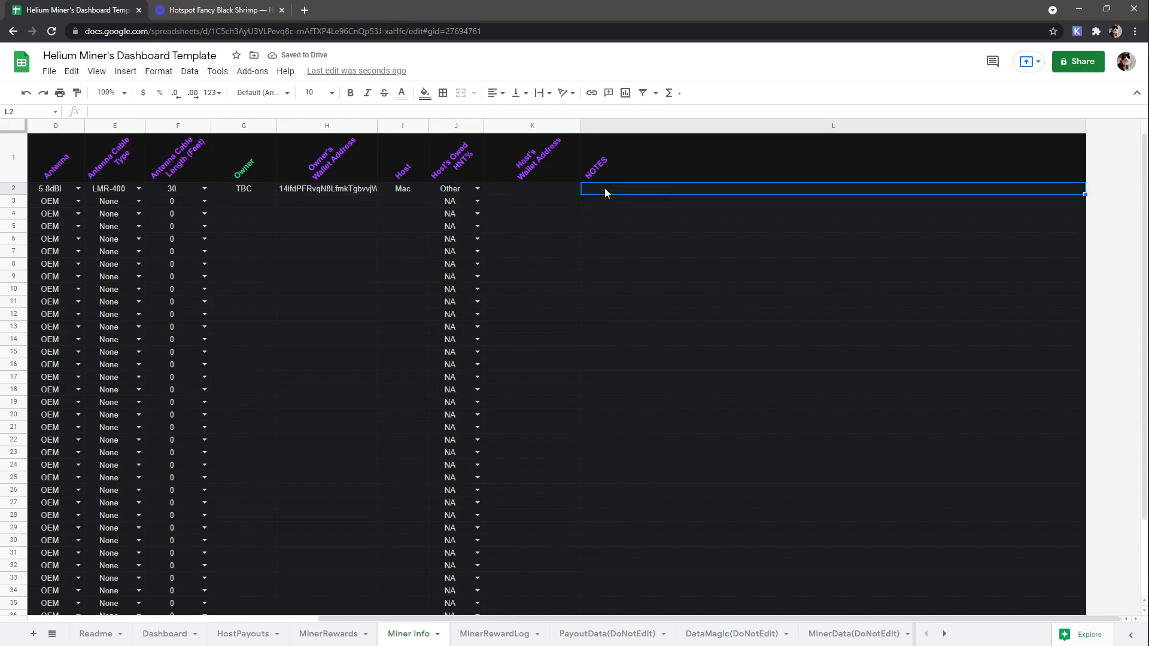
type("VR Rig")
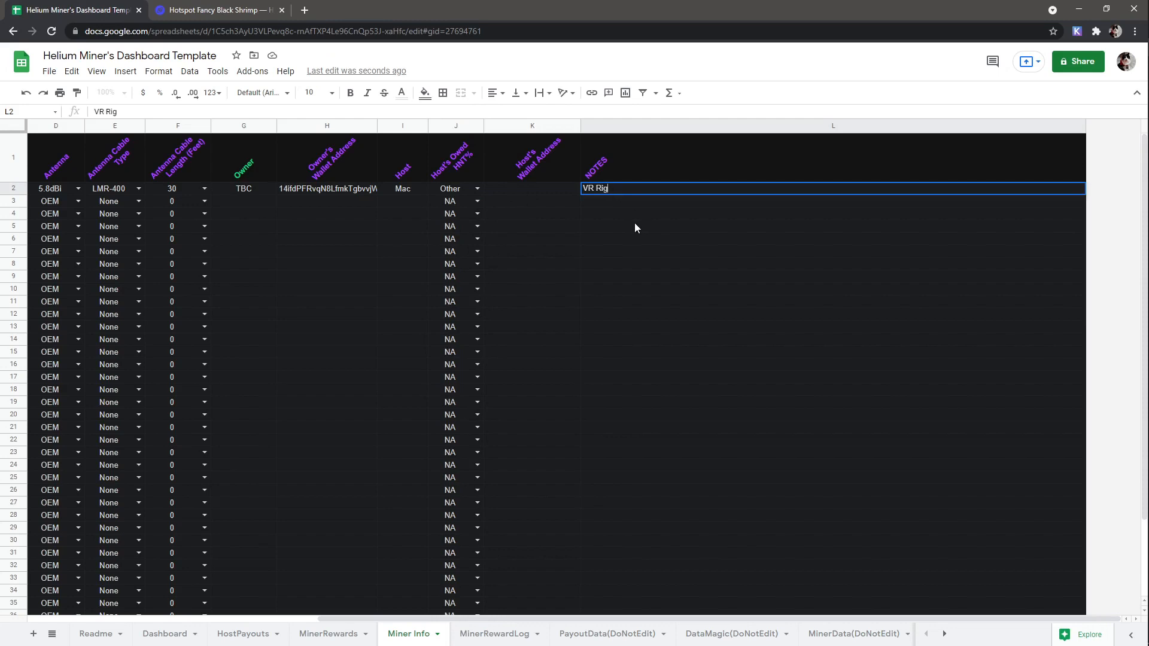
left_click(164, 634)
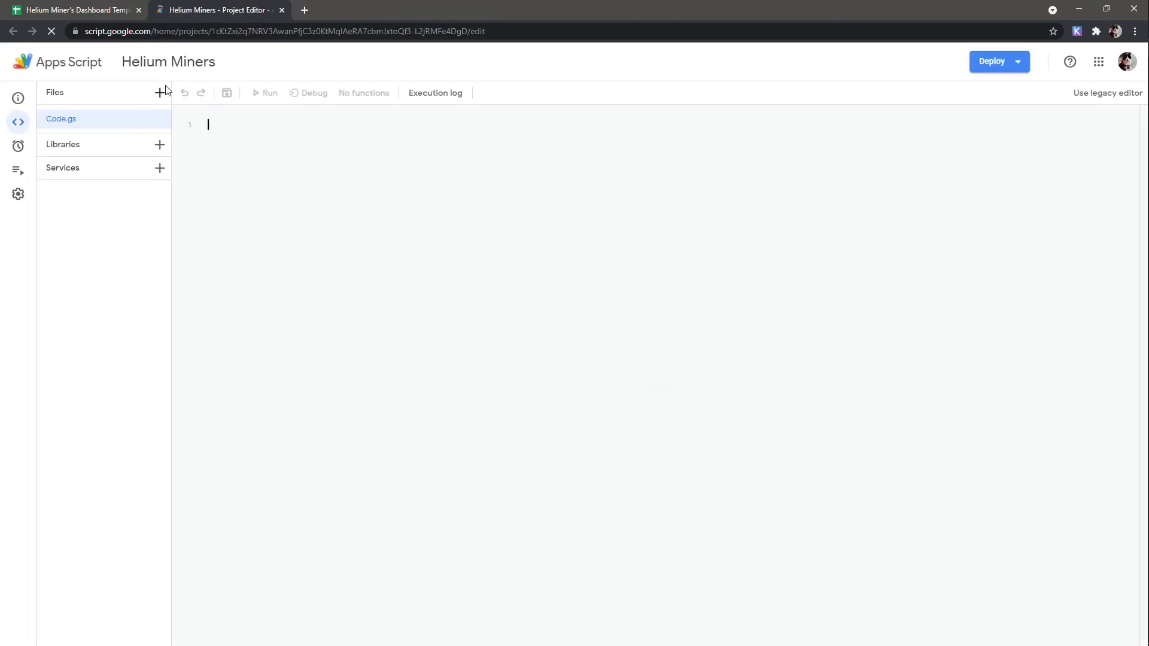
- Add an empty script file named importjson to the project and open ImportJSON.gs on GitHub
left_click(159, 92)
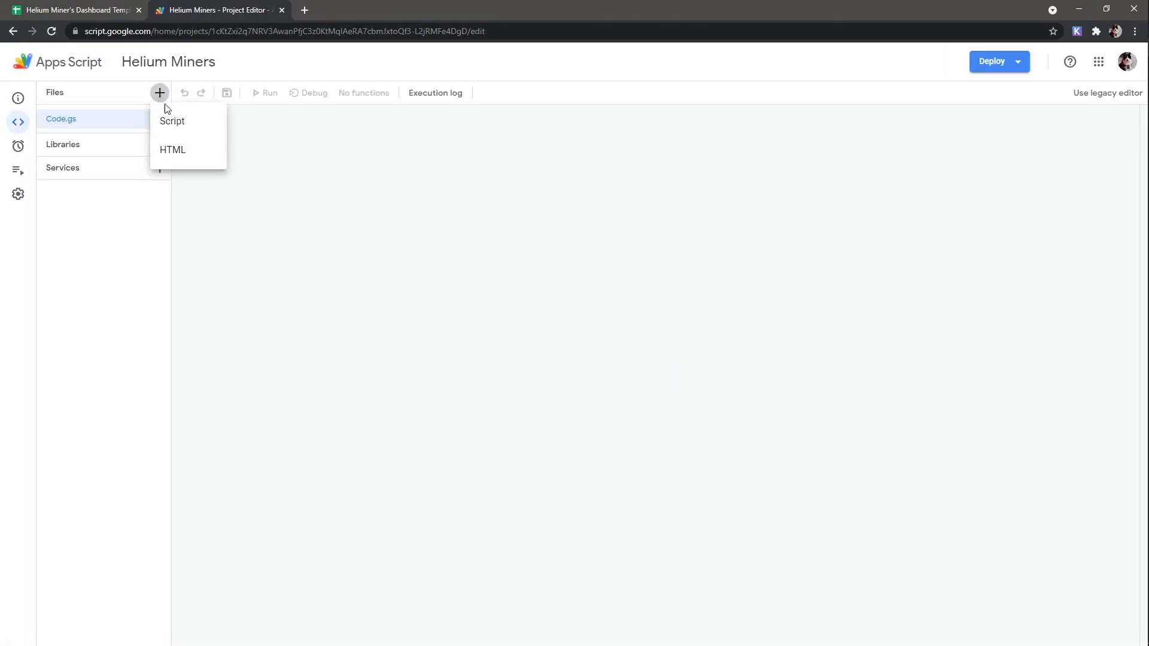
left_click(171, 120)
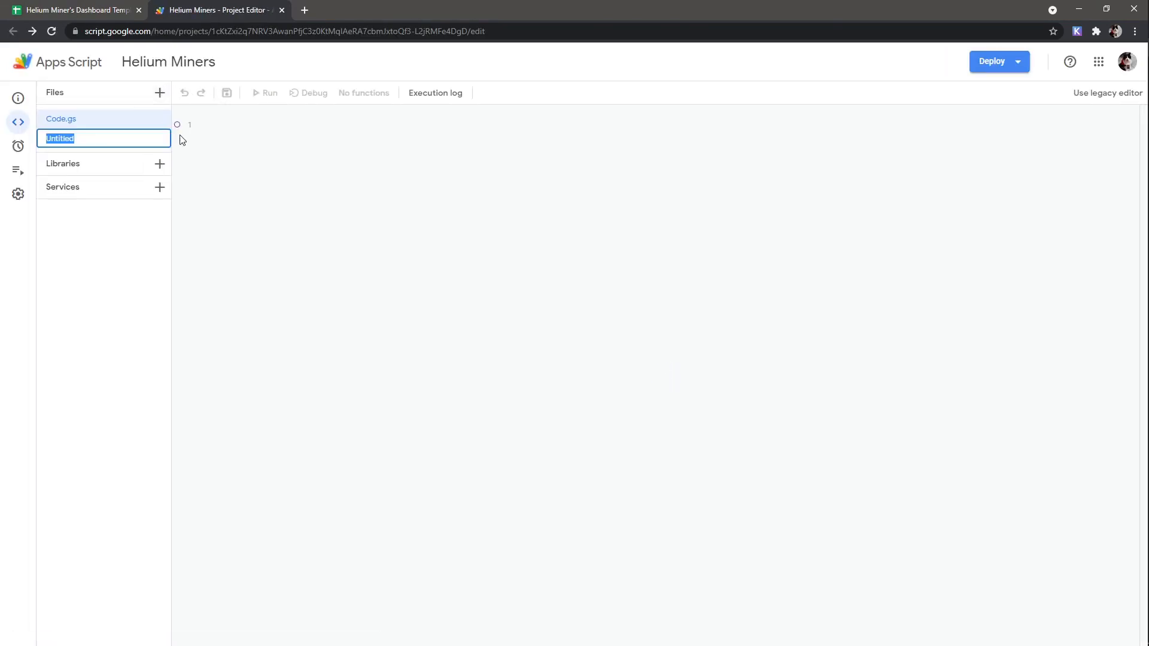
type("importjson")
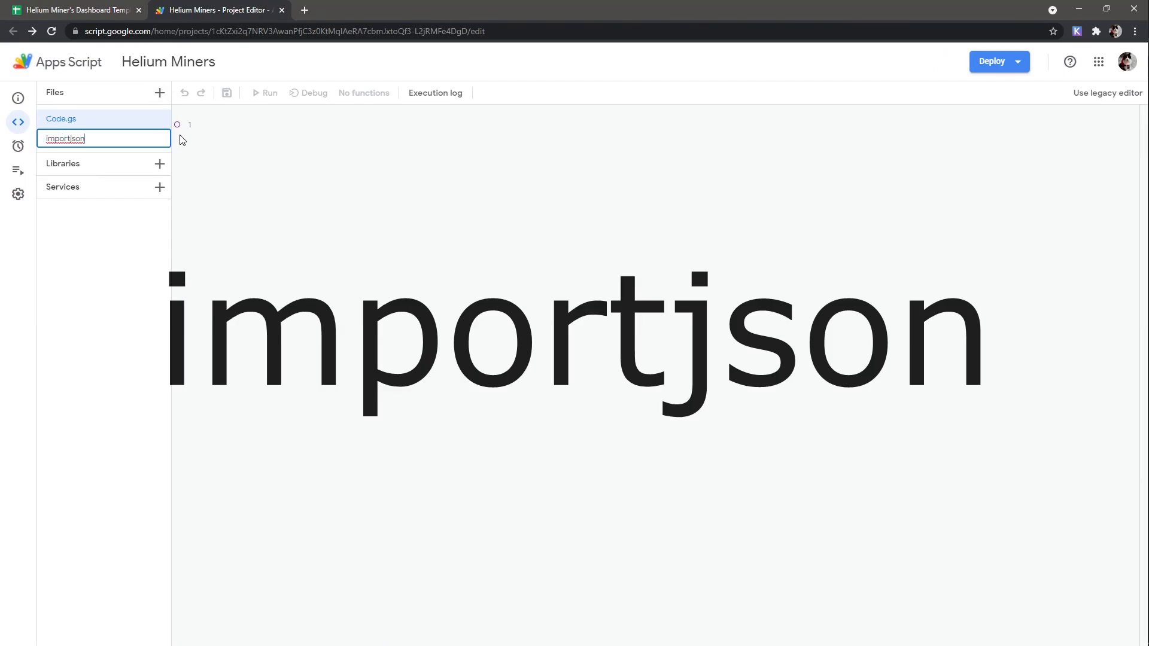
key("Enter")
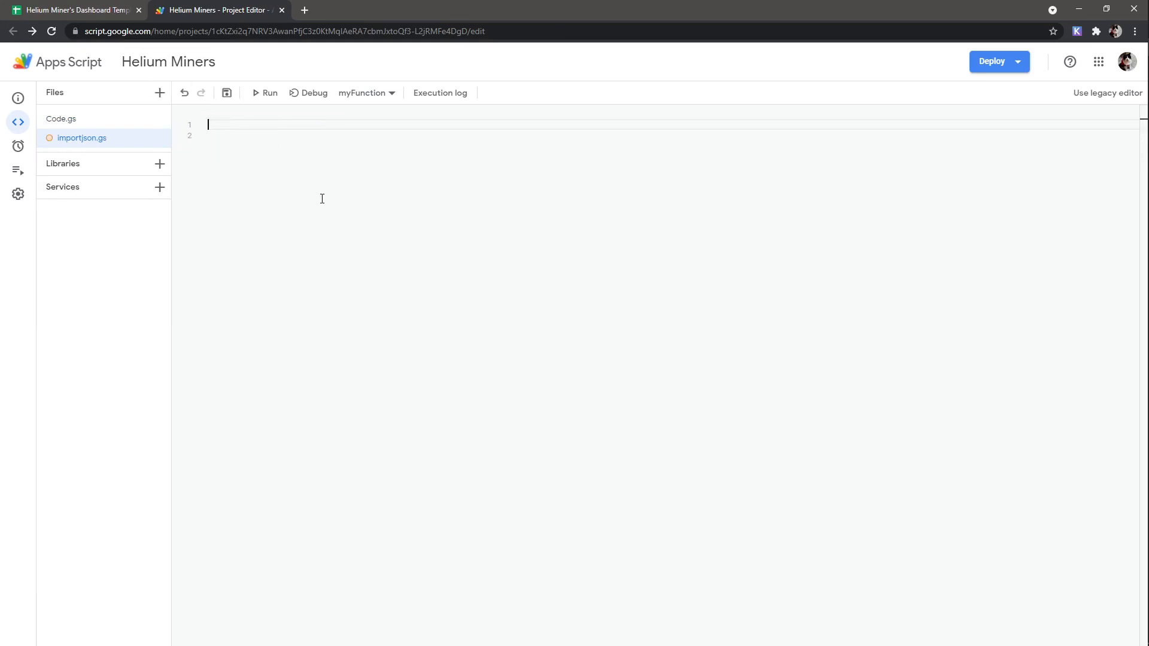
mouse_move(743, 381)
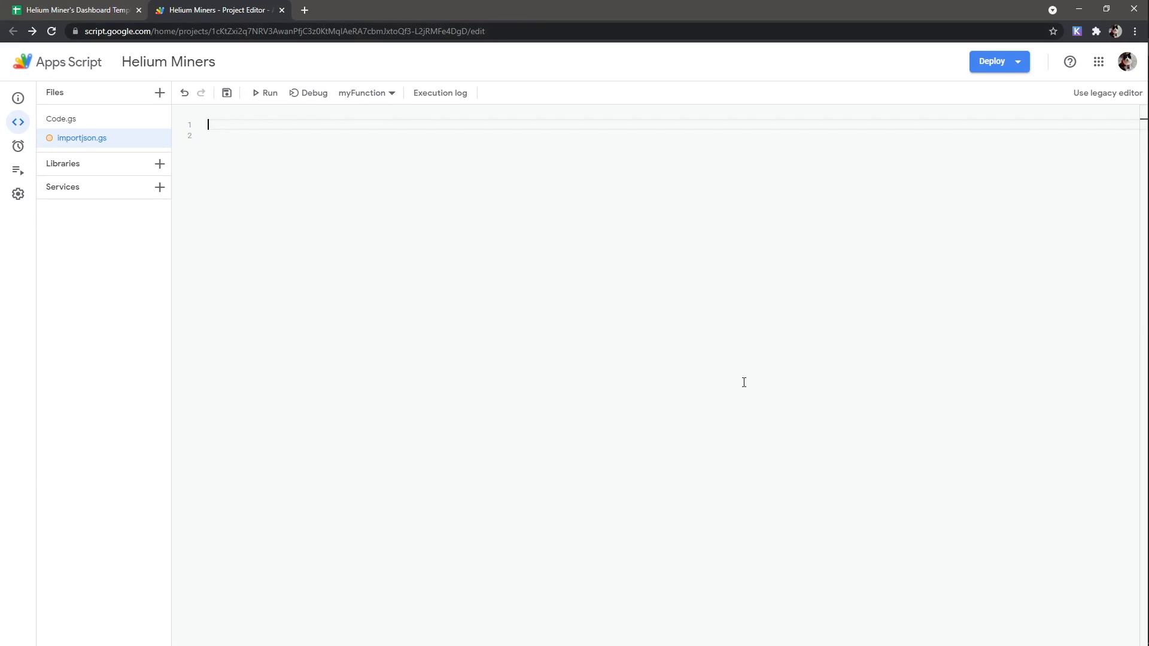
type("https://github.com/bradjasper/ImportJSON/blob/master/ImportJSON.gs")
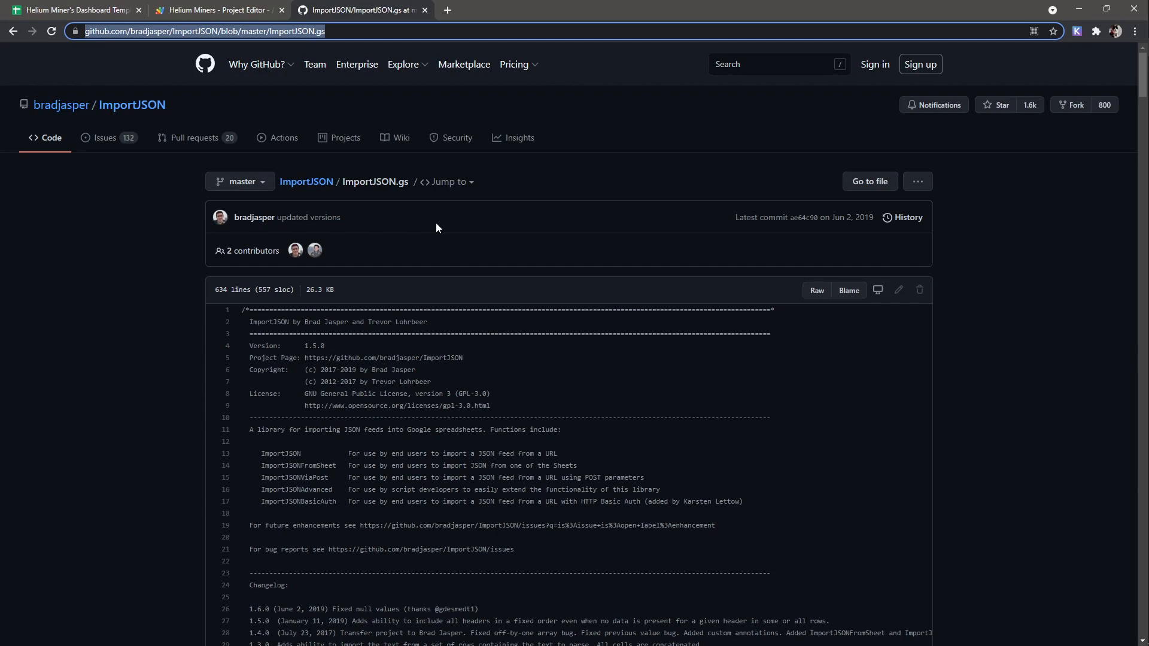
mouse_move(816, 290)
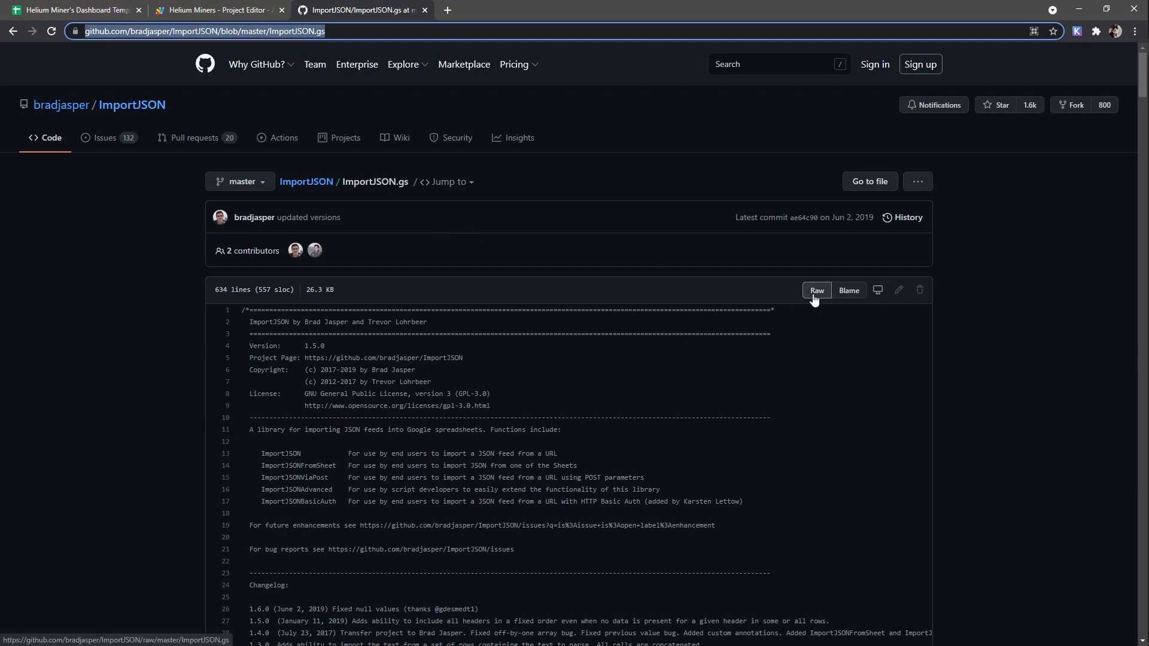
- Open the raw ImportJSON.gs text and copy it into importjson.gs in Apps Script
left_click(814, 289)
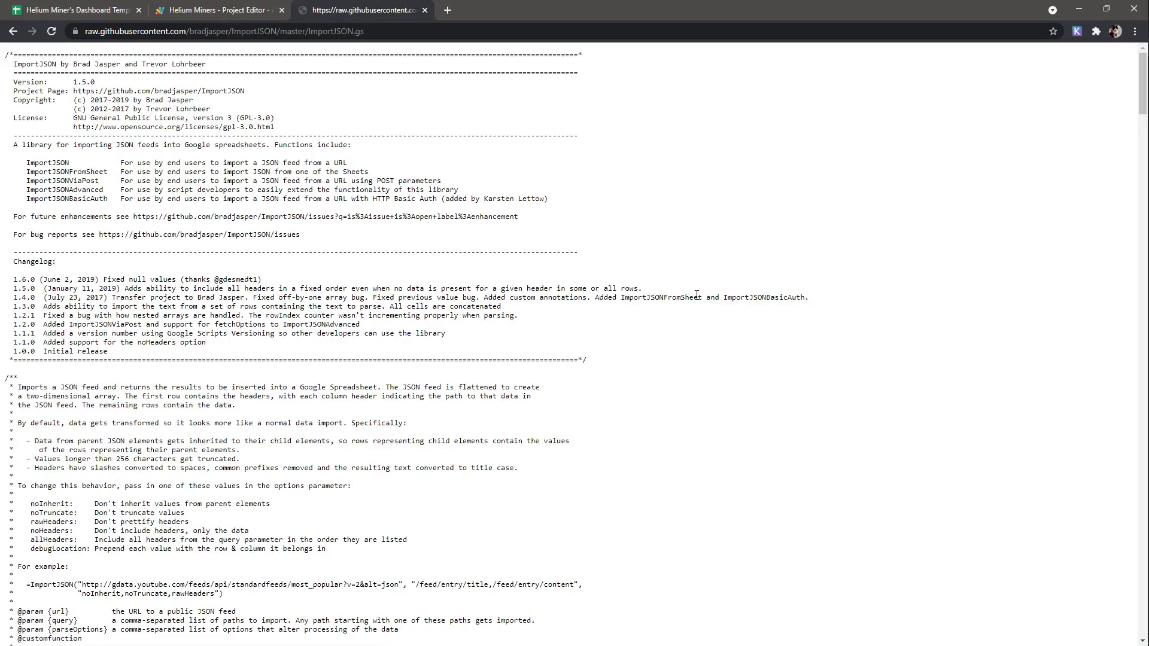
left_click(213, 9)
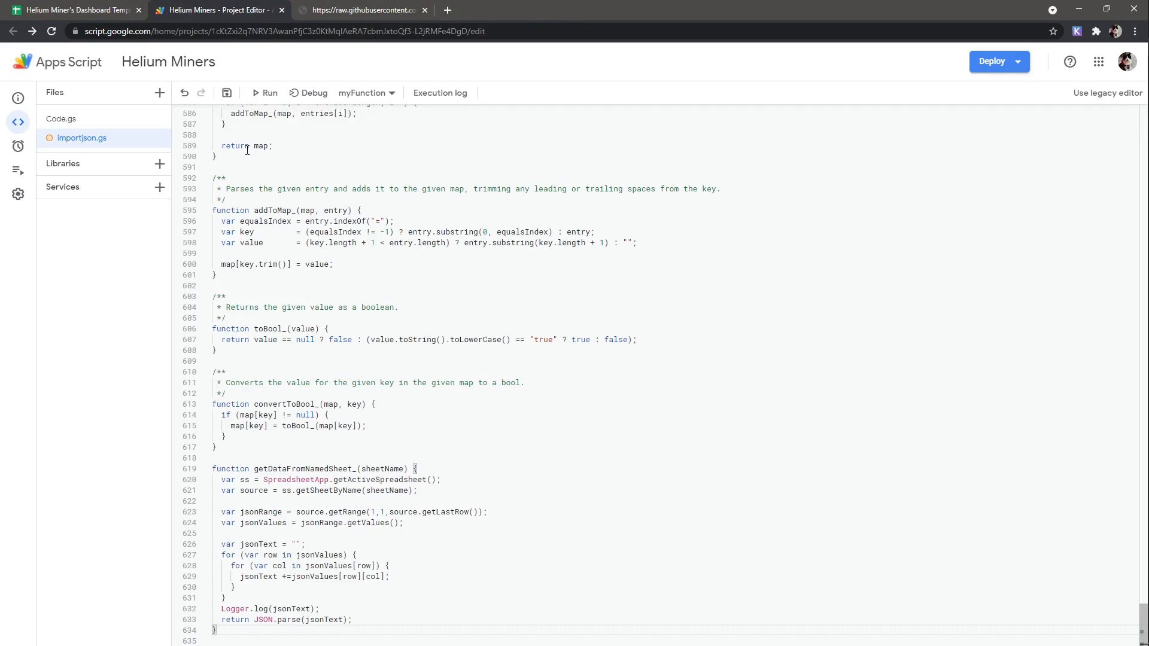
- Save importjson.gs with the library code and create a new script file named macros
left_click(226, 93)
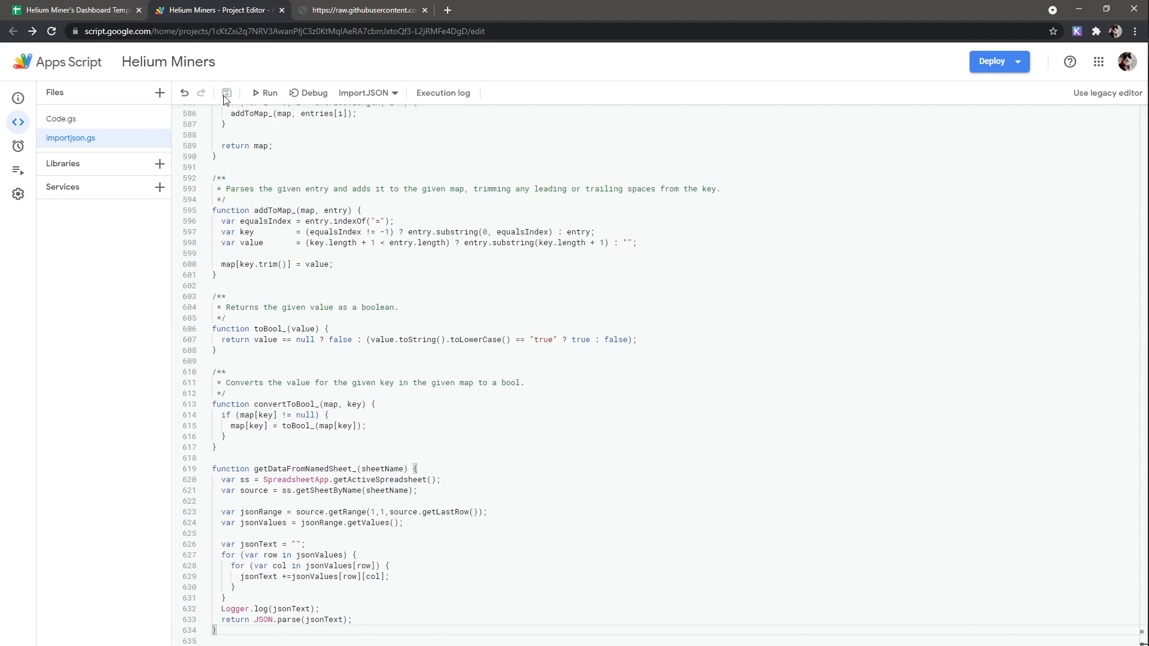
mouse_move(160, 93)
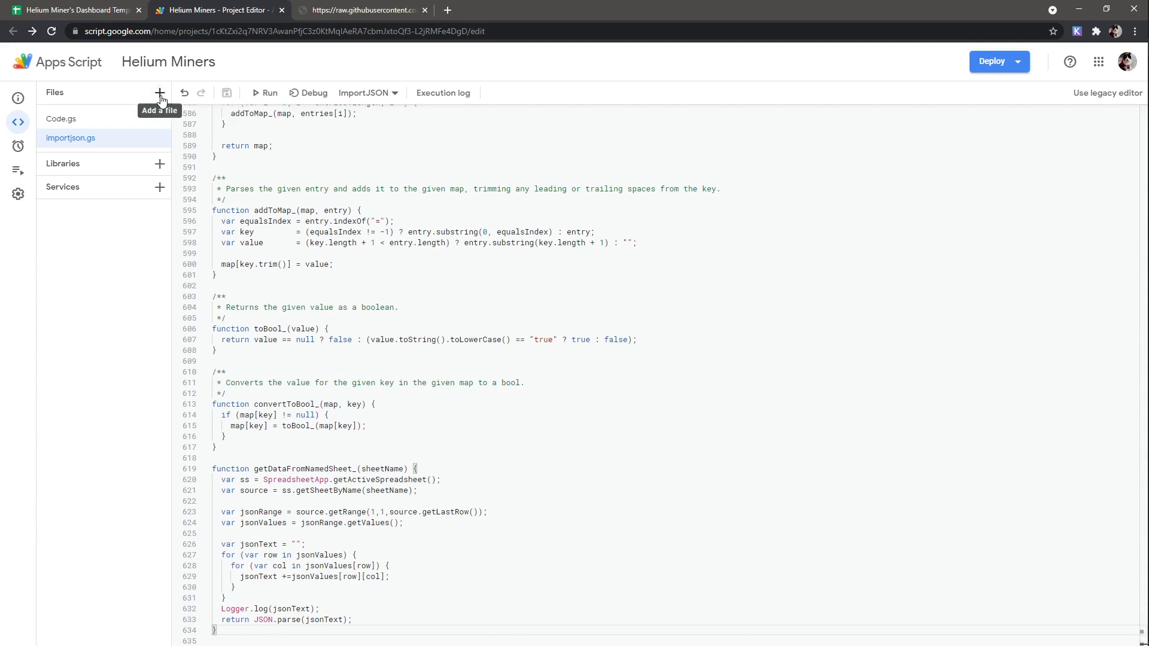
left_click(160, 92)
type("mac")
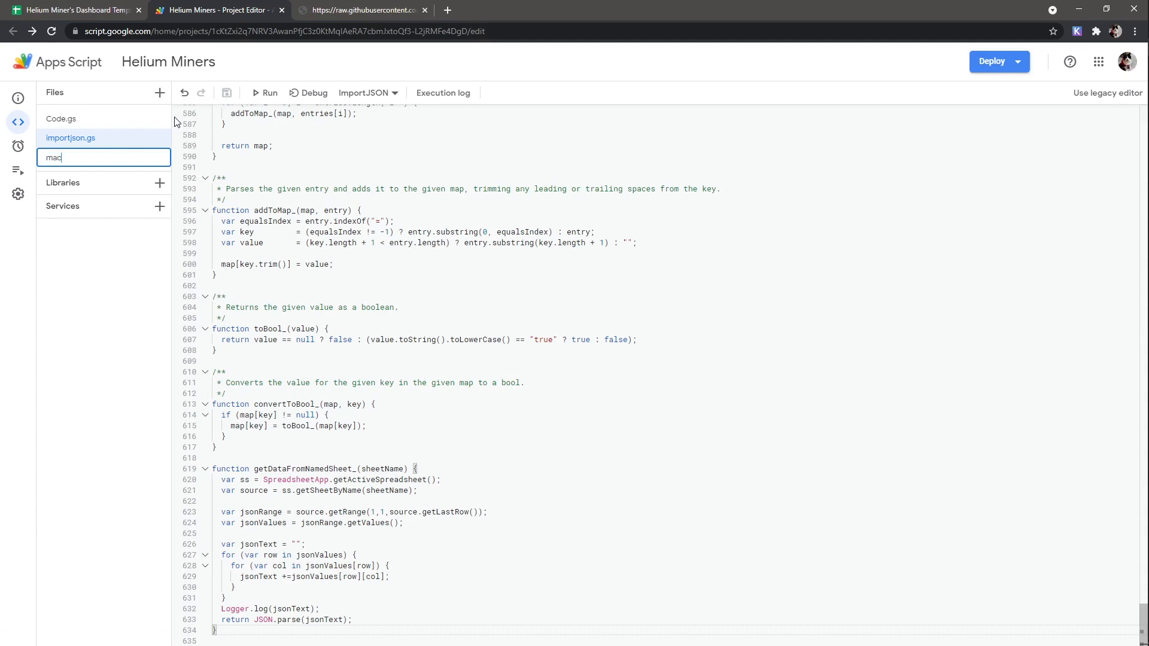
key("Enter")
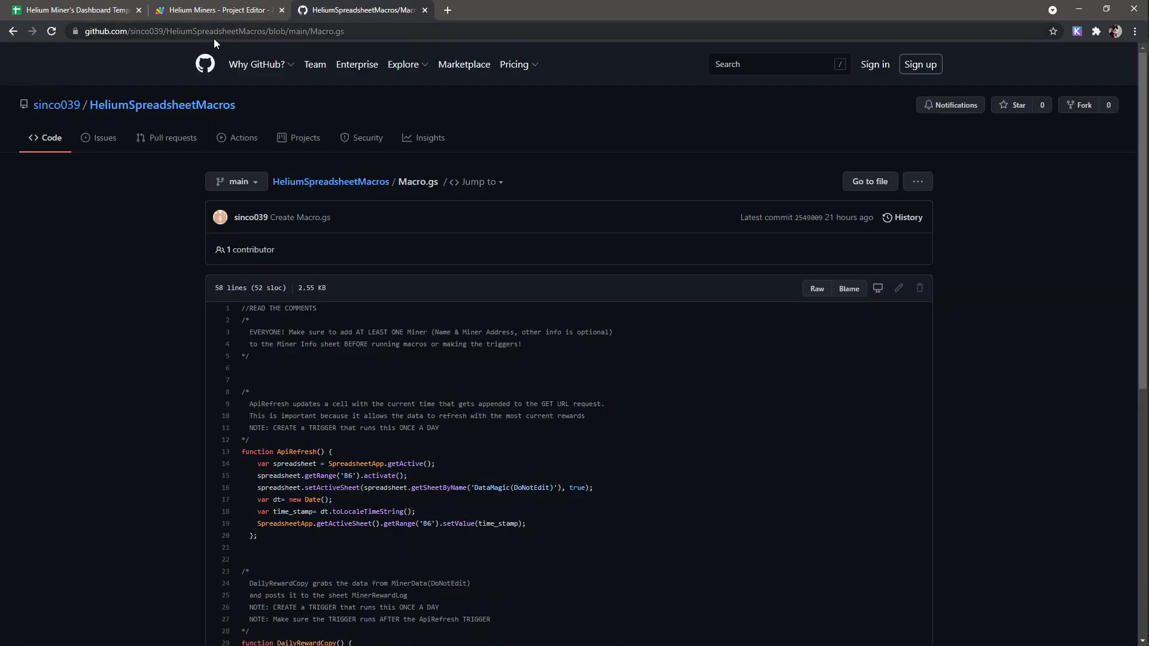
- Paste the raw Macro.gs code into macros.gs, save the project and return to the dashboard
left_click(816, 288)
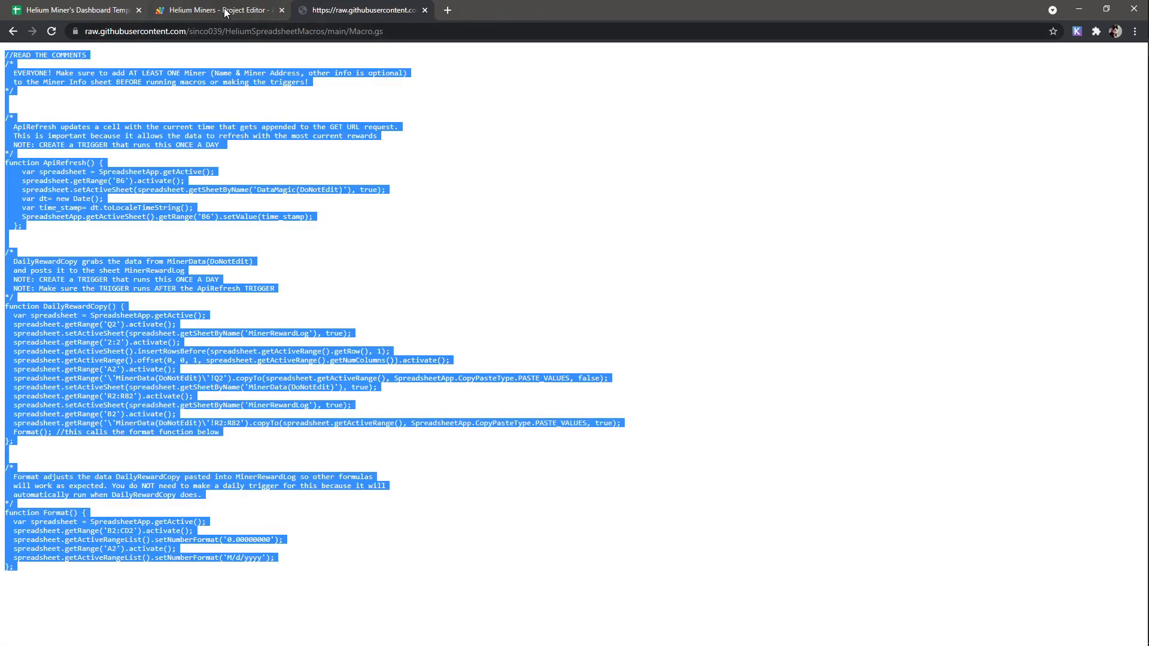
left_click(217, 9)
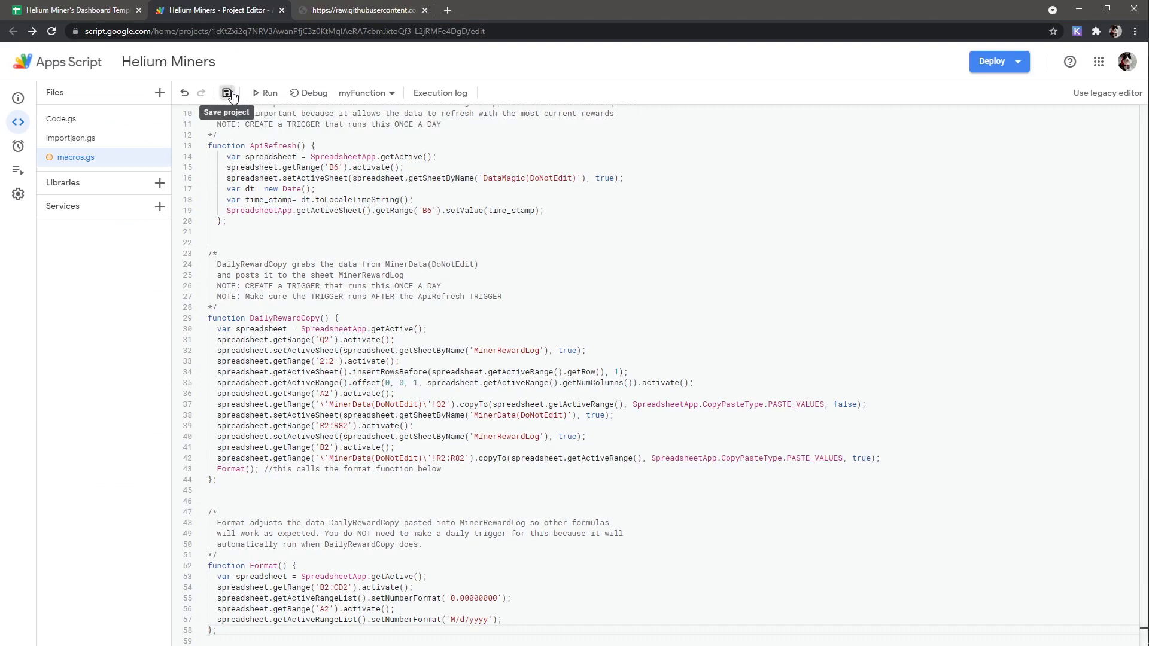
left_click(226, 94)
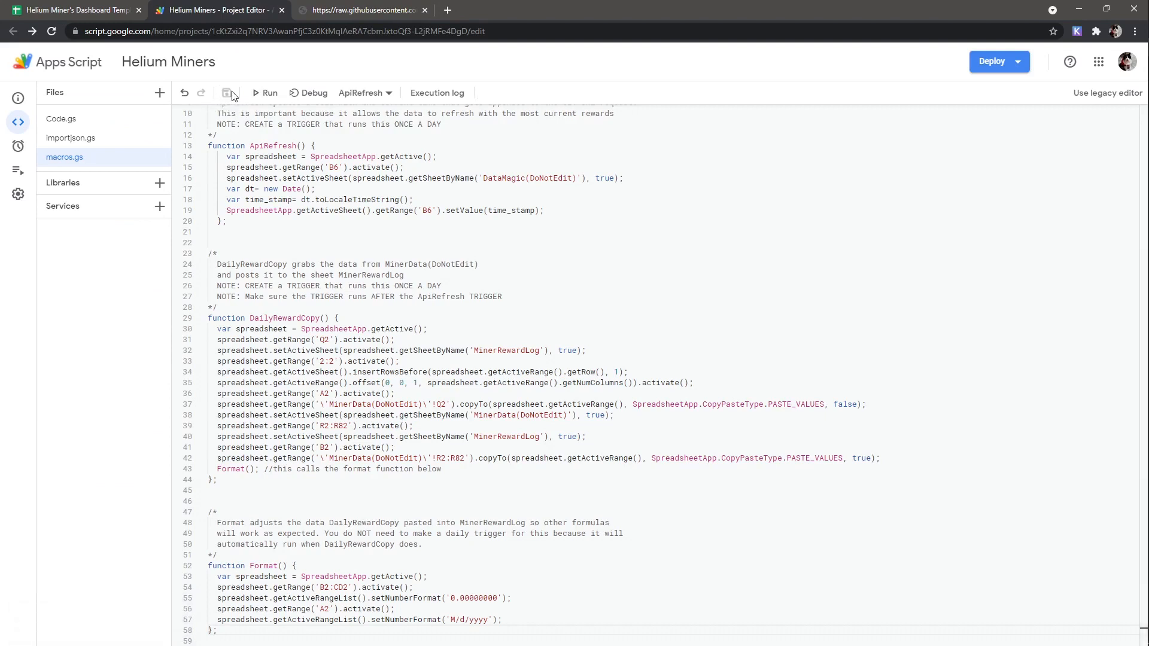
left_click(73, 9)
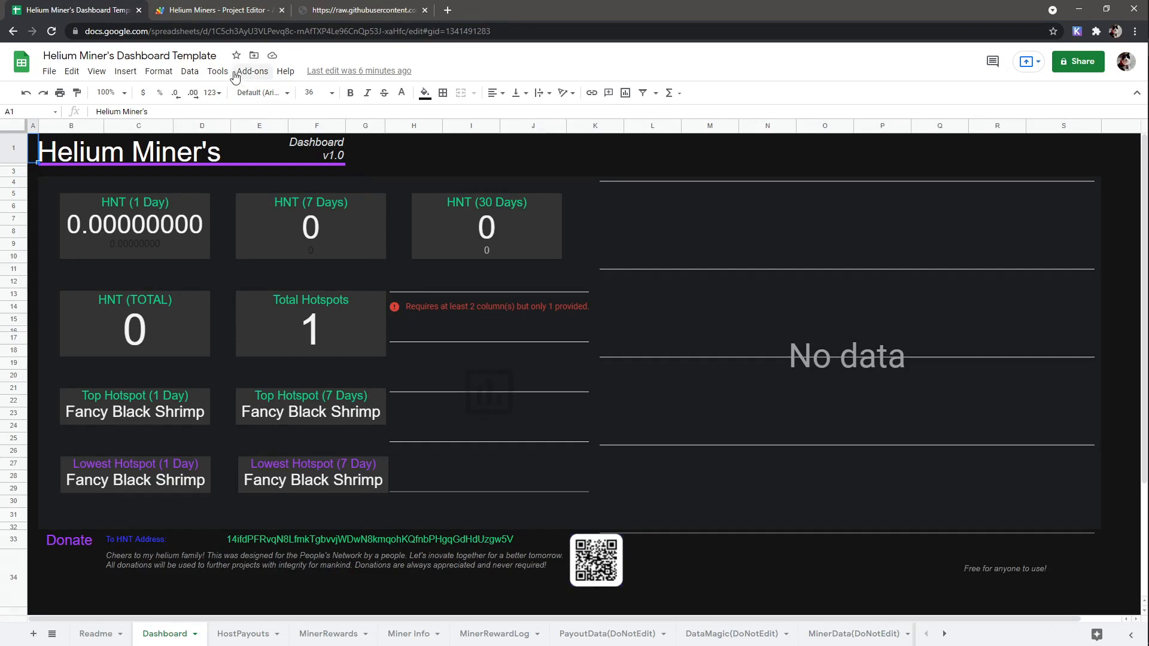
- Launch the ApiRefresh macro and authorize it, proceeding past the unverified-app warning to Helium Miners
left_click(217, 71)
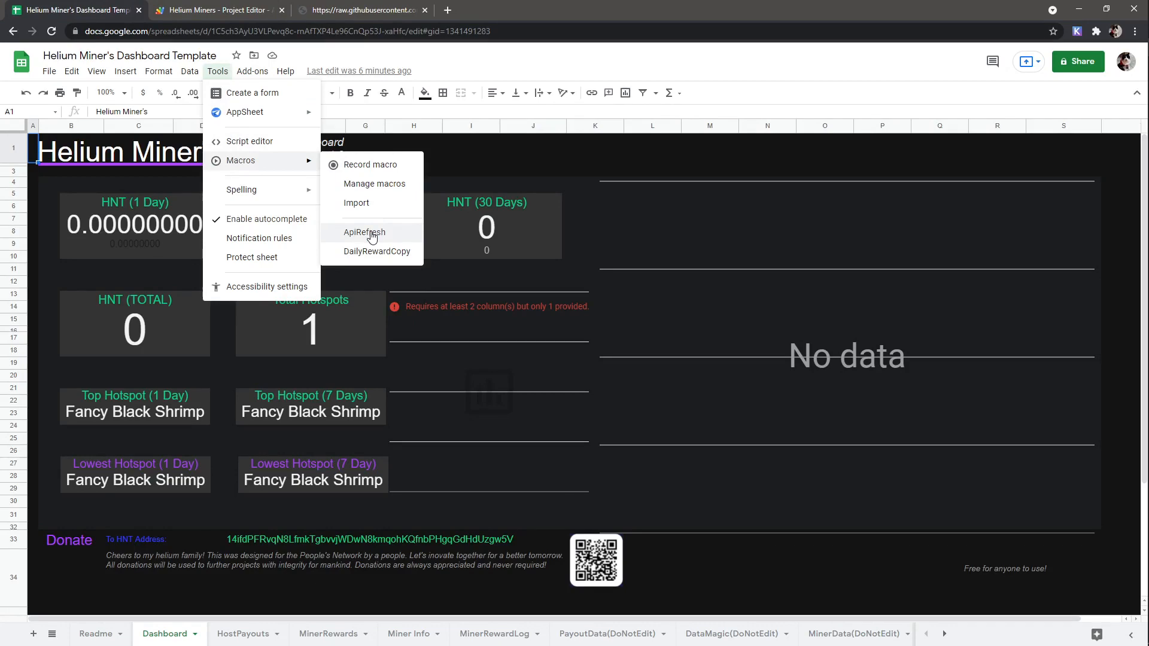
left_click(364, 232)
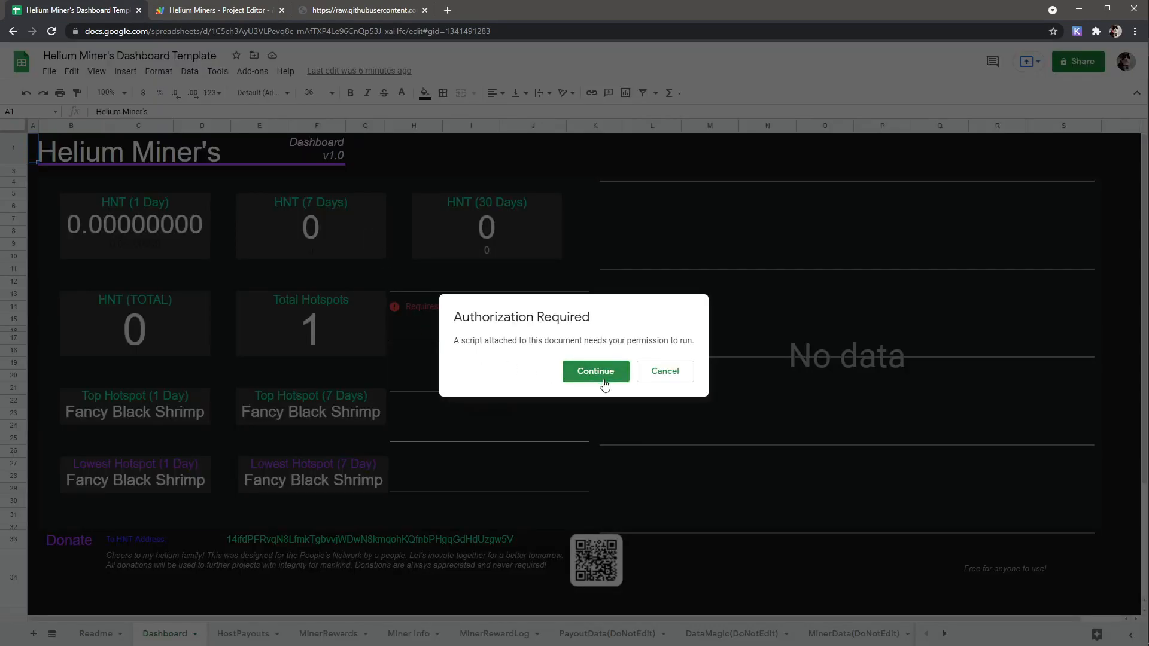
left_click(595, 371)
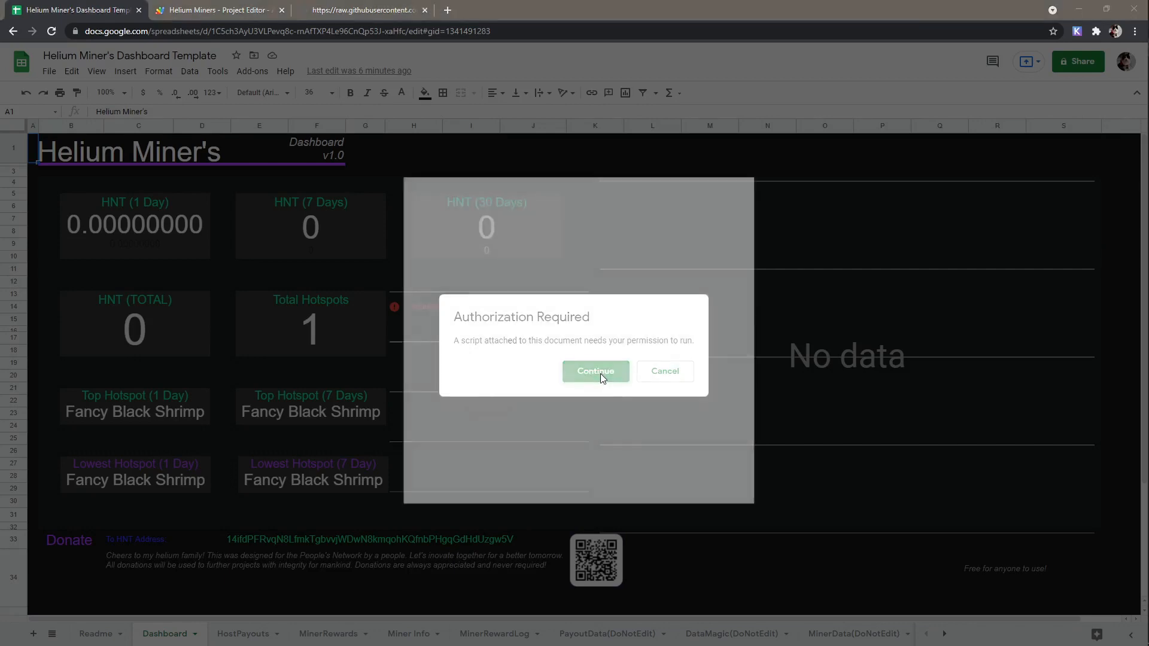
left_click(594, 371)
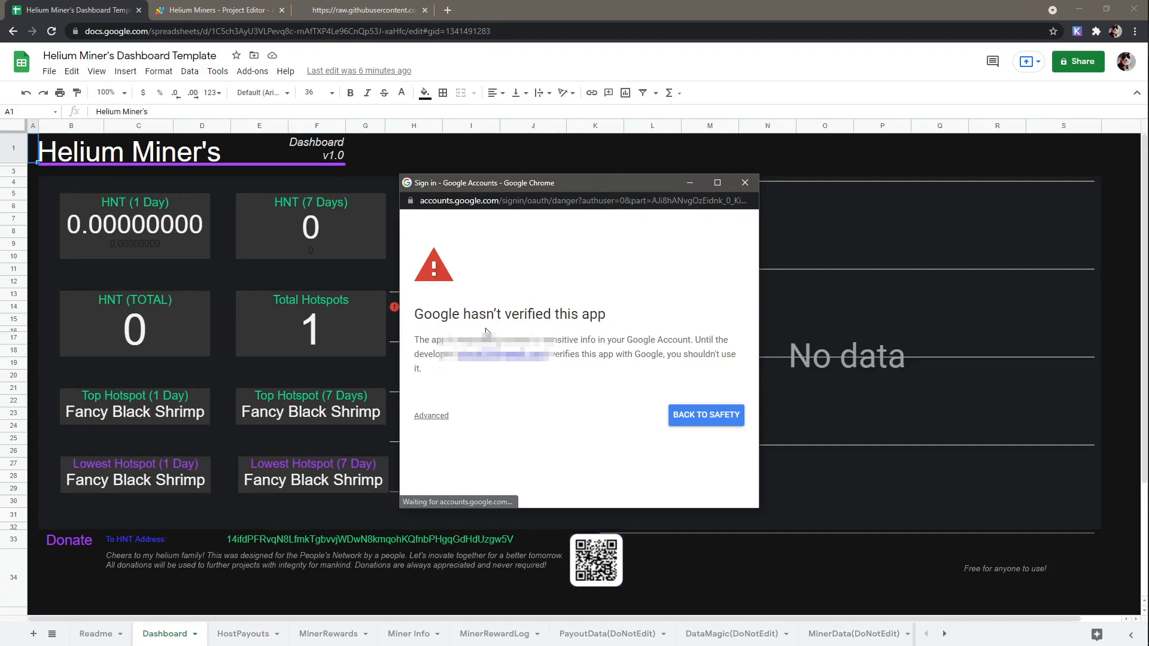
left_click(431, 415)
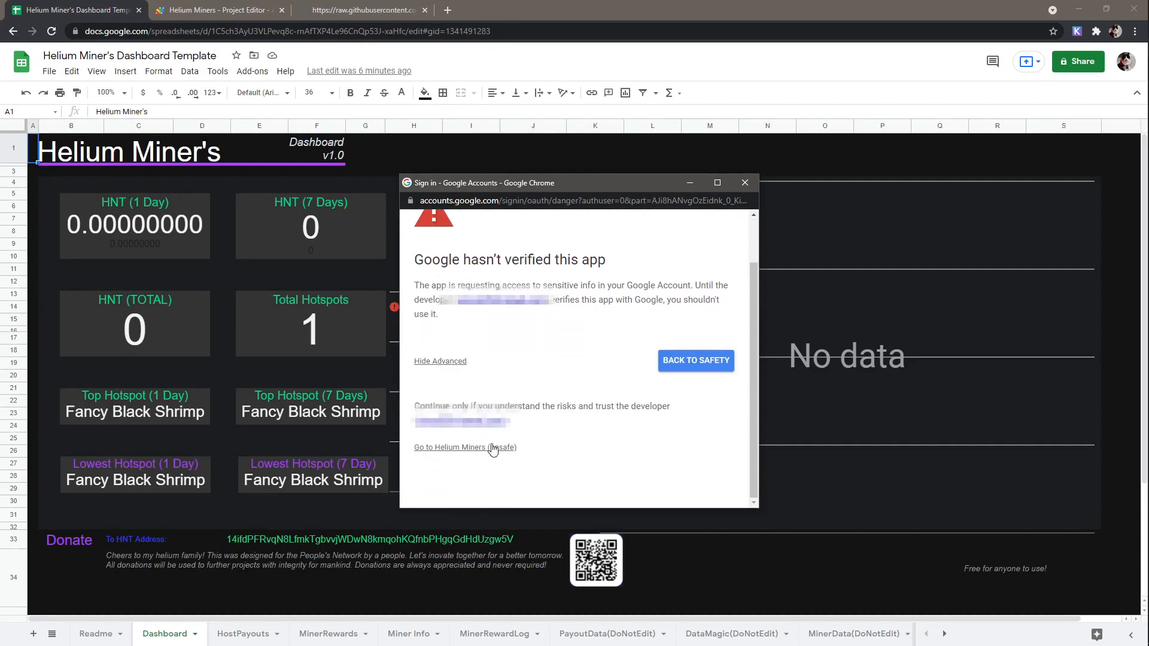
left_click(466, 446)
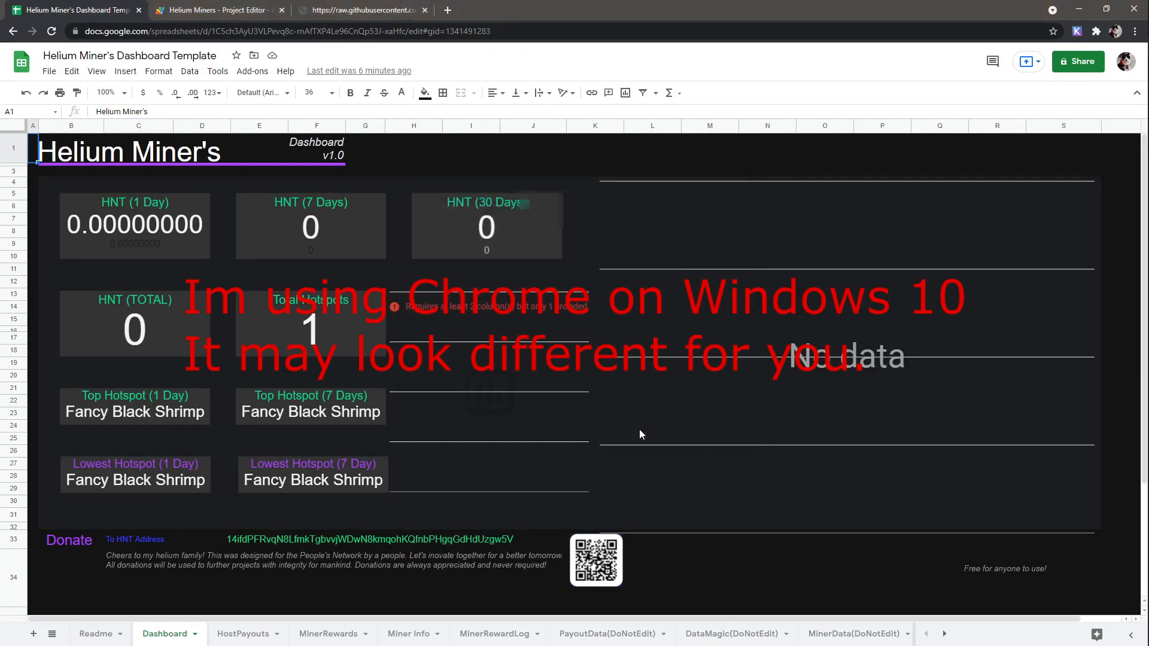
- Run ApiRefresh again and confirm the AutoSync timestamp in B6 of DataMagic(DoNotEdit) reads 2:58:55 PM
left_click(217, 71)
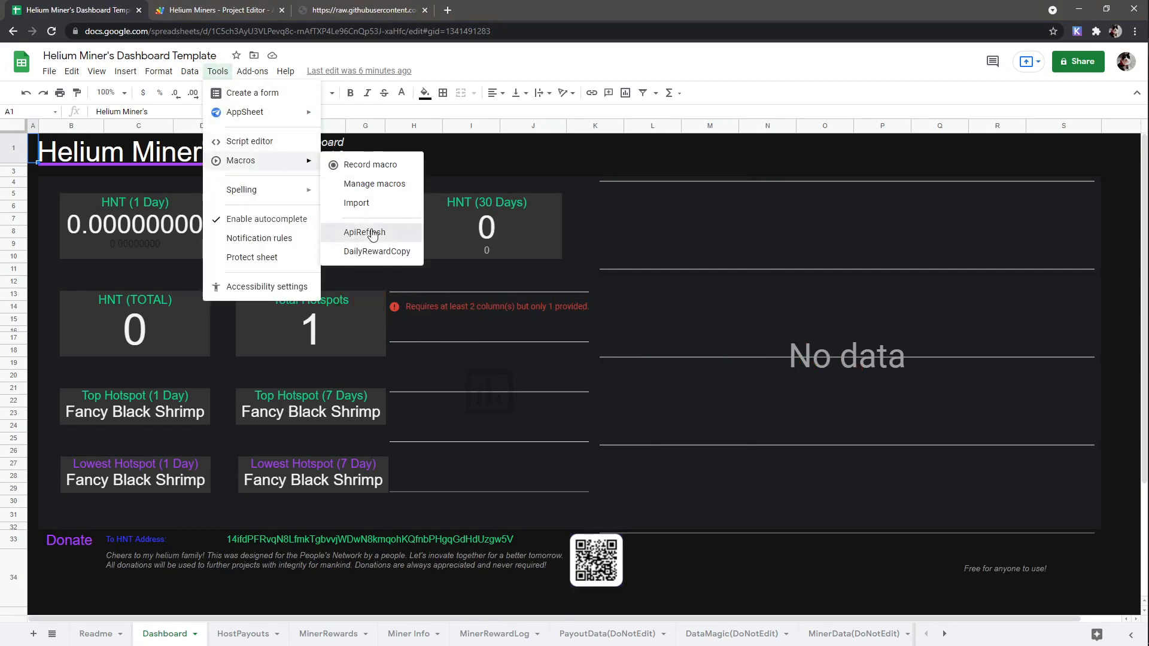
left_click(364, 232)
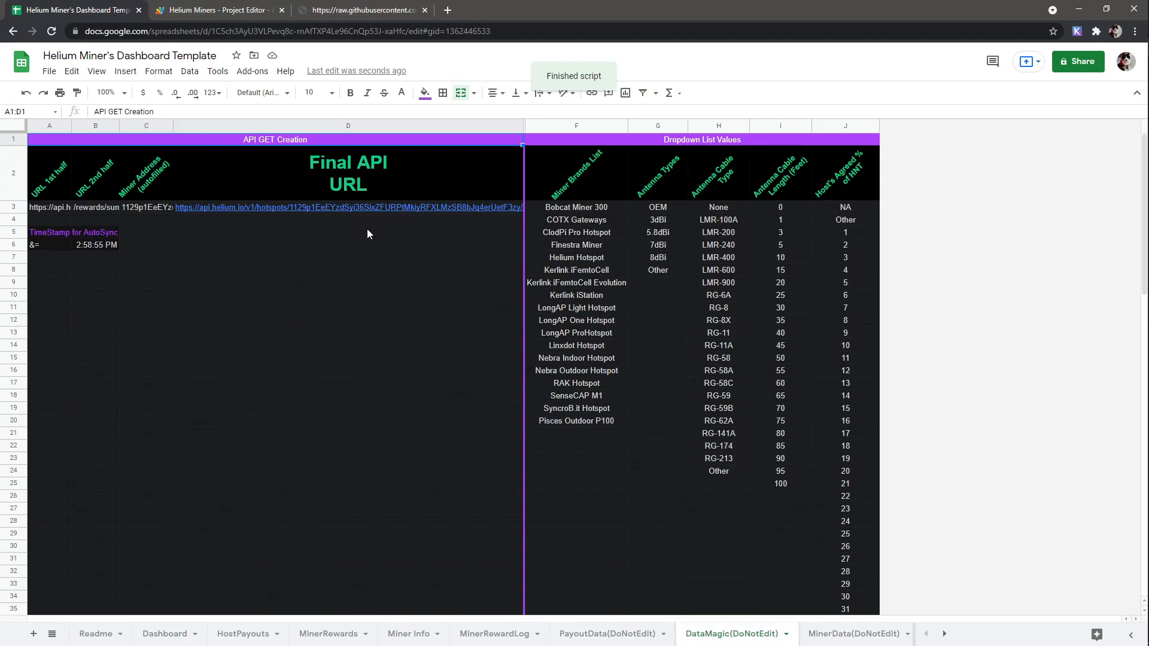
mouse_move(152, 240)
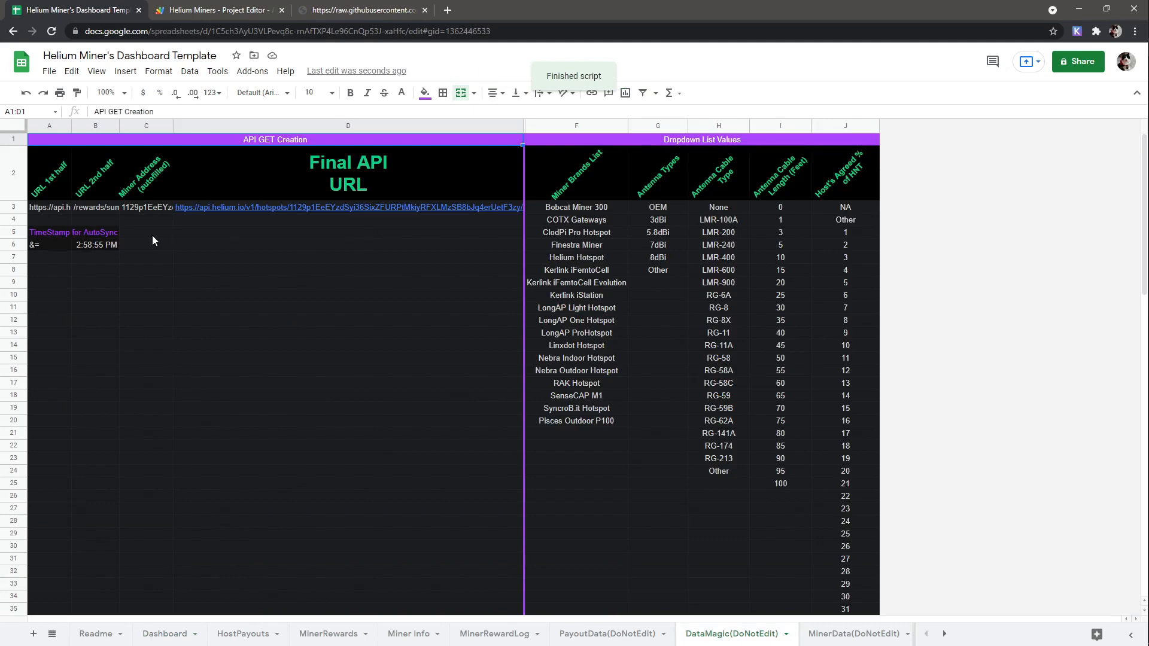
left_click(96, 244)
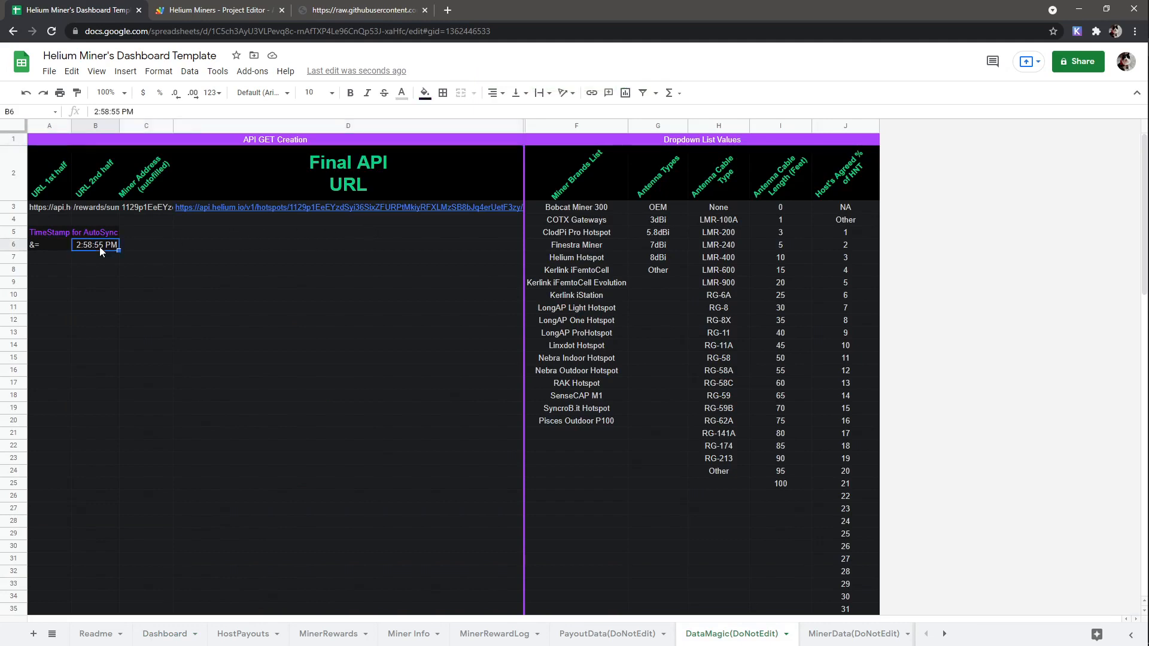
mouse_move(84, 256)
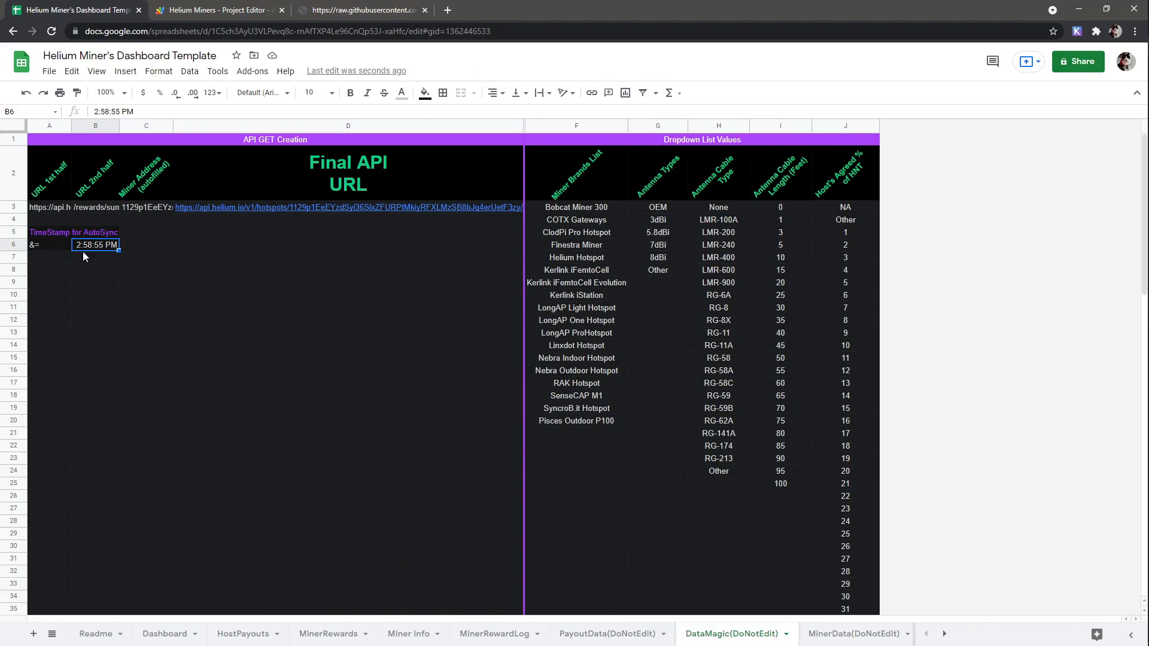
mouse_move(154, 242)
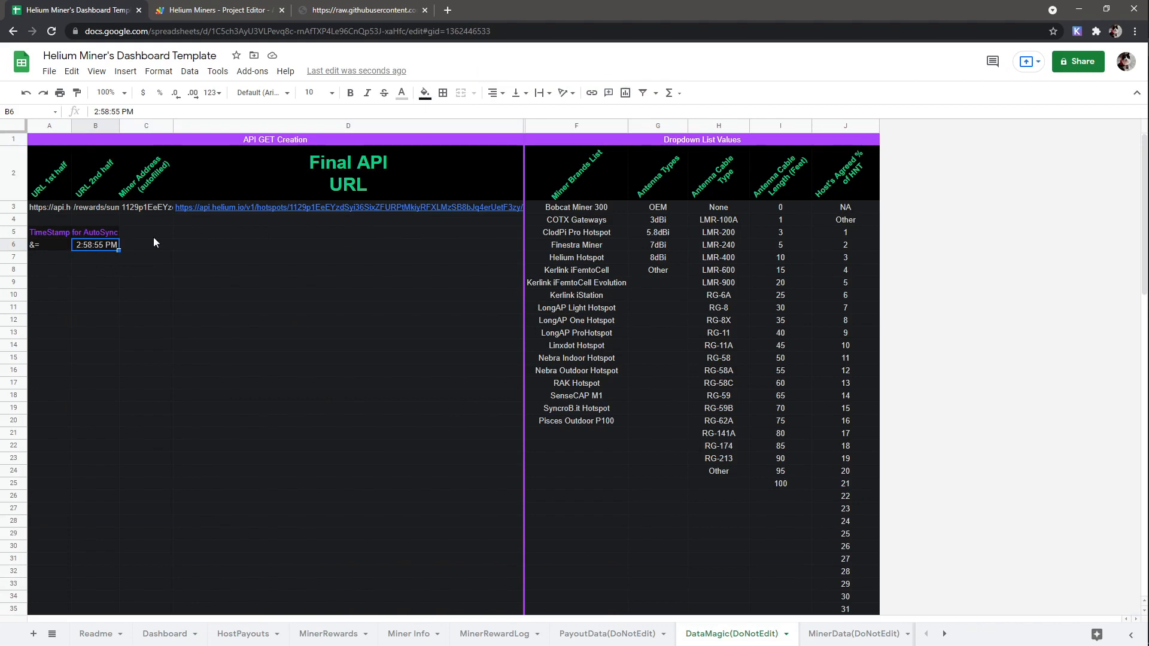
left_click(217, 71)
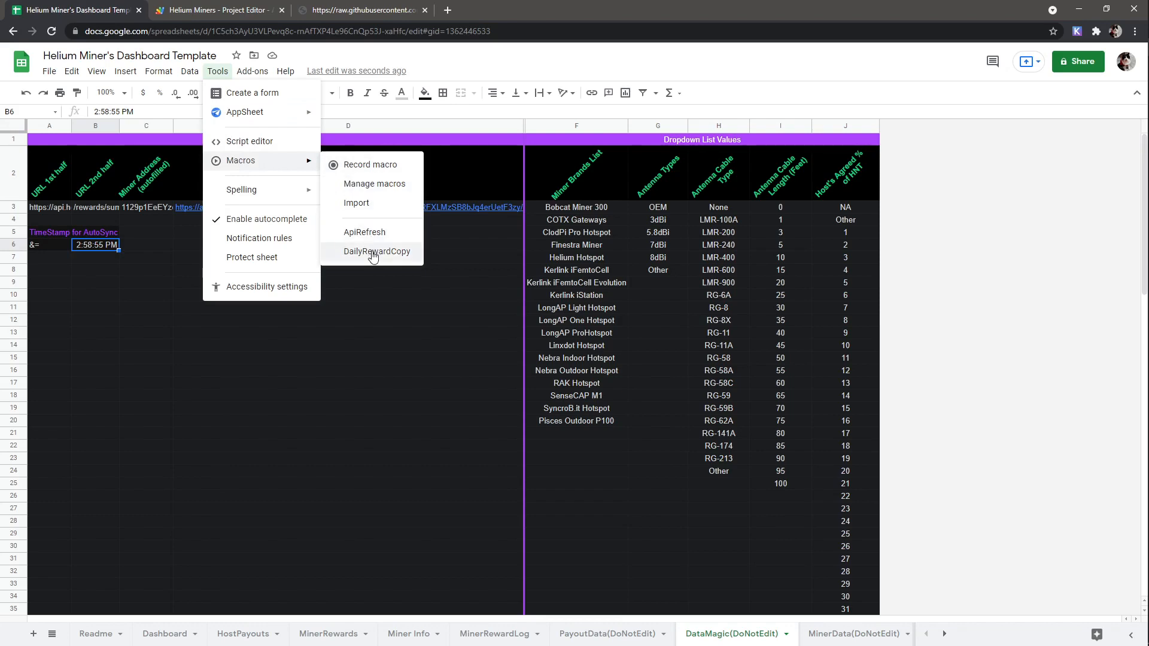
- Run DailyRewardCopy as a test, then delete the logged 8/20/2021 reward row from MinerRewardLog
left_click(377, 251)
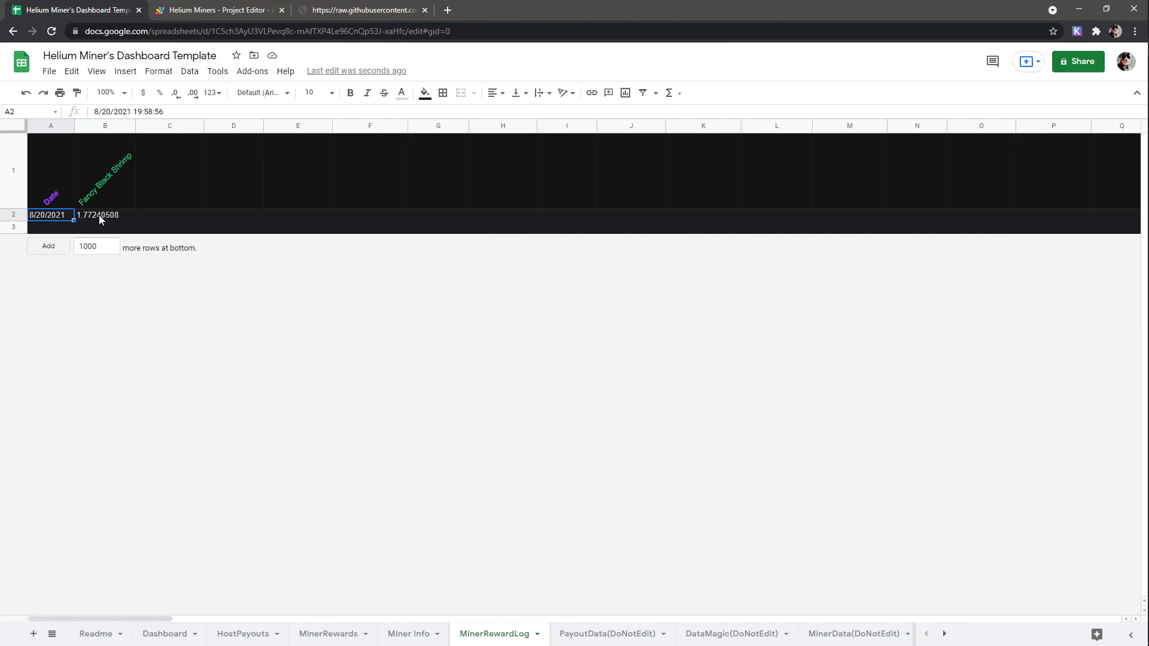
right_click(13, 214)
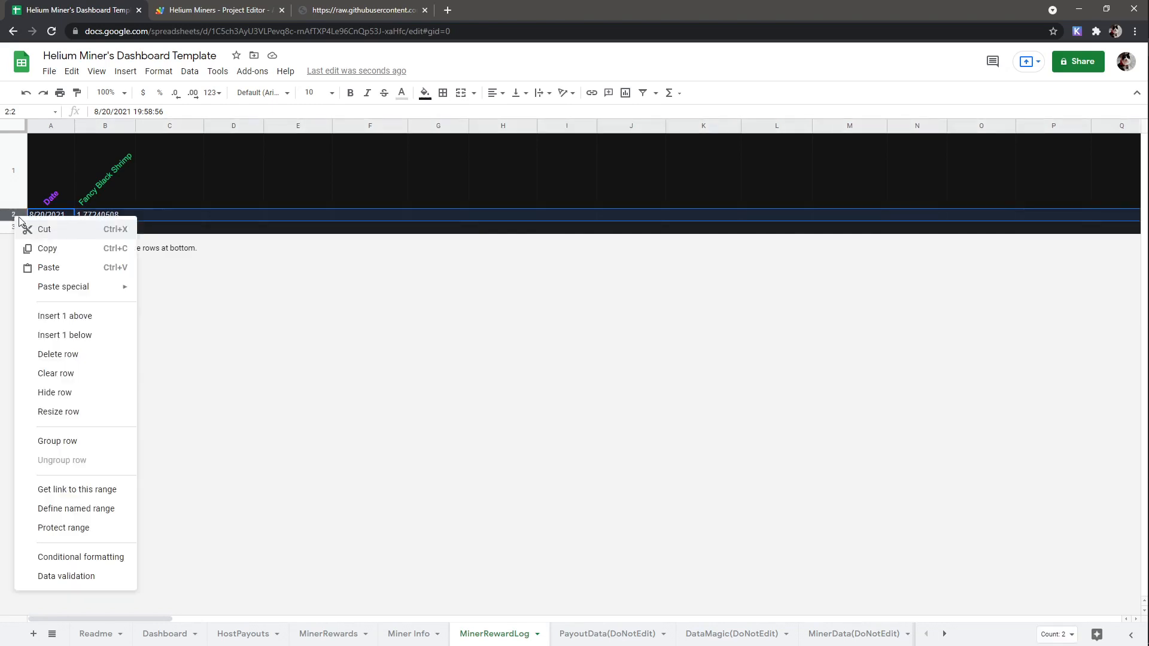
left_click(56, 374)
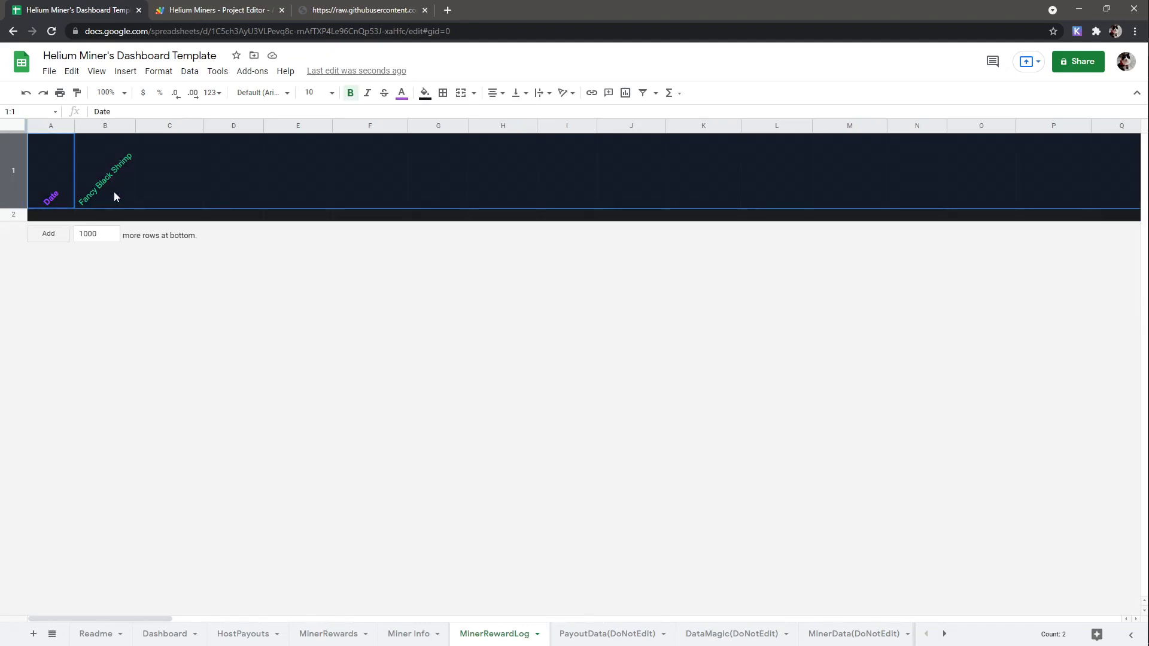
left_click(51, 214)
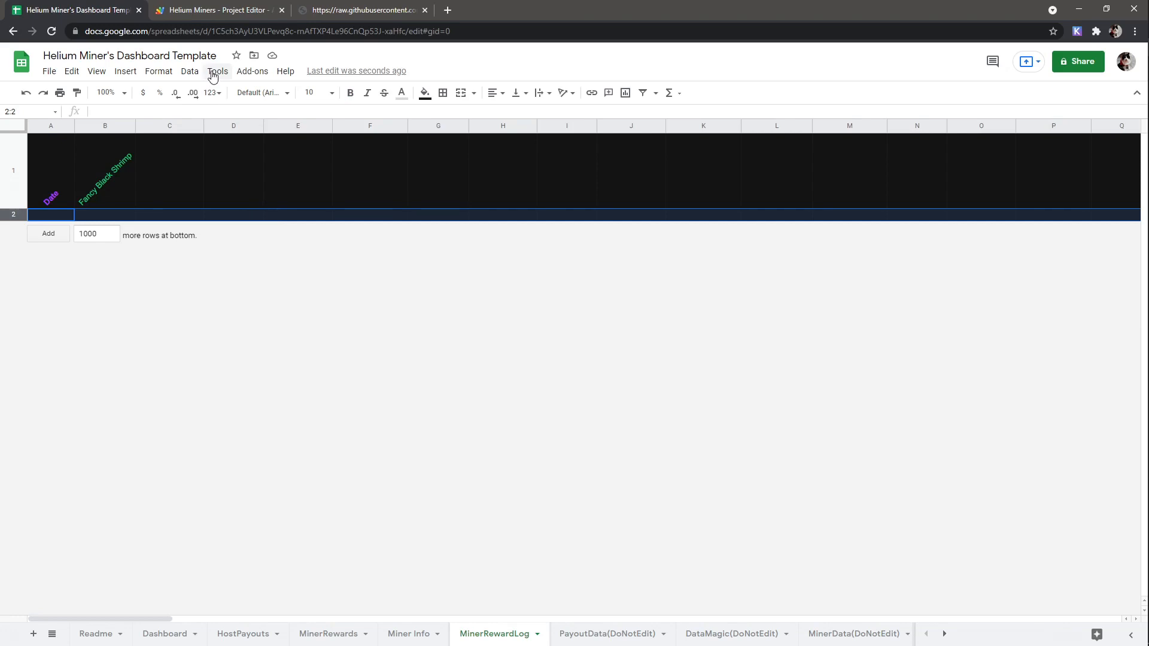
- Go to the spreadsheet's Apps Script project triggers and begin adding a new trigger
left_click(218, 71)
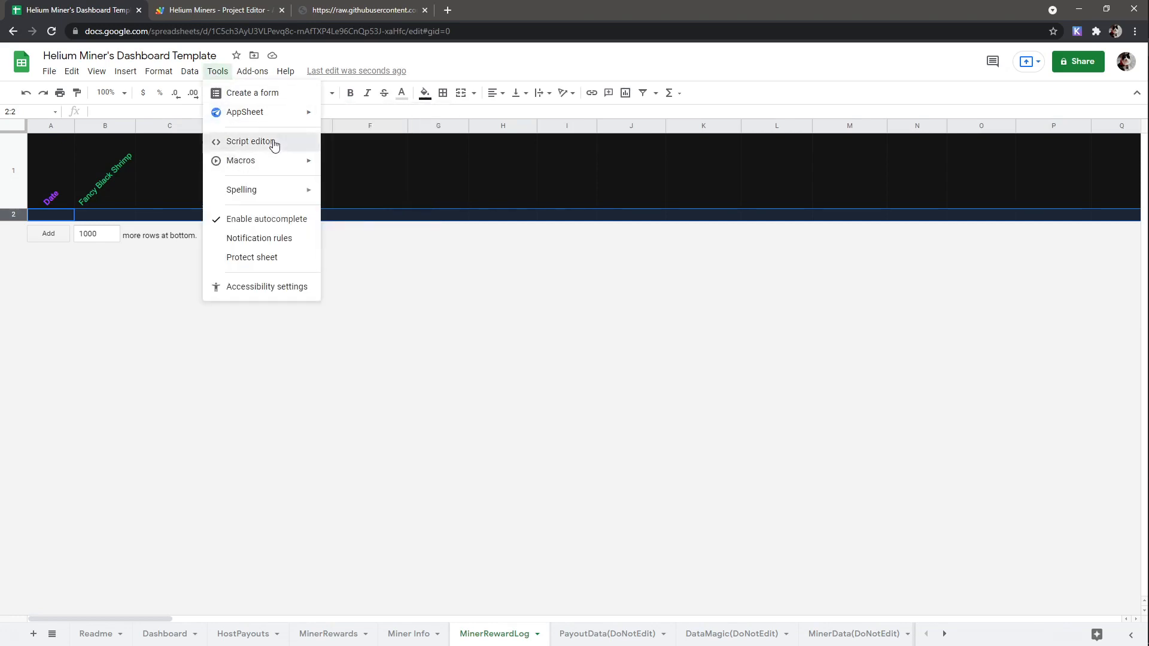
left_click(251, 141)
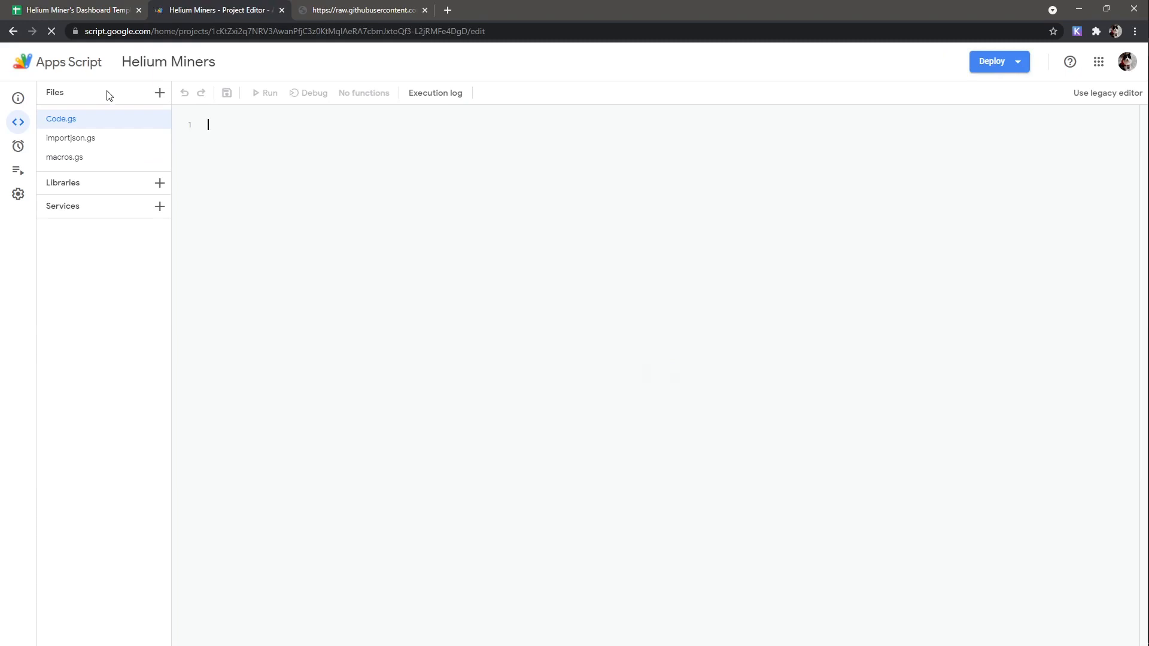
left_click(18, 146)
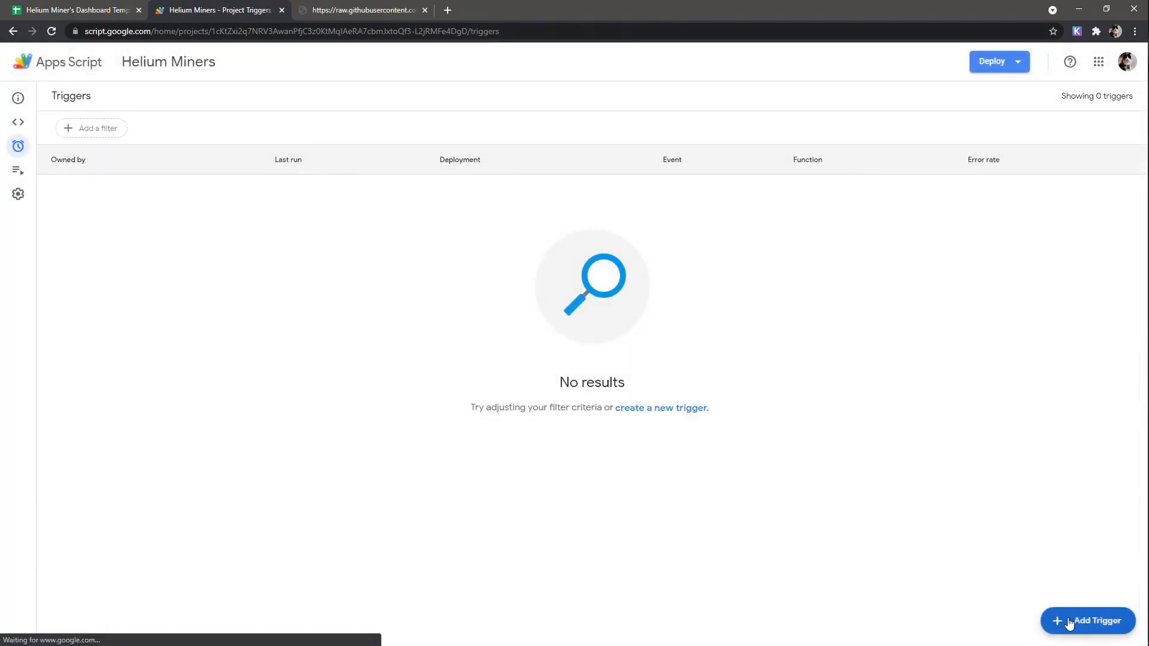
left_click(1088, 621)
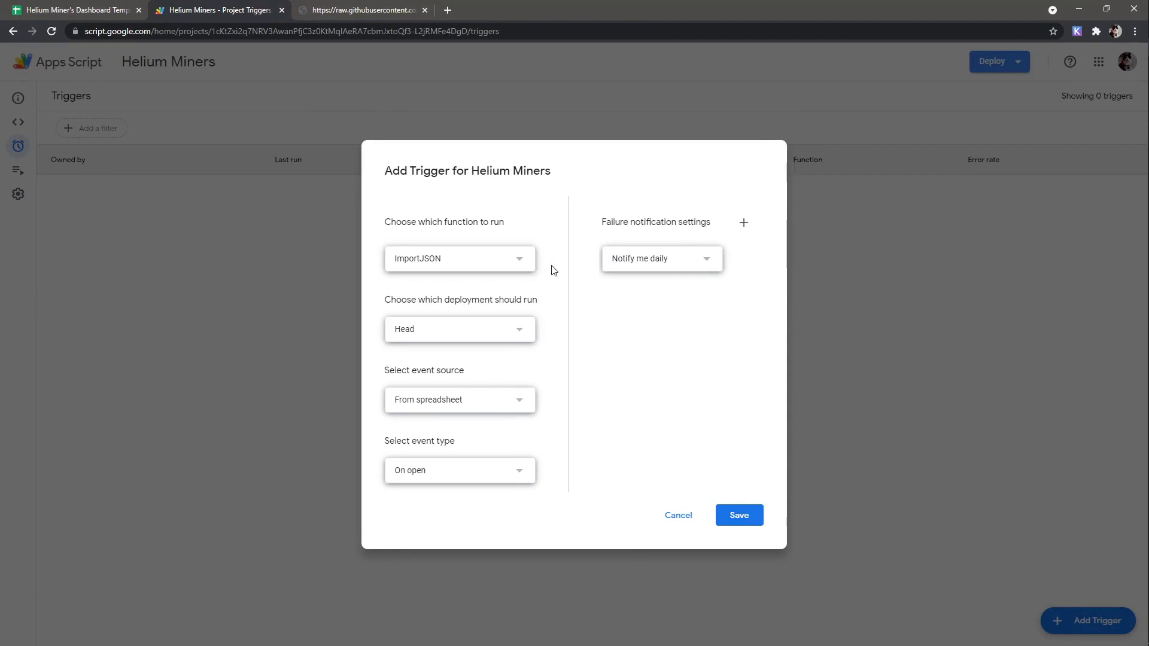
- Save a time-driven day-timer trigger running ApiRefresh between 12pm and 1pm
left_click(459, 259)
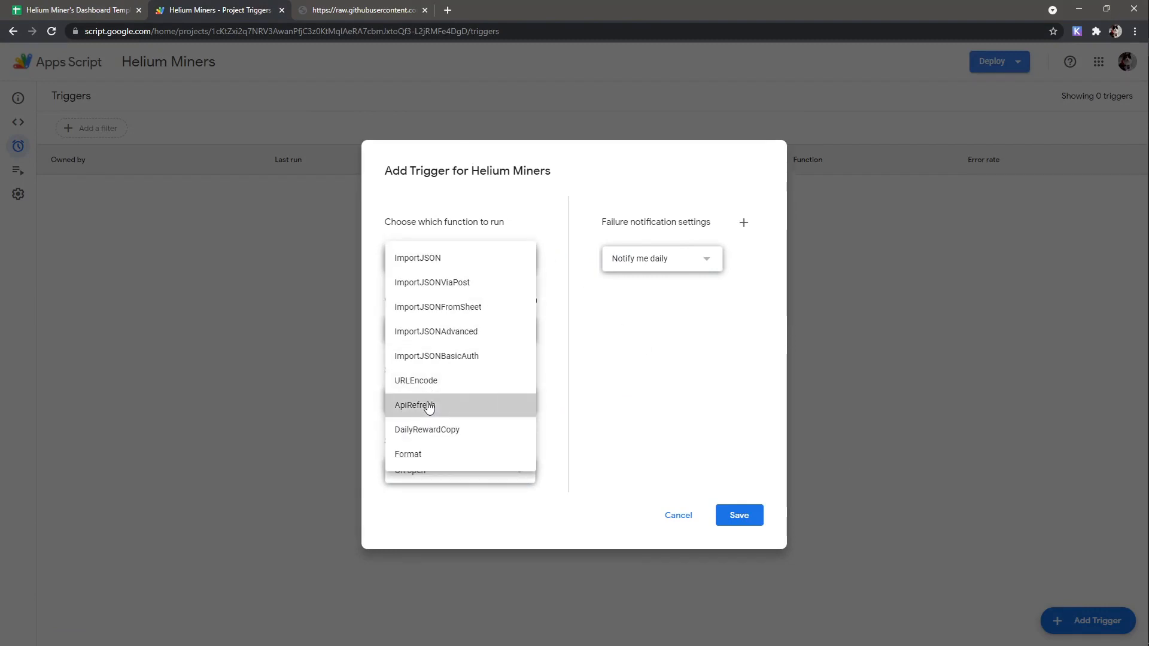
left_click(415, 406)
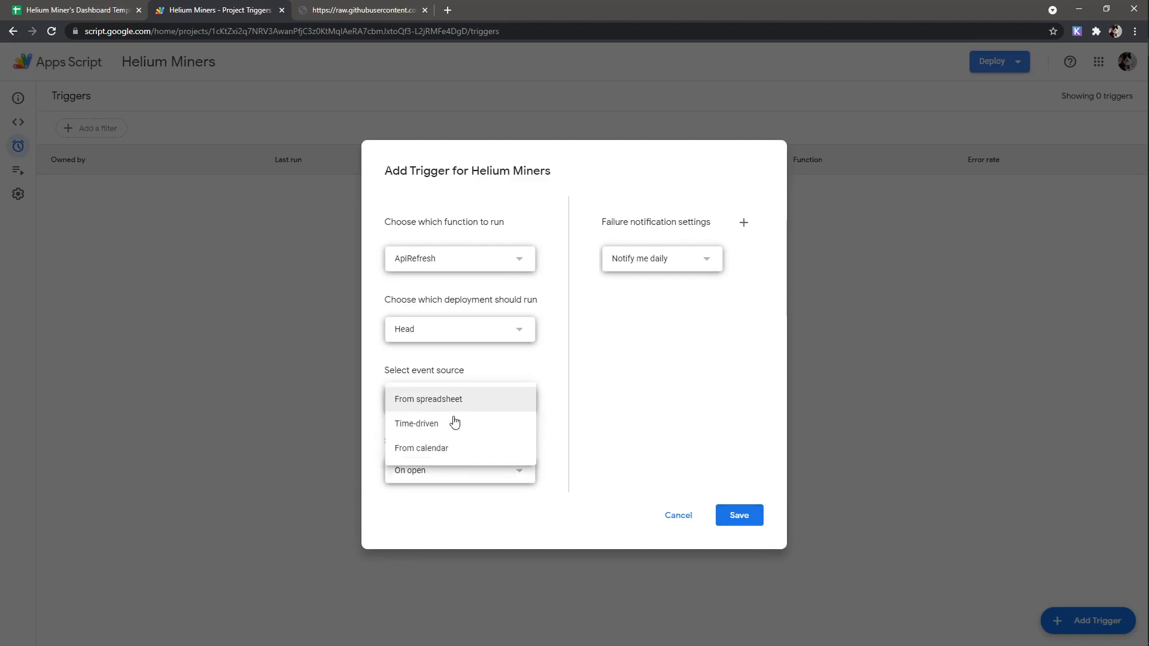
left_click(416, 423)
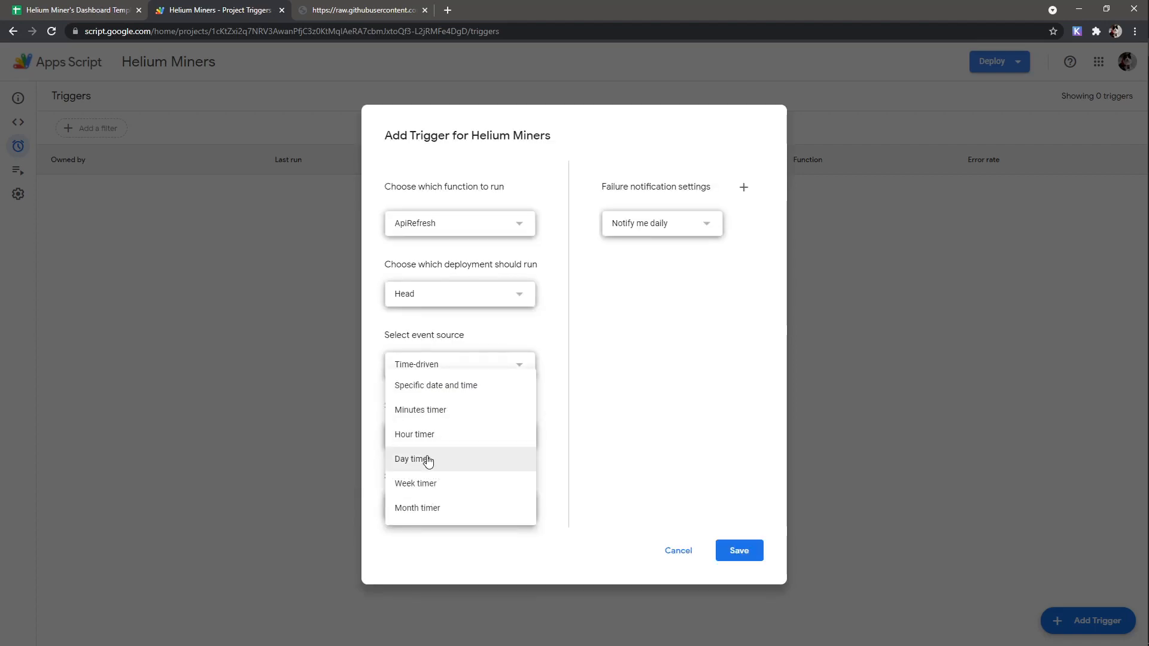
left_click(415, 459)
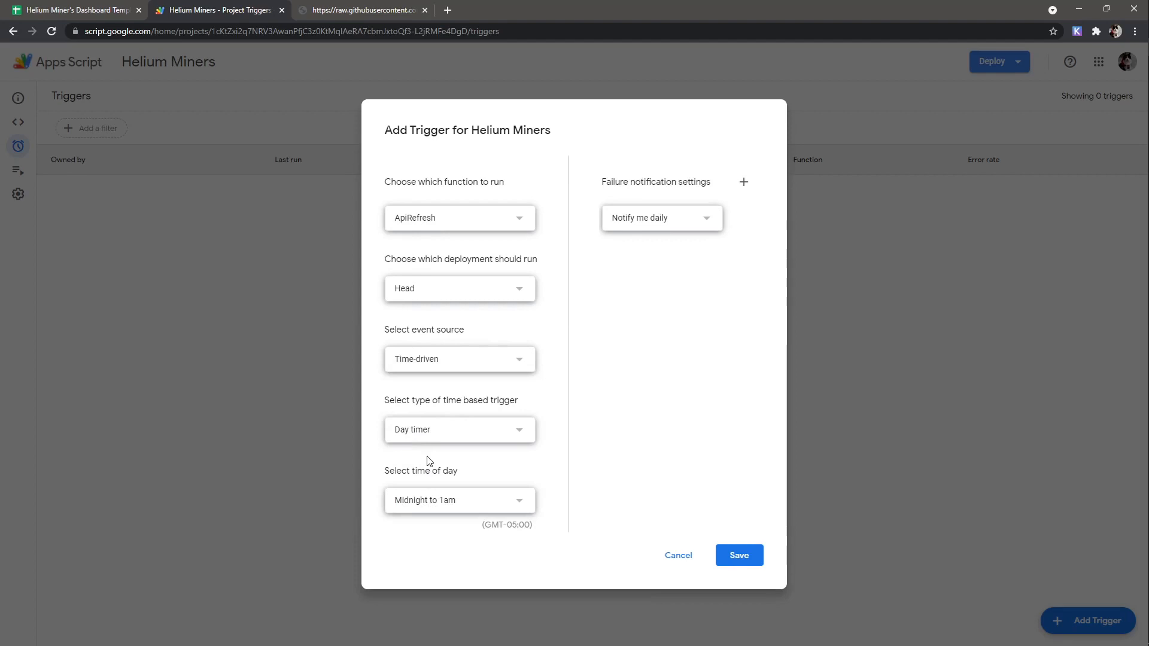
left_click(459, 500)
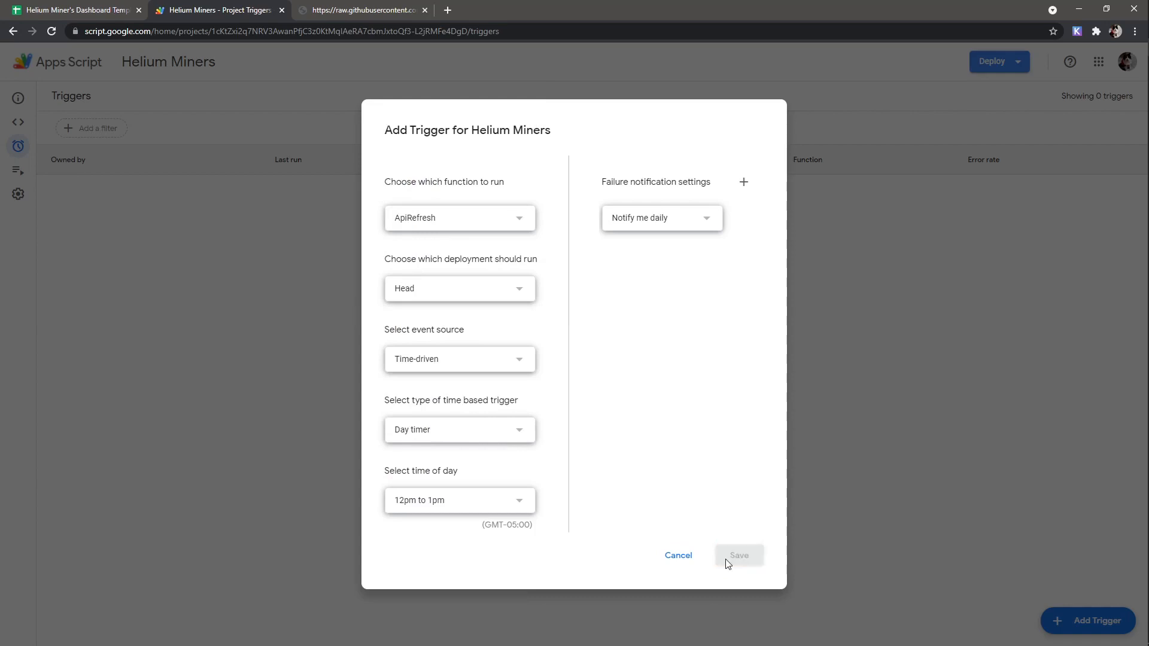
left_click(738, 554)
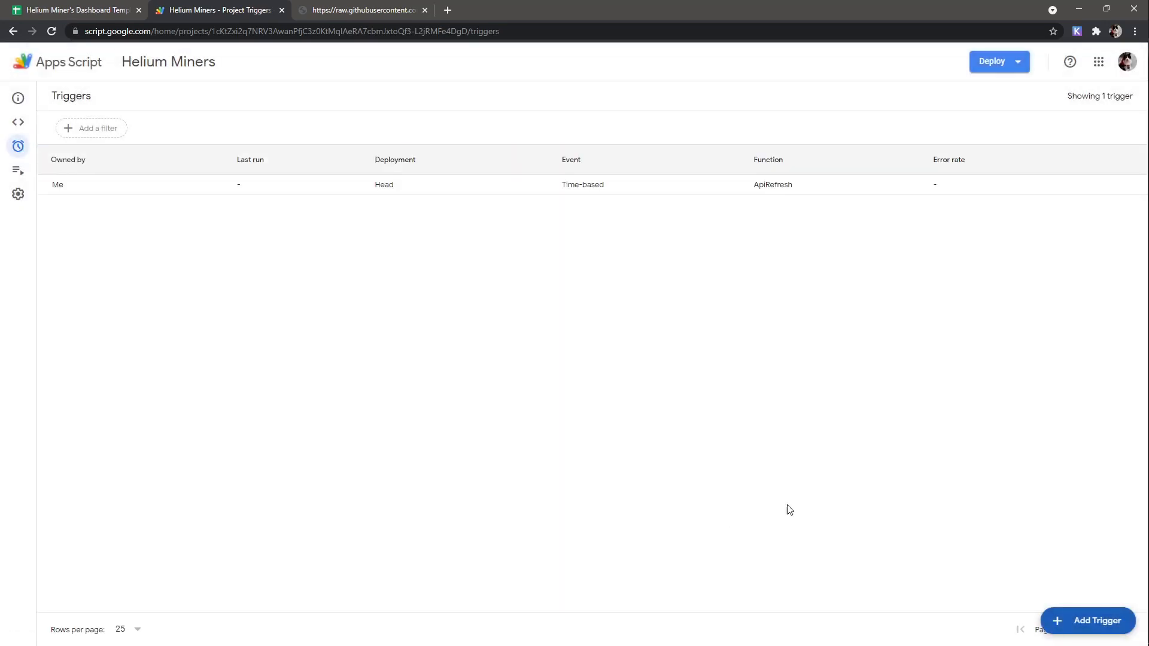
- Save a second daily trigger running DailyRewardCopy from 1pm to 2pm, then close the Apps Script tab
left_click(1087, 621)
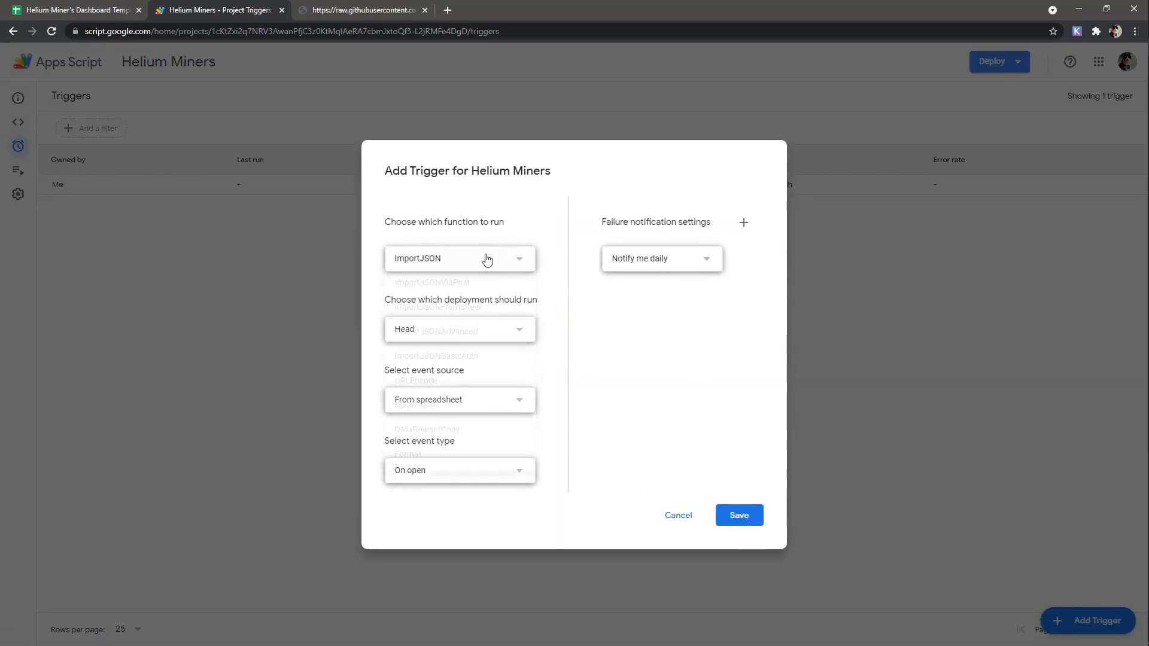
left_click(426, 429)
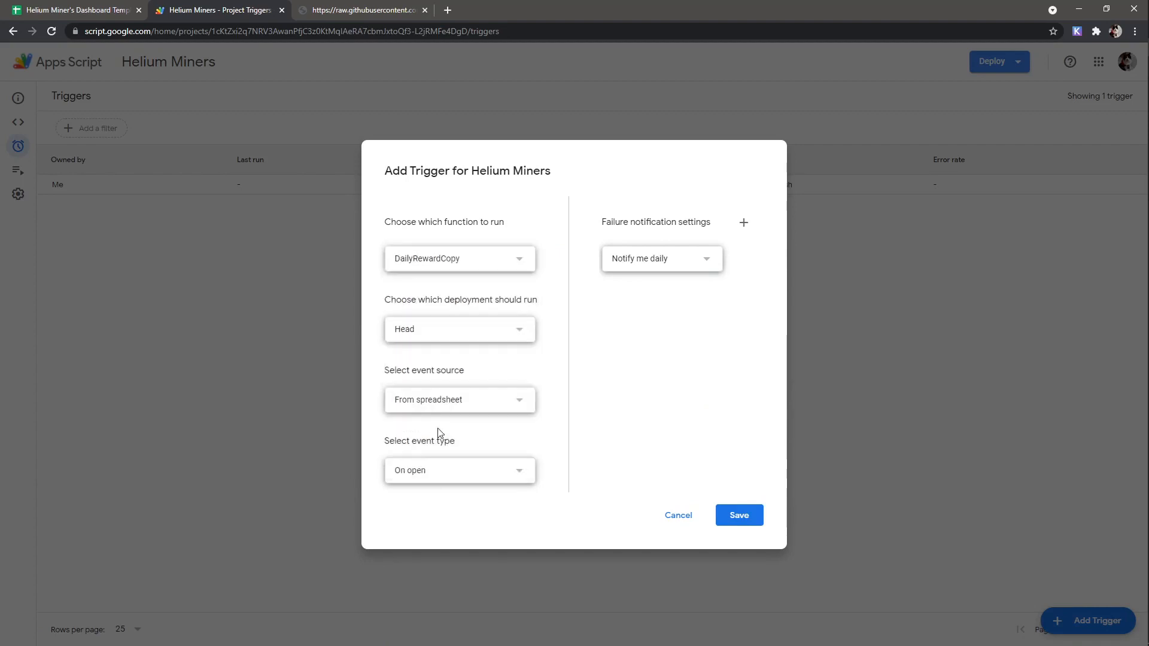
left_click(459, 400)
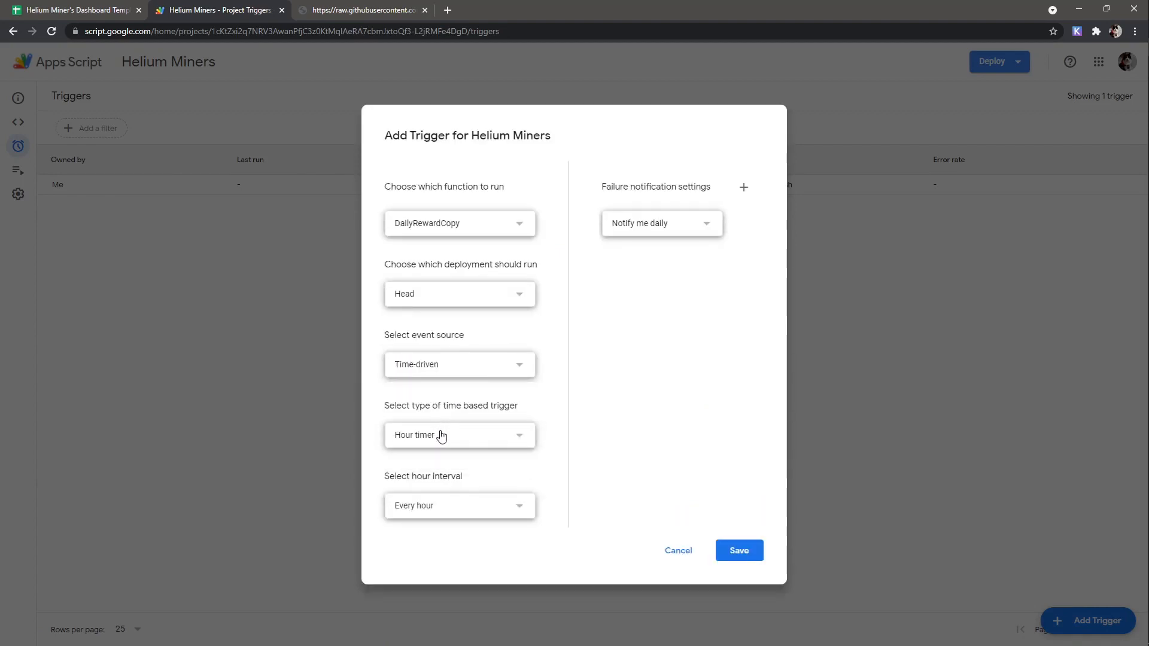
left_click(460, 435)
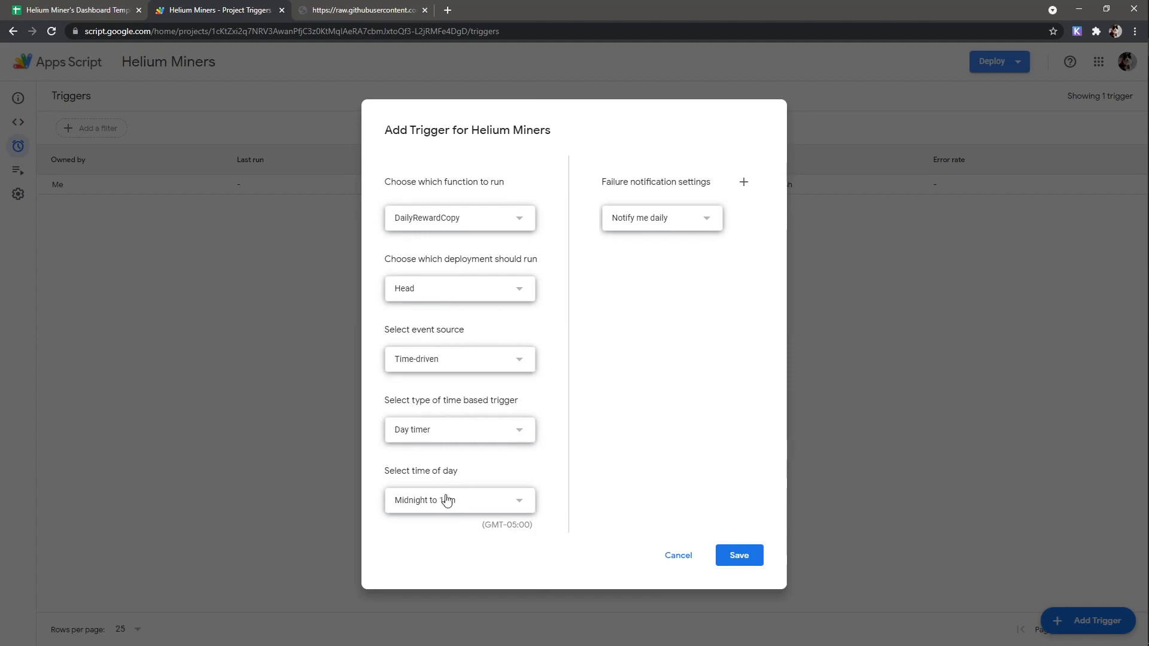
left_click(460, 500)
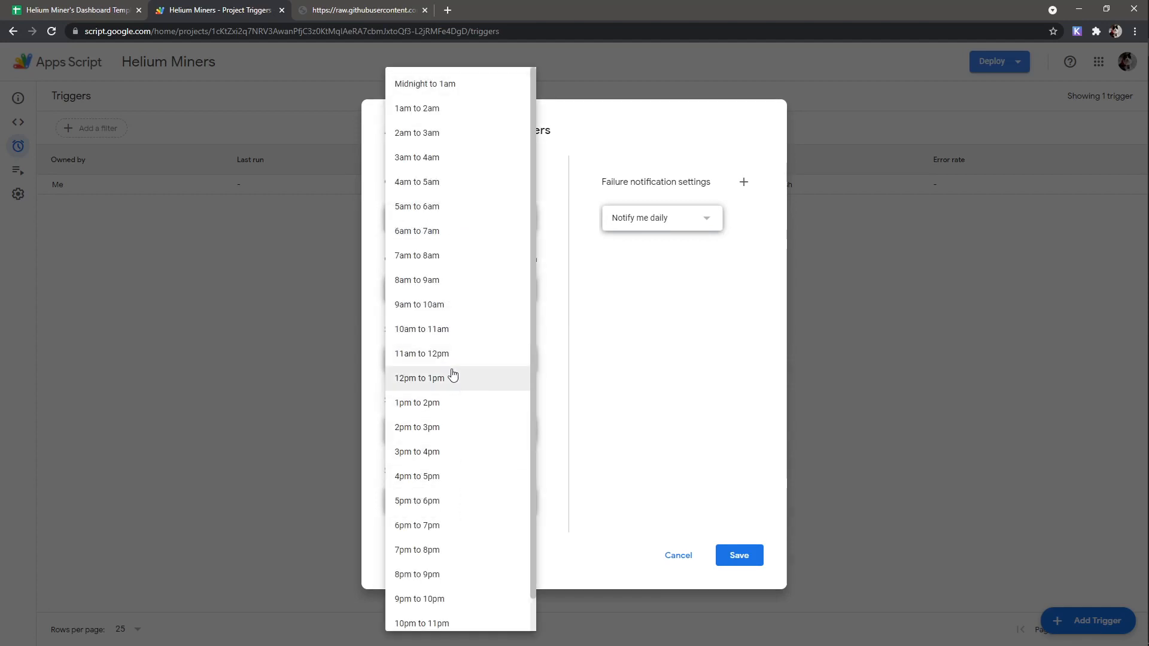
left_click(420, 377)
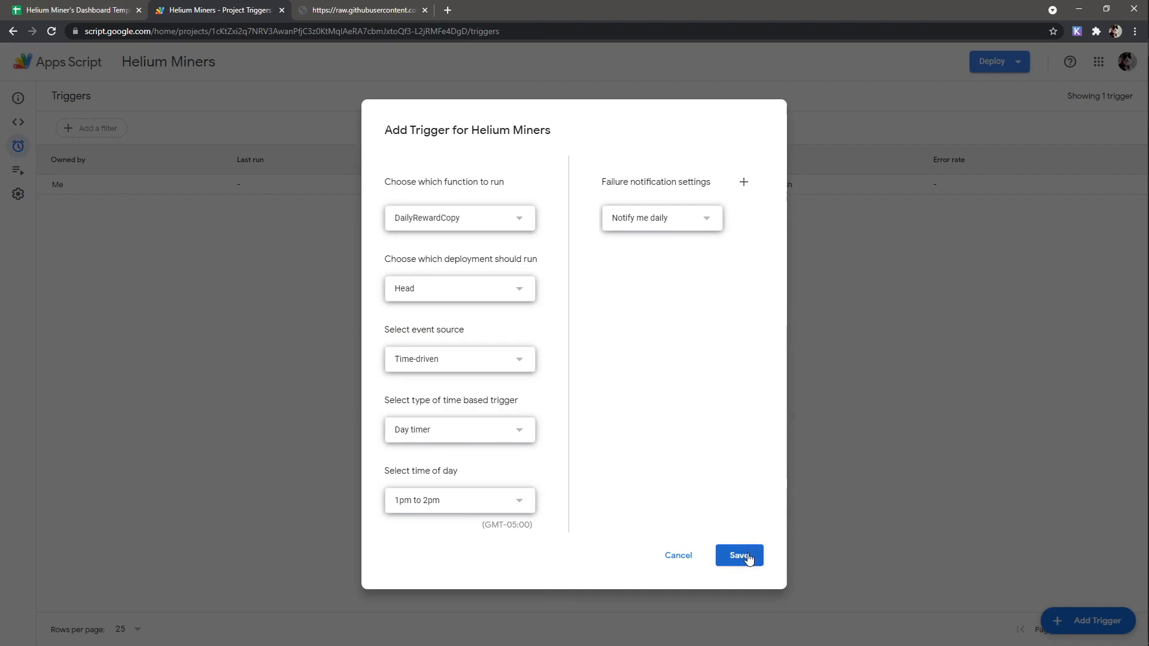
left_click(739, 554)
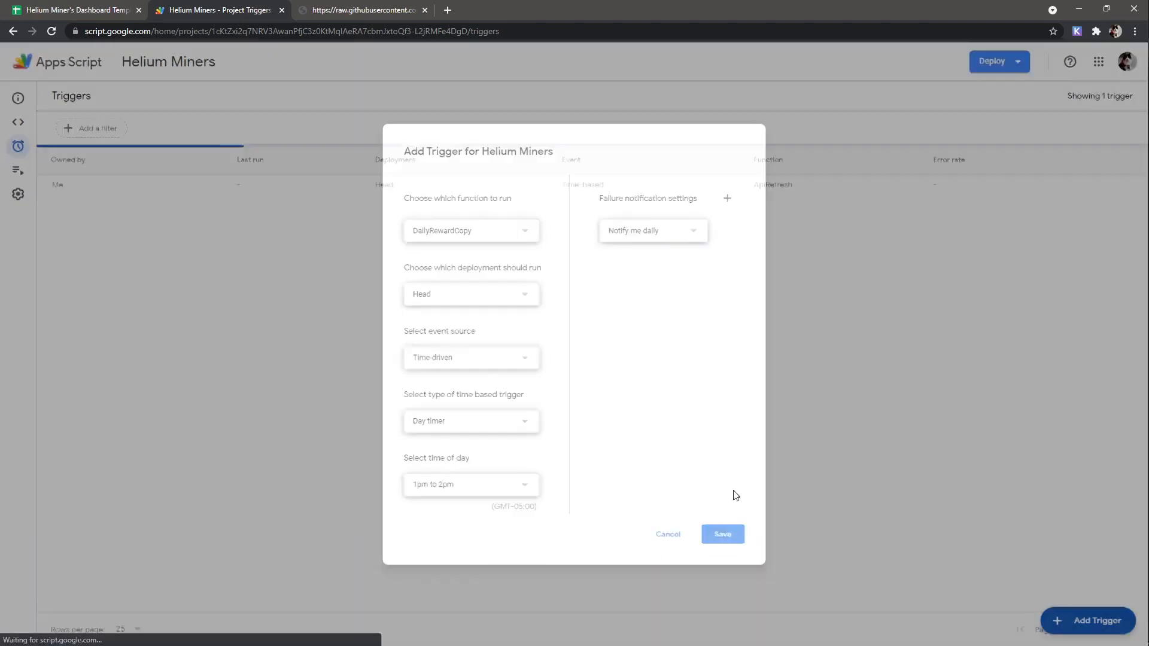
left_click(720, 533)
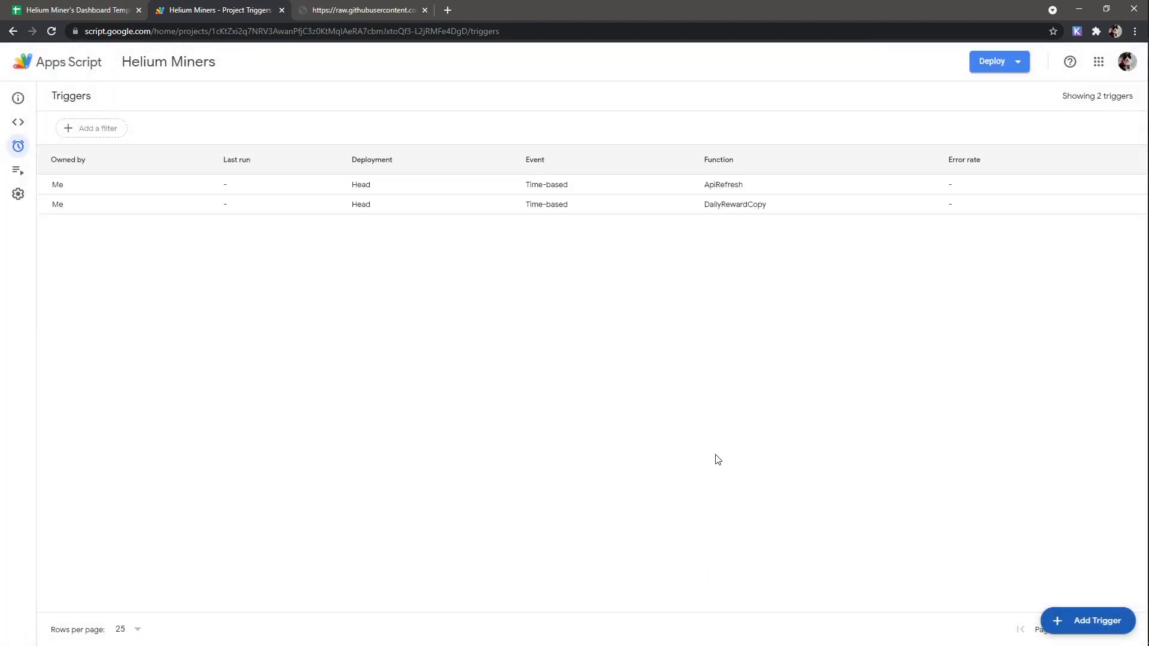
left_click(282, 9)
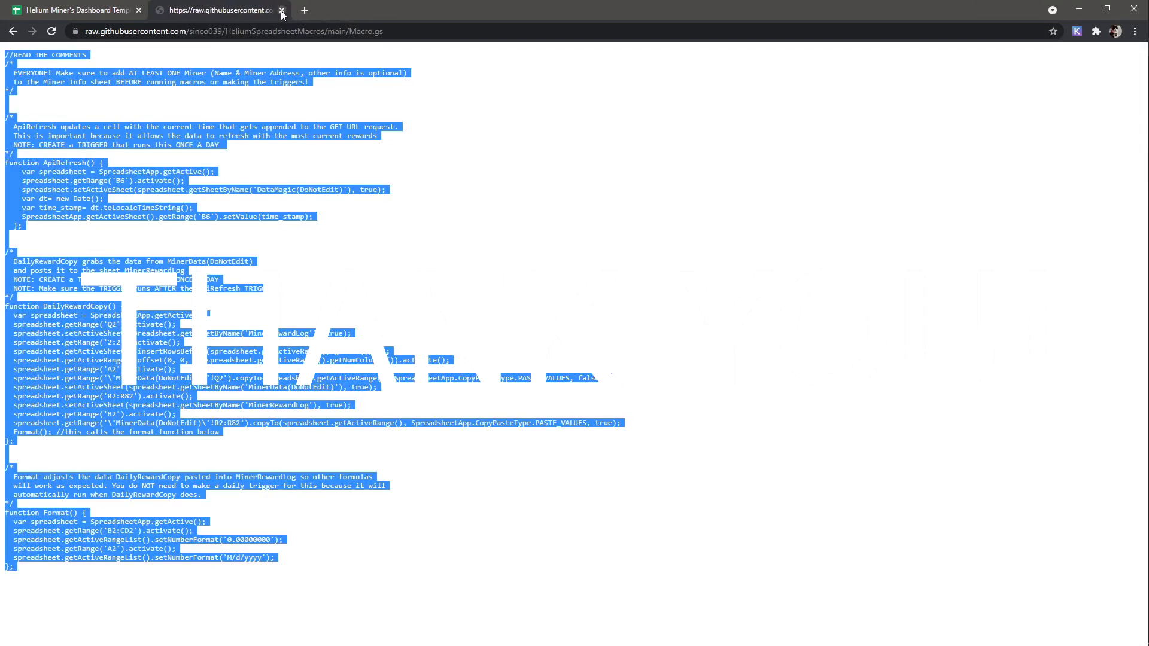